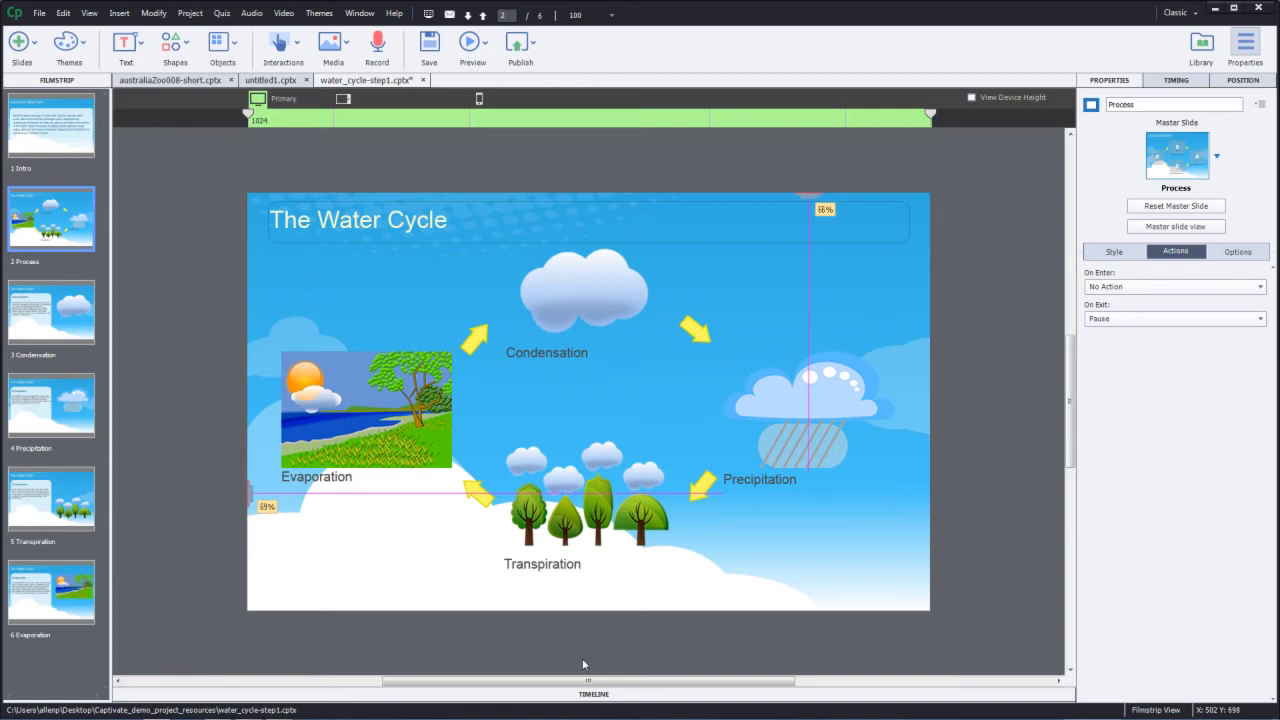
mouse_move(638, 390)
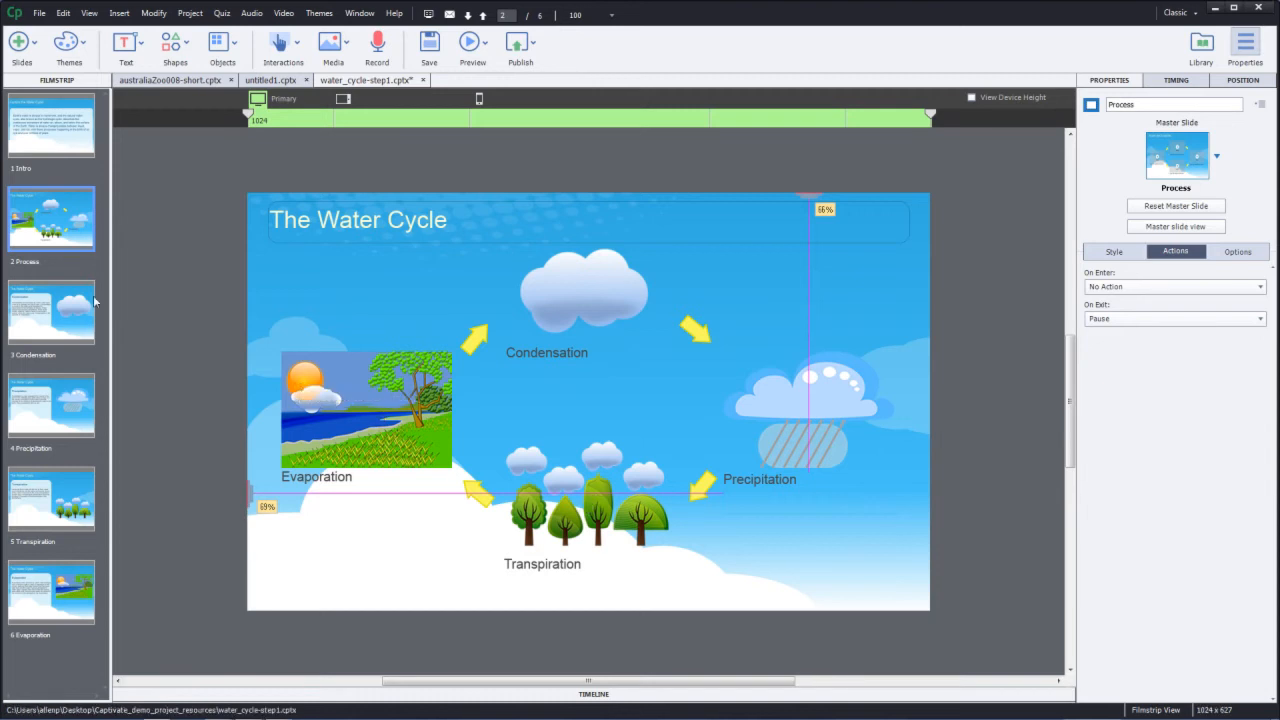
mouse_move(75, 329)
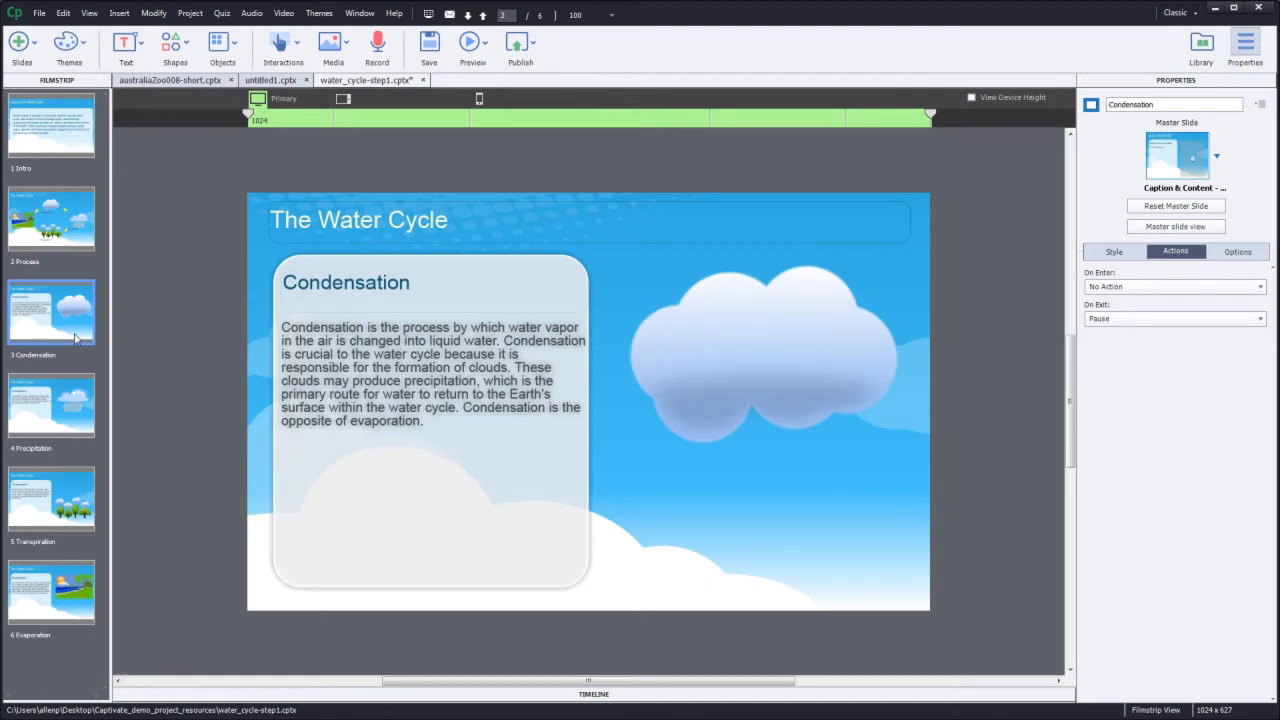
mouse_move(78, 245)
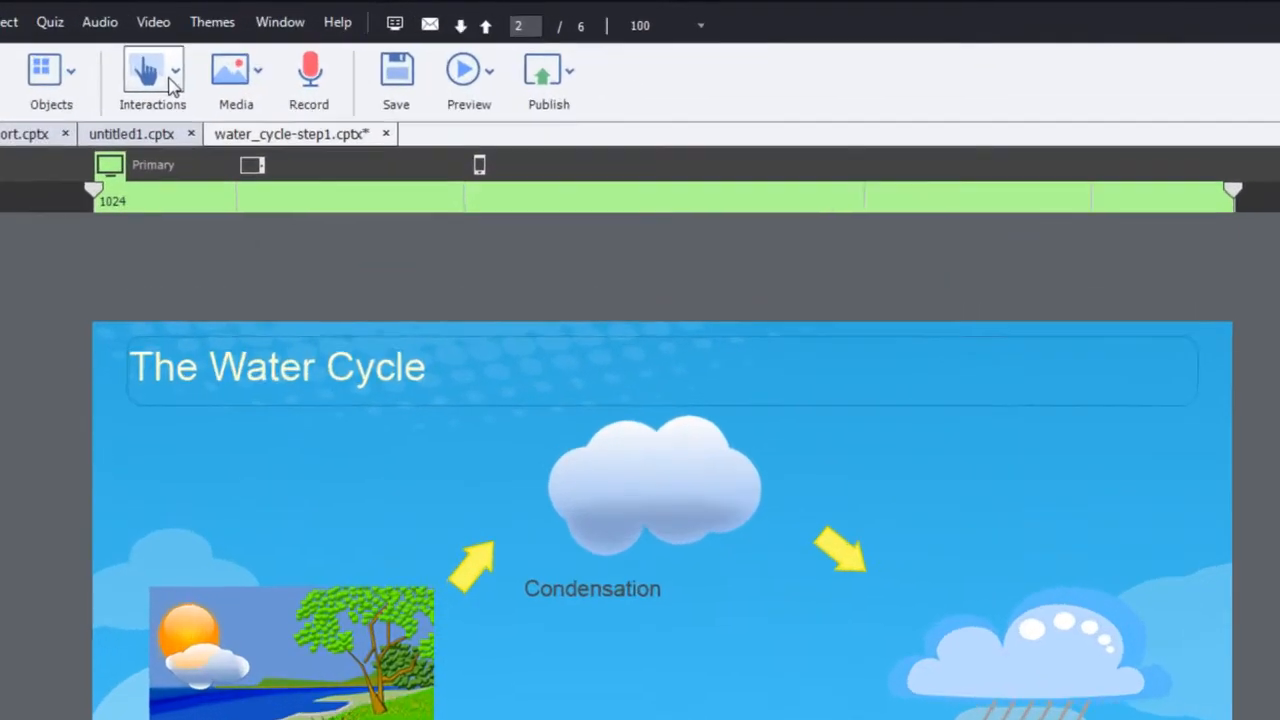
- Add a Transparent Button below the Condensation label with an empty caption and 0 fill opacity
click(152, 72)
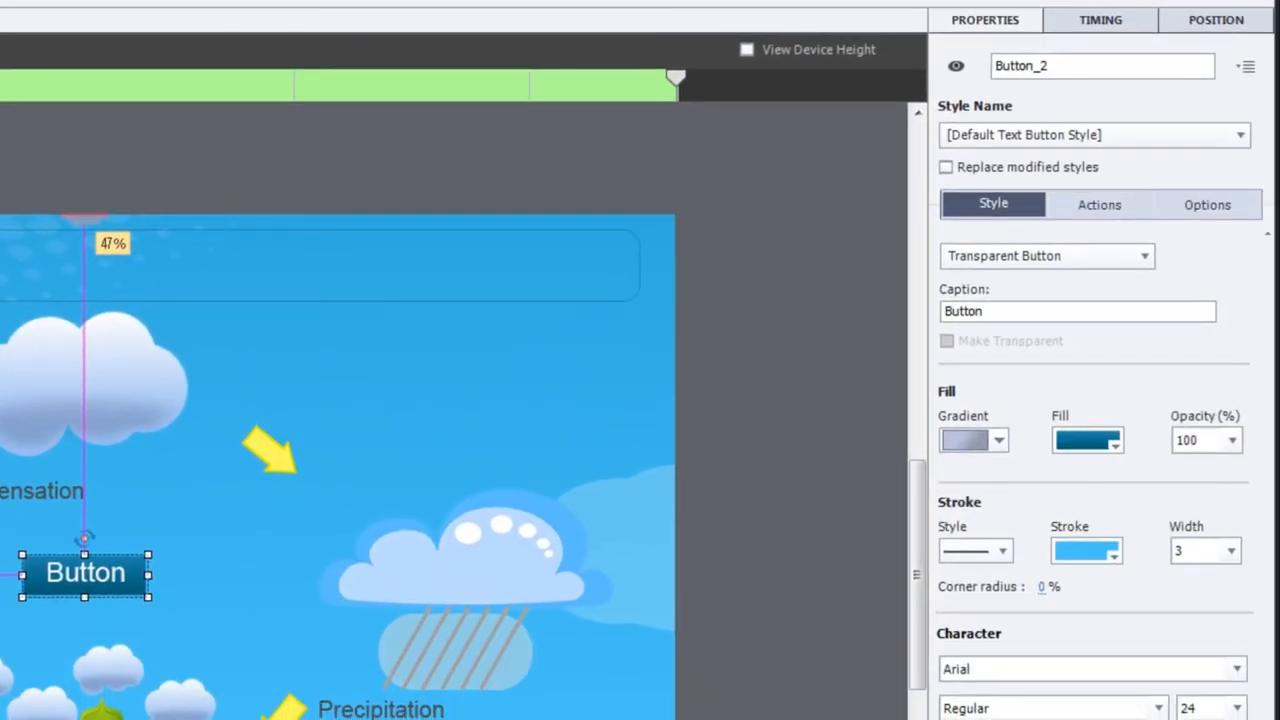
mouse_move(158, 599)
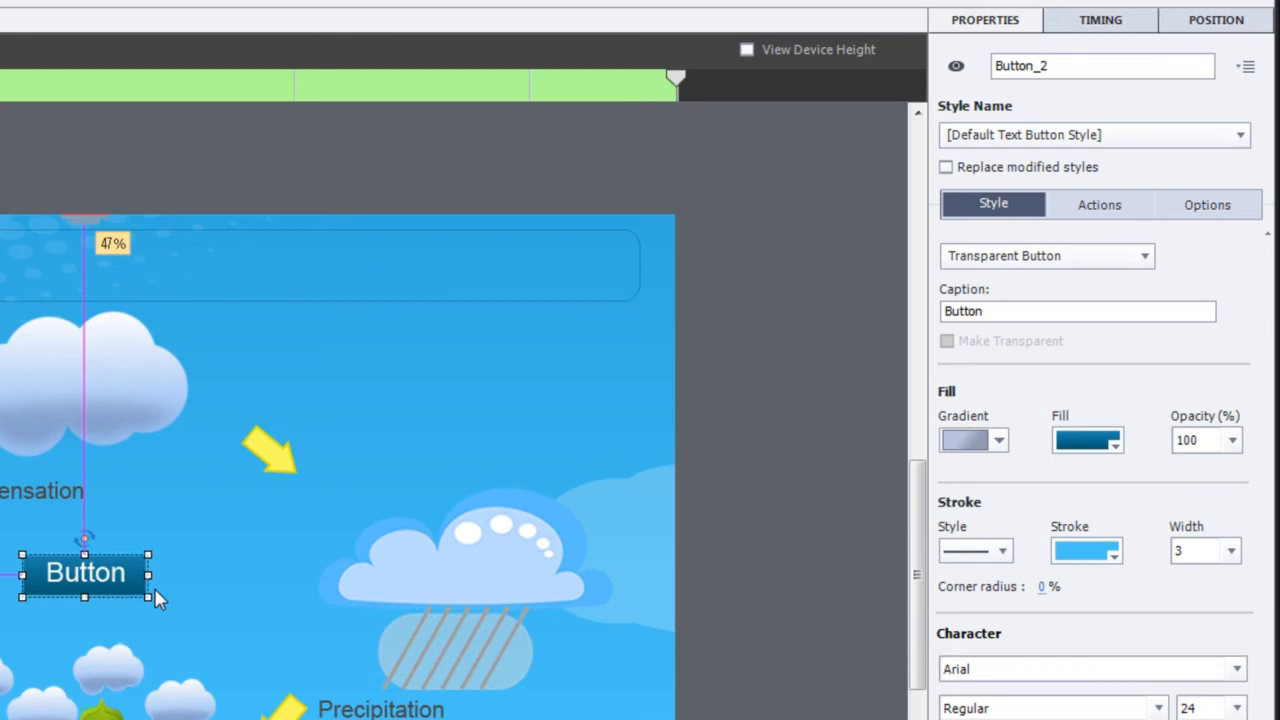
mouse_move(587, 440)
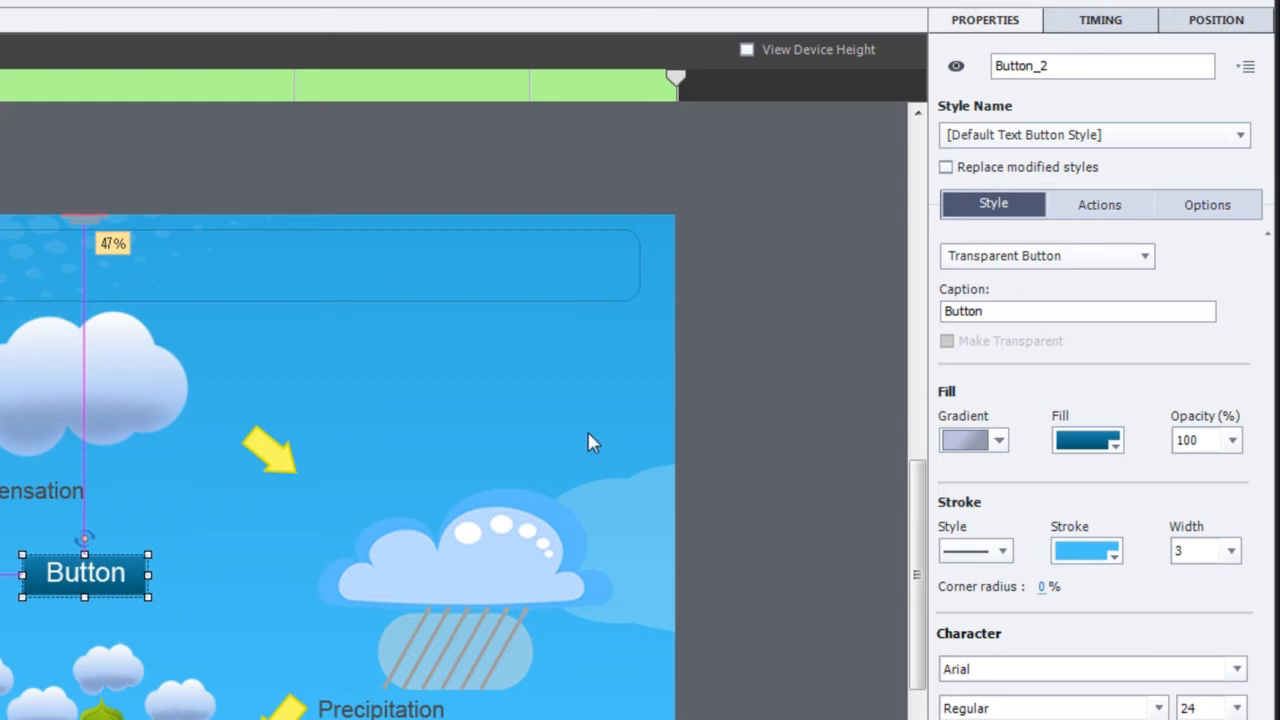
click(1012, 311)
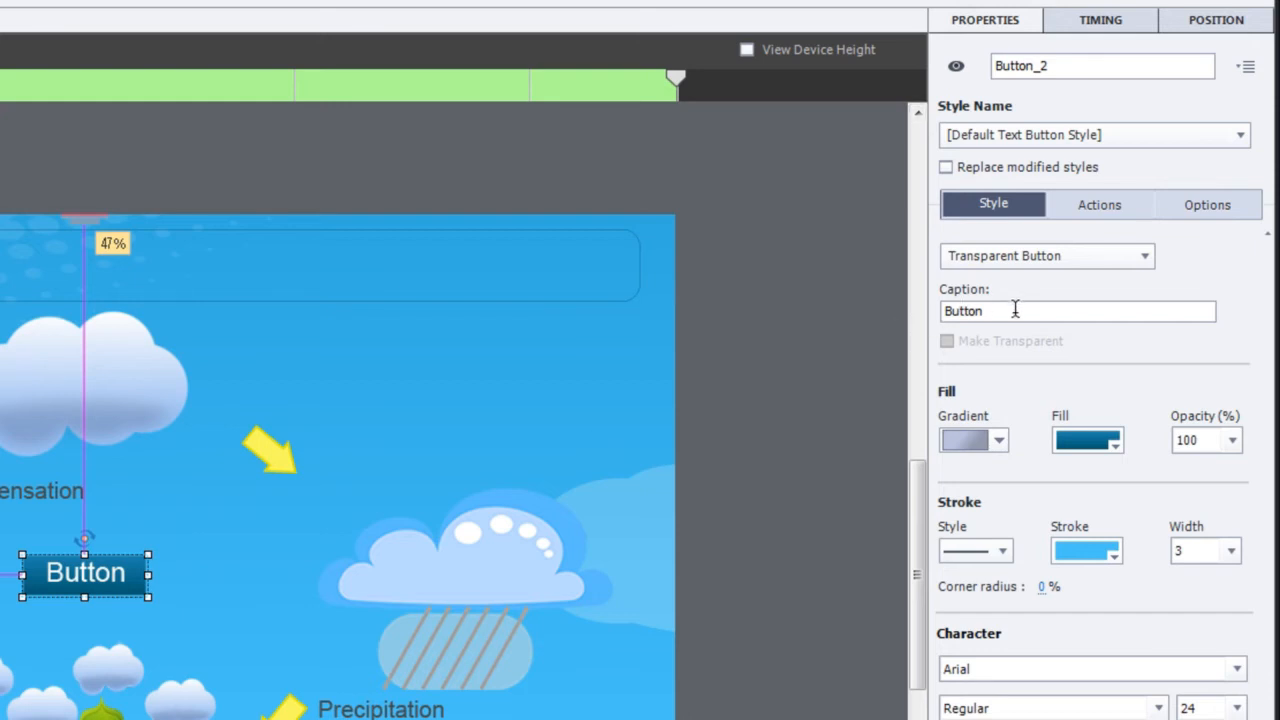
mouse_move(1078, 263)
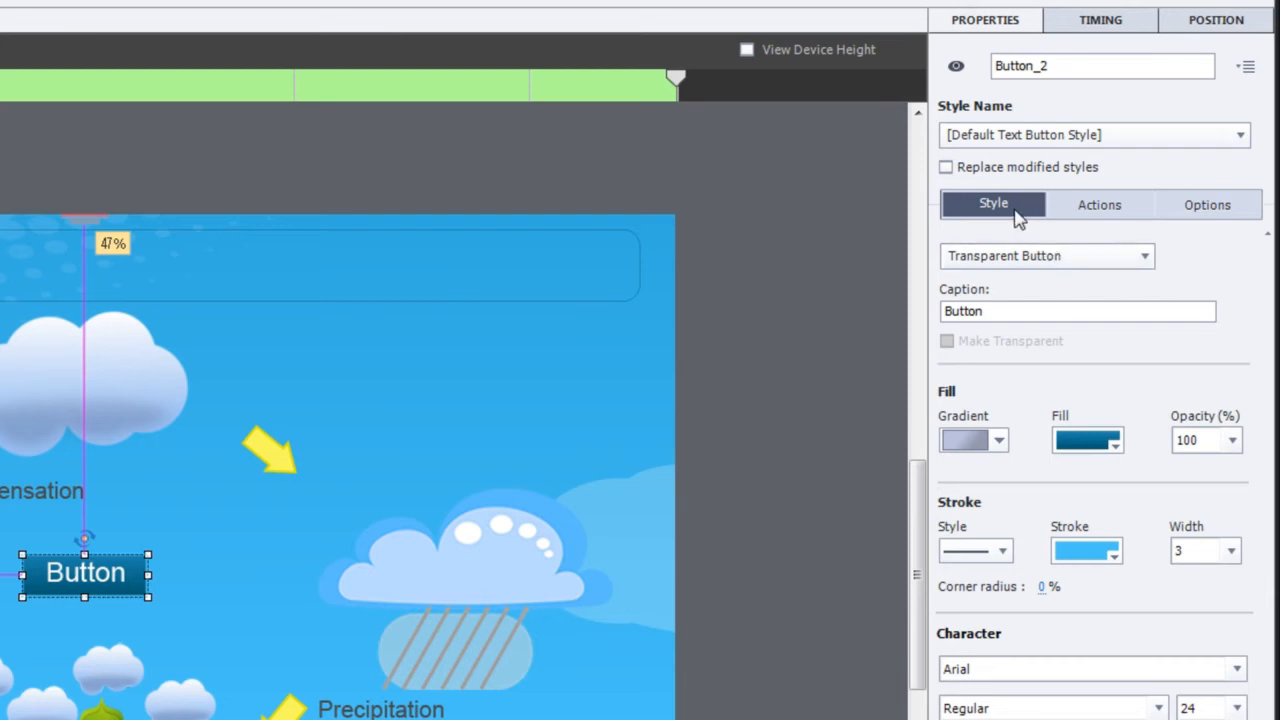
mouse_move(1035, 263)
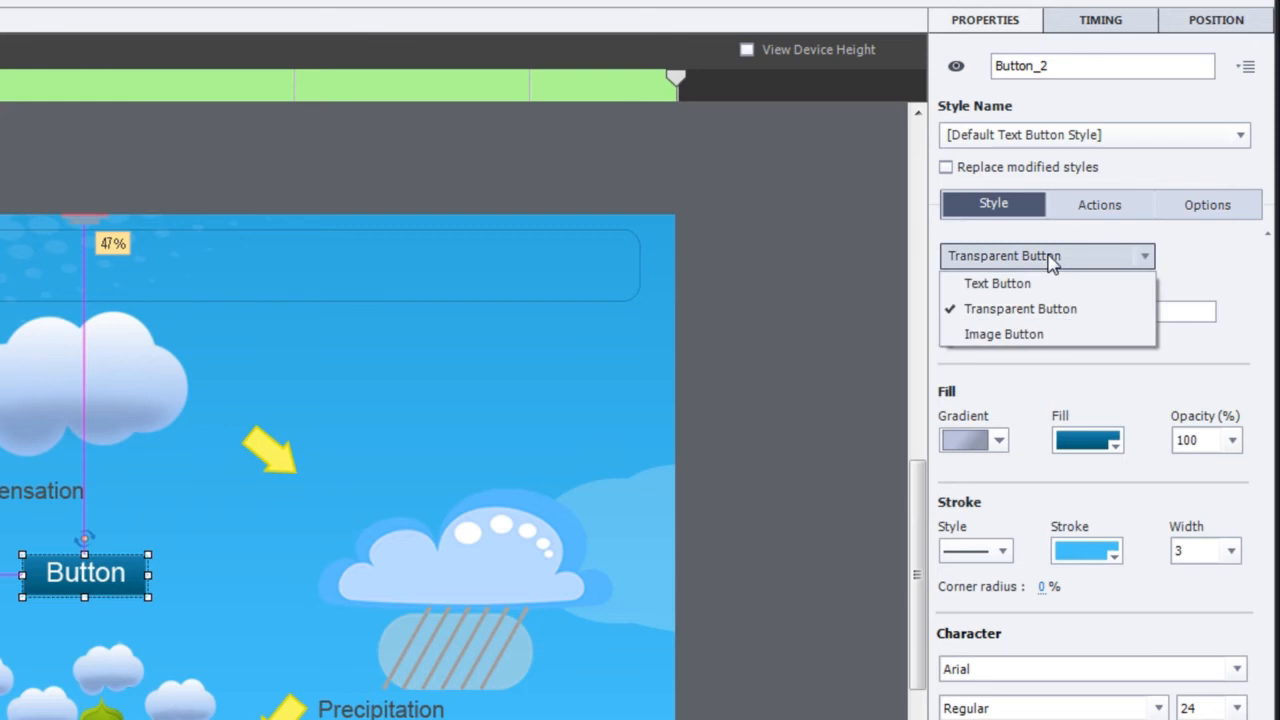
click(1020, 308)
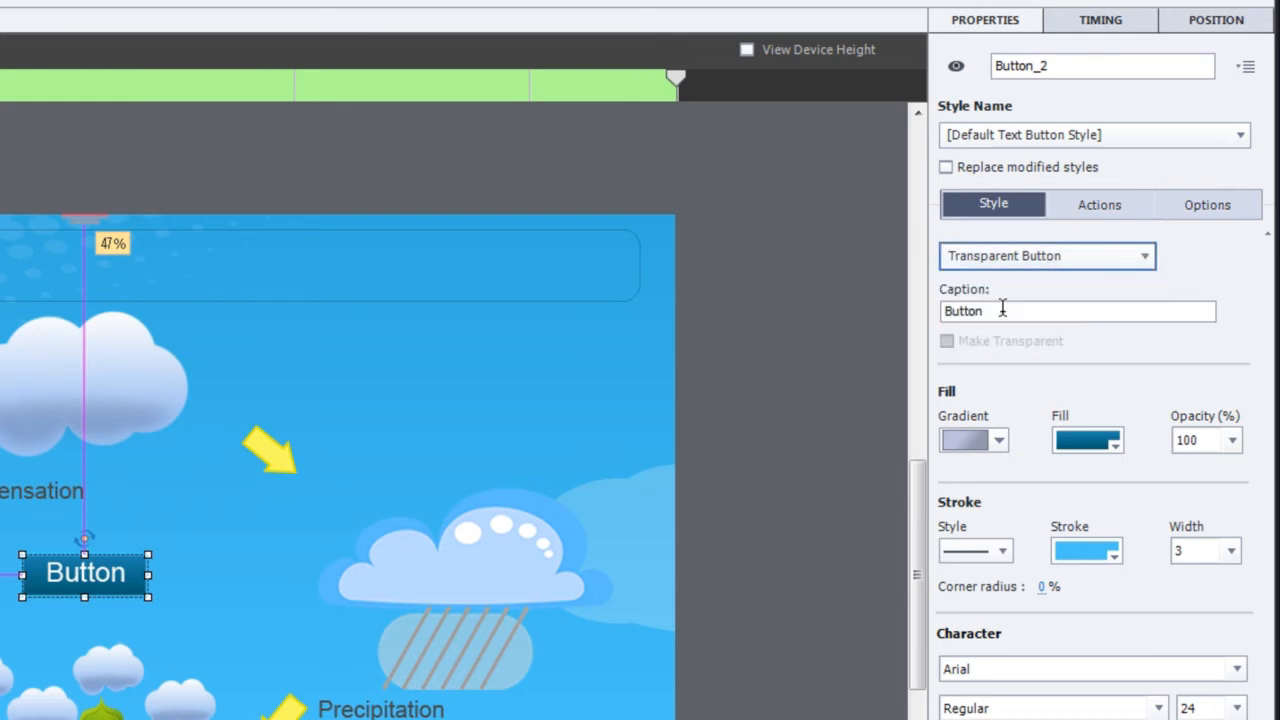
click(1073, 310)
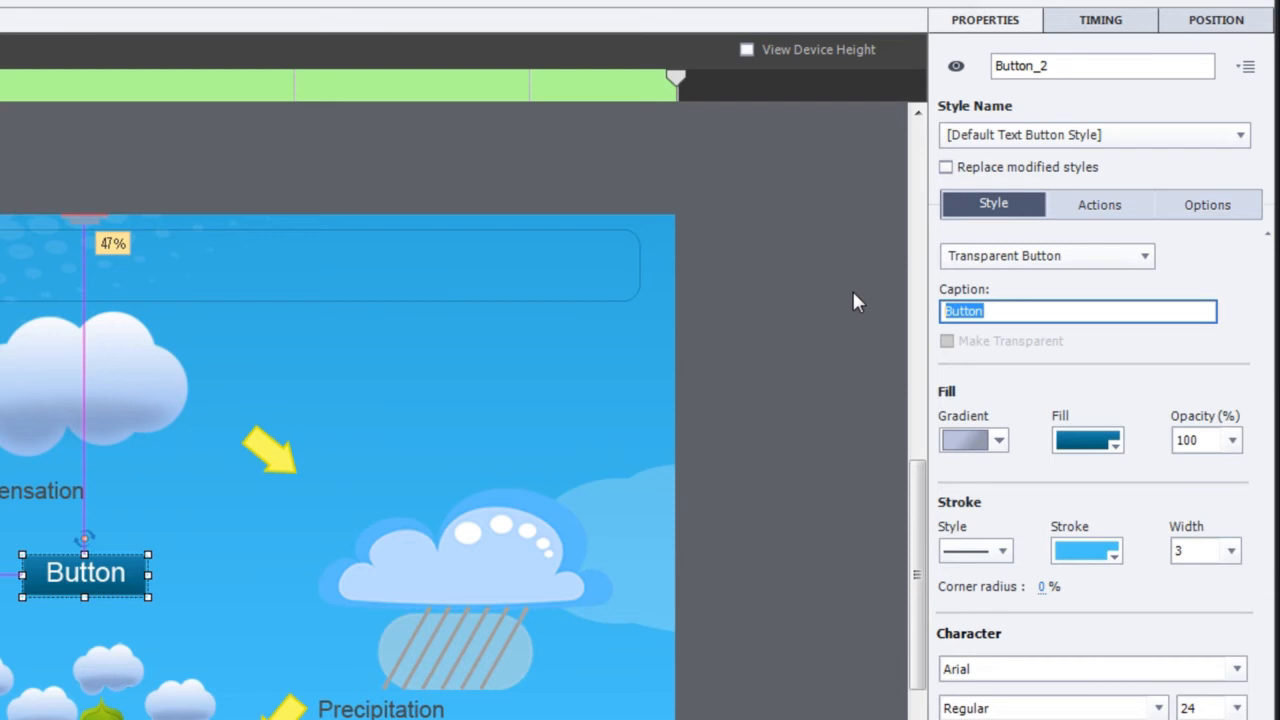
key(Delete)
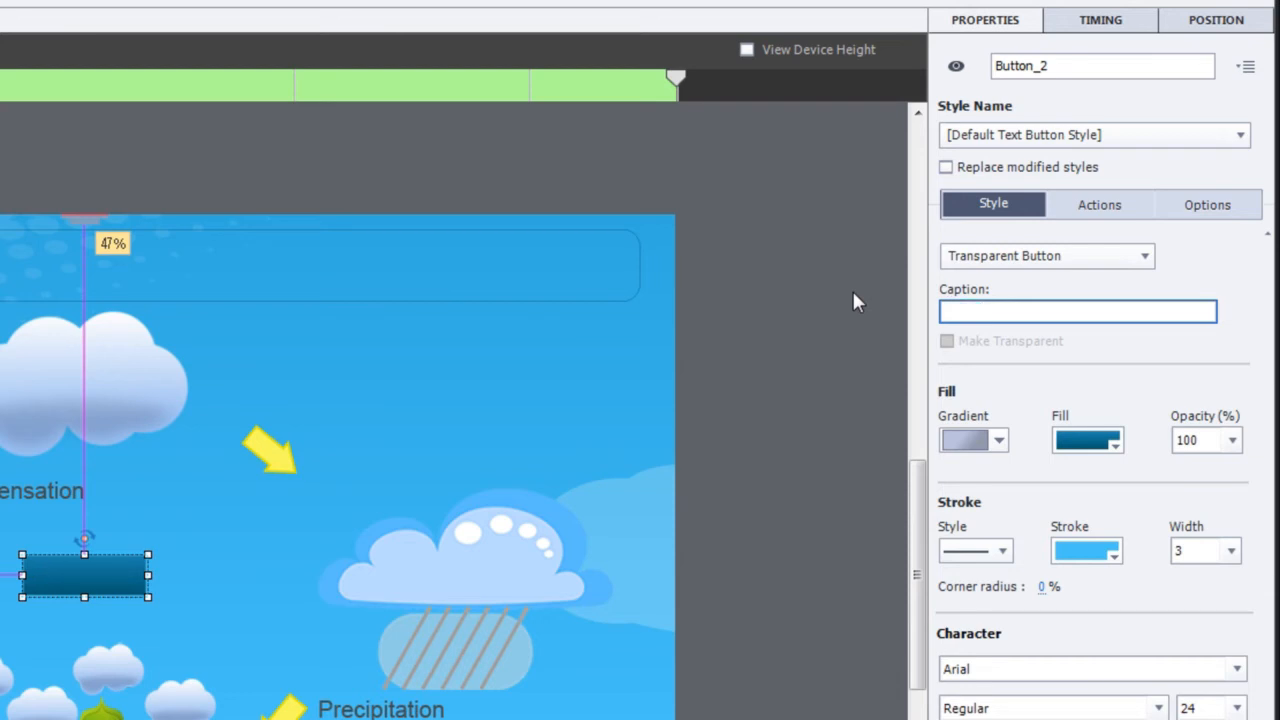
mouse_move(1160, 435)
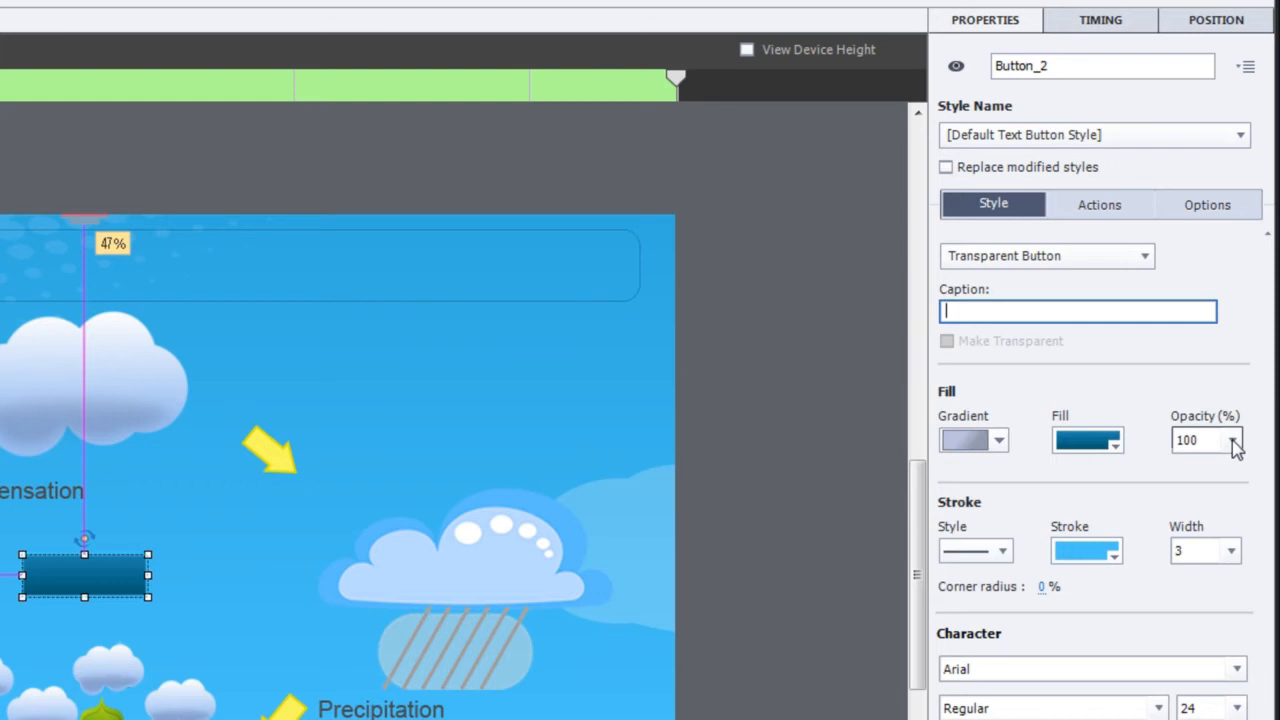
click(1237, 440)
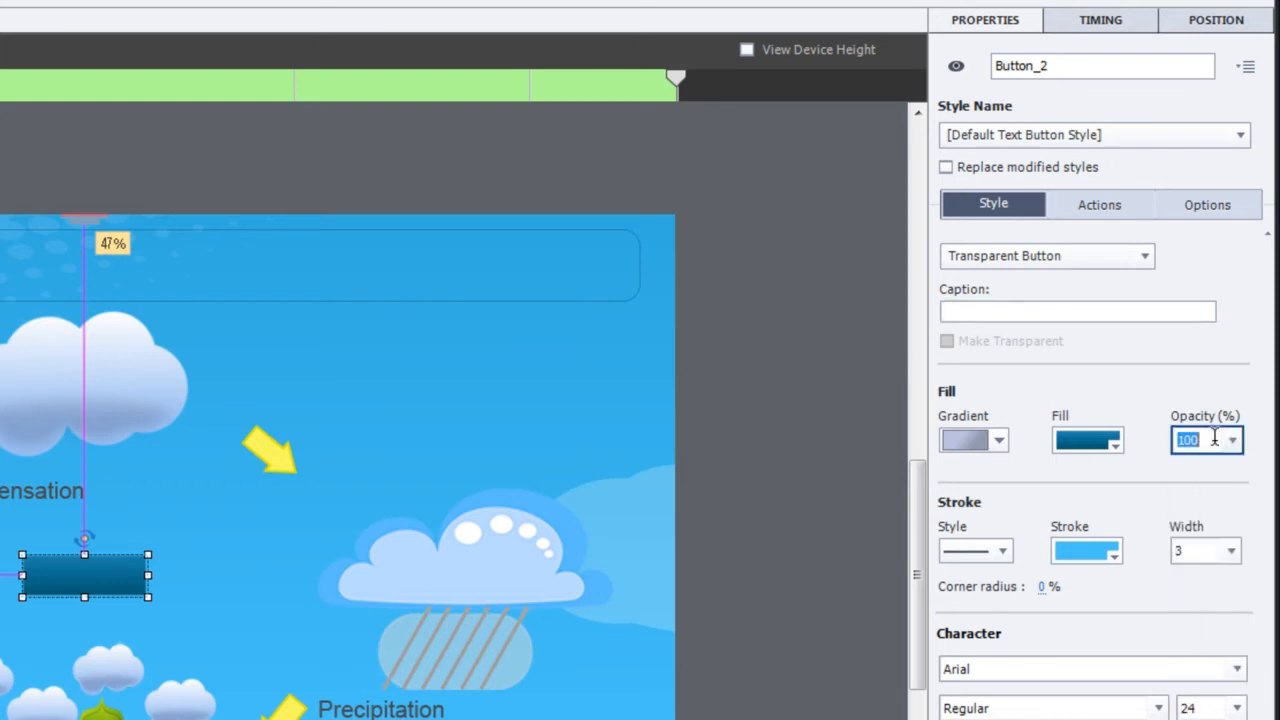
text(0)
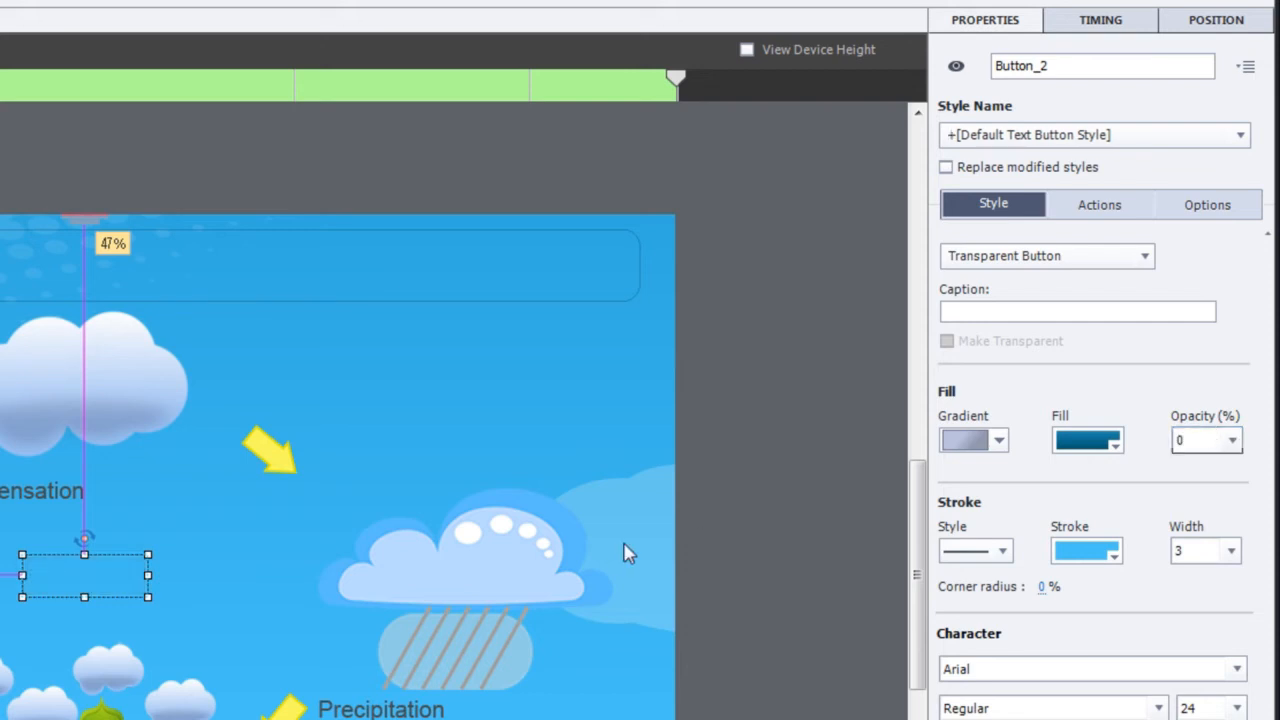
mouse_move(68, 550)
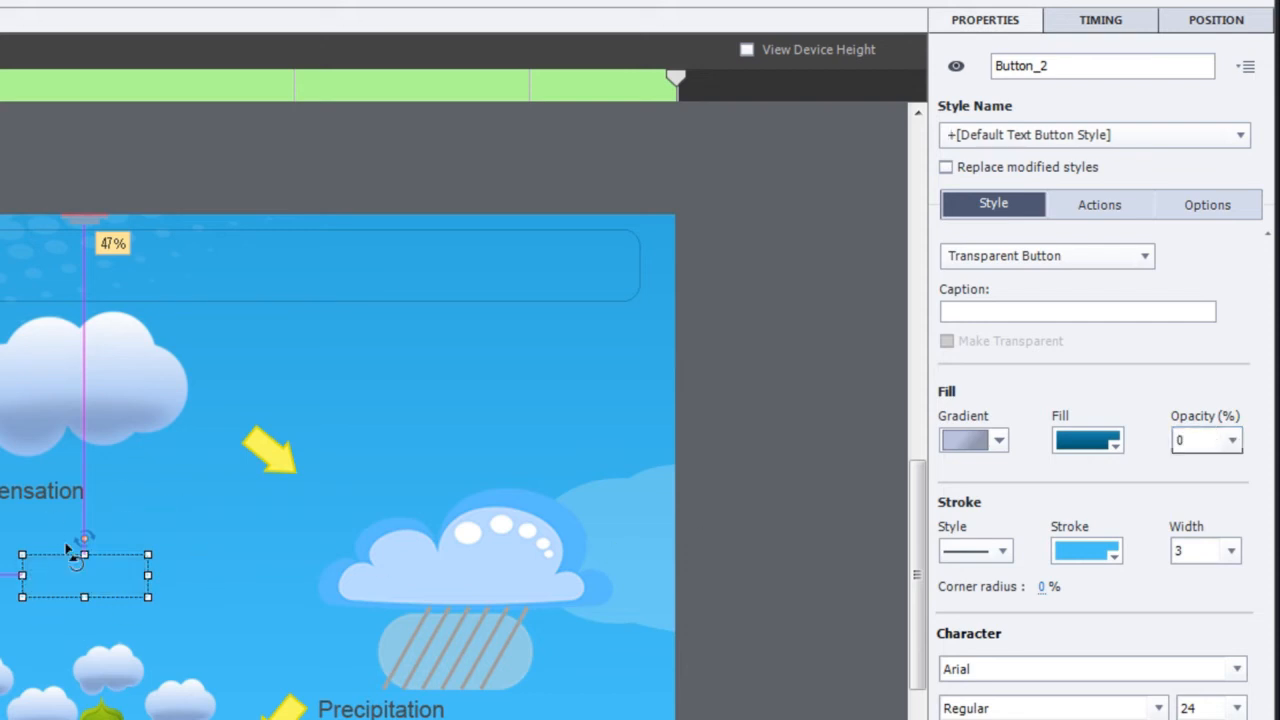
mouse_move(100, 588)
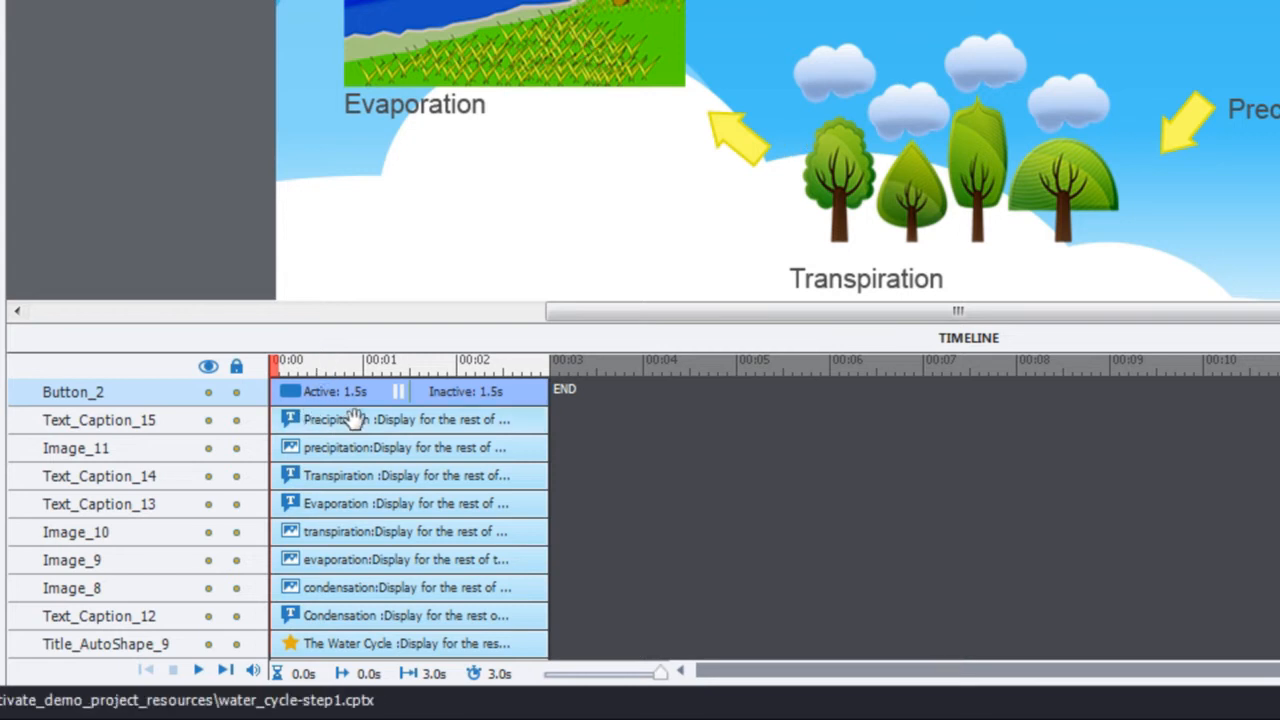
mouse_move(378, 426)
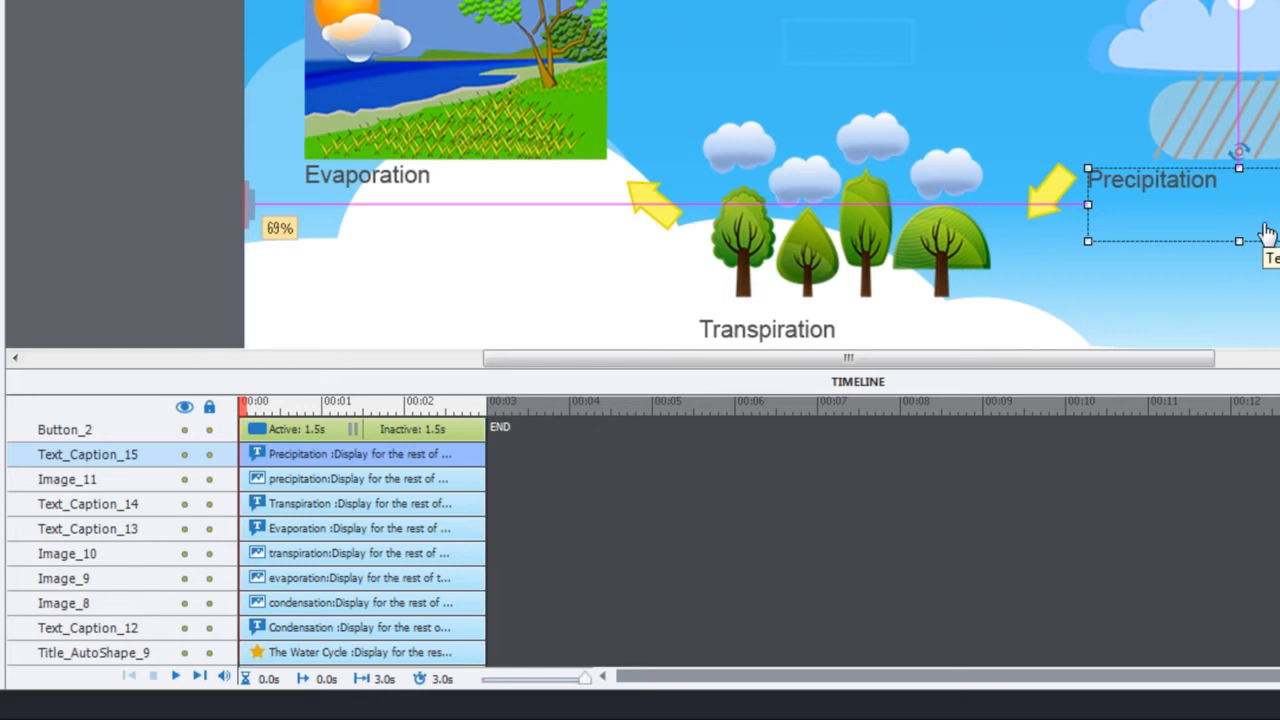
mouse_move(1175, 195)
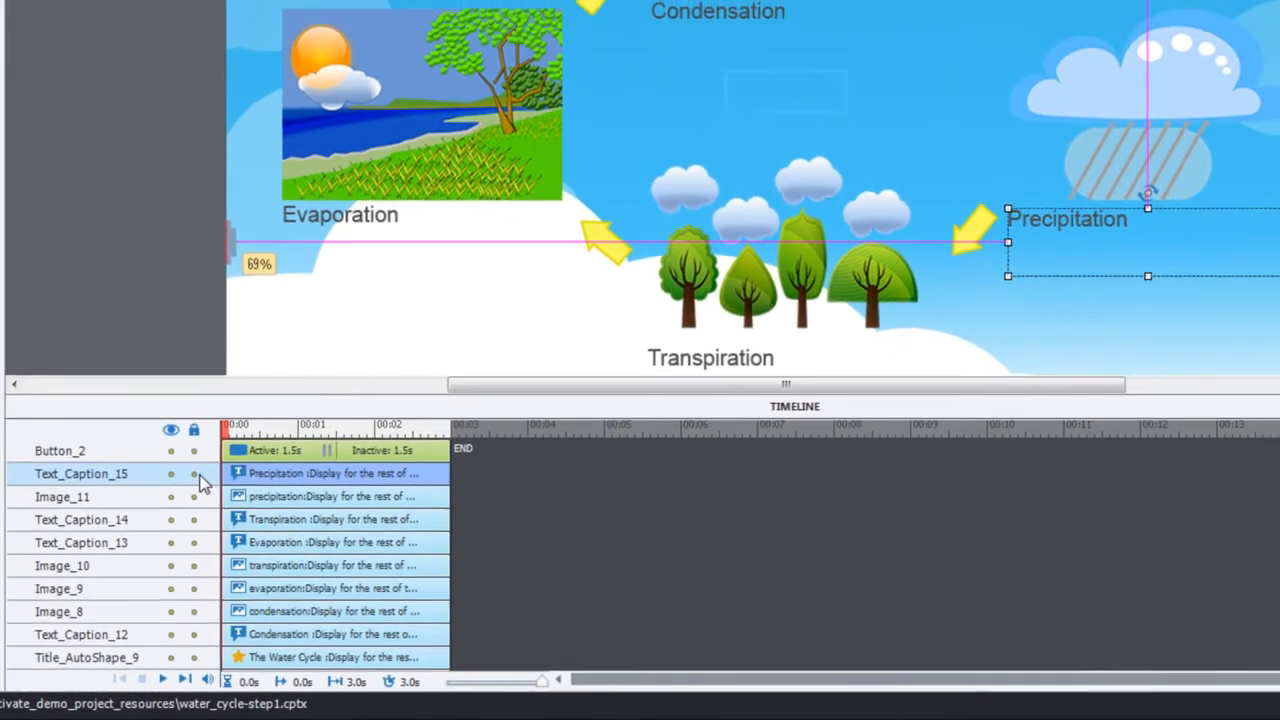
mouse_move(194, 478)
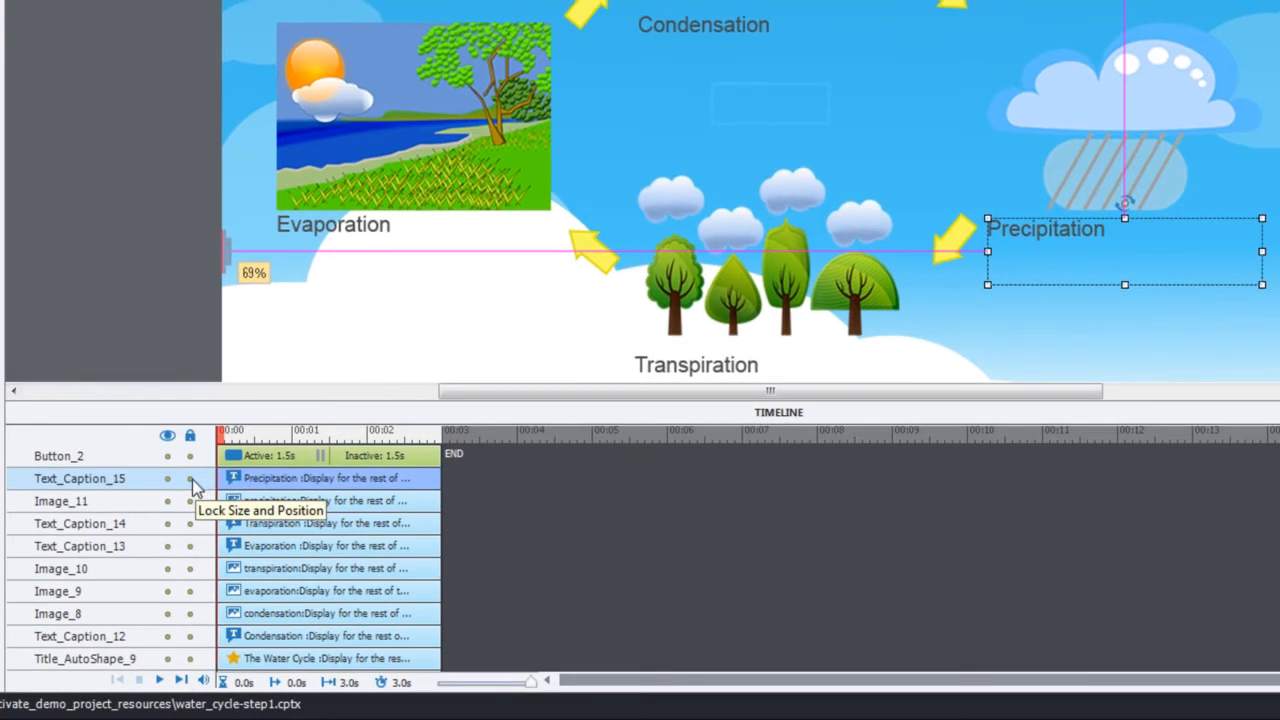
- Lock Text_Caption_15 (Precipitation) in the Timeline and confirm it can't be edited
click(190, 479)
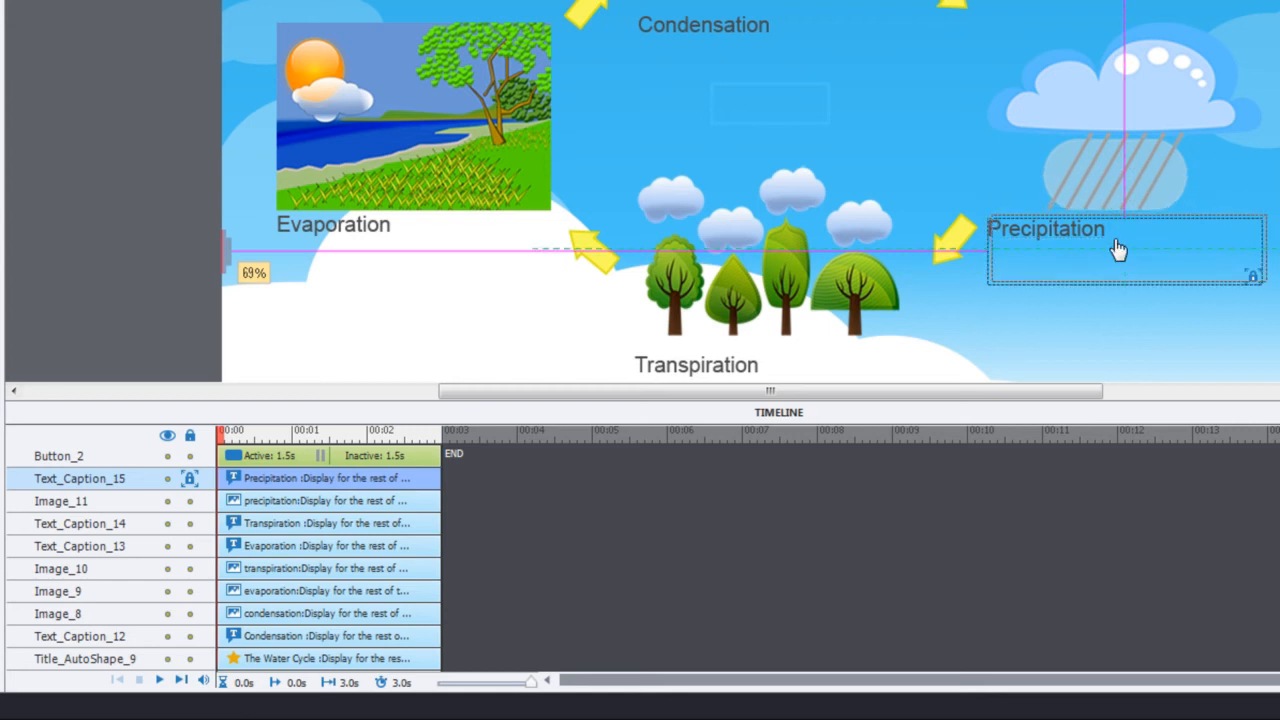
mouse_move(1255, 275)
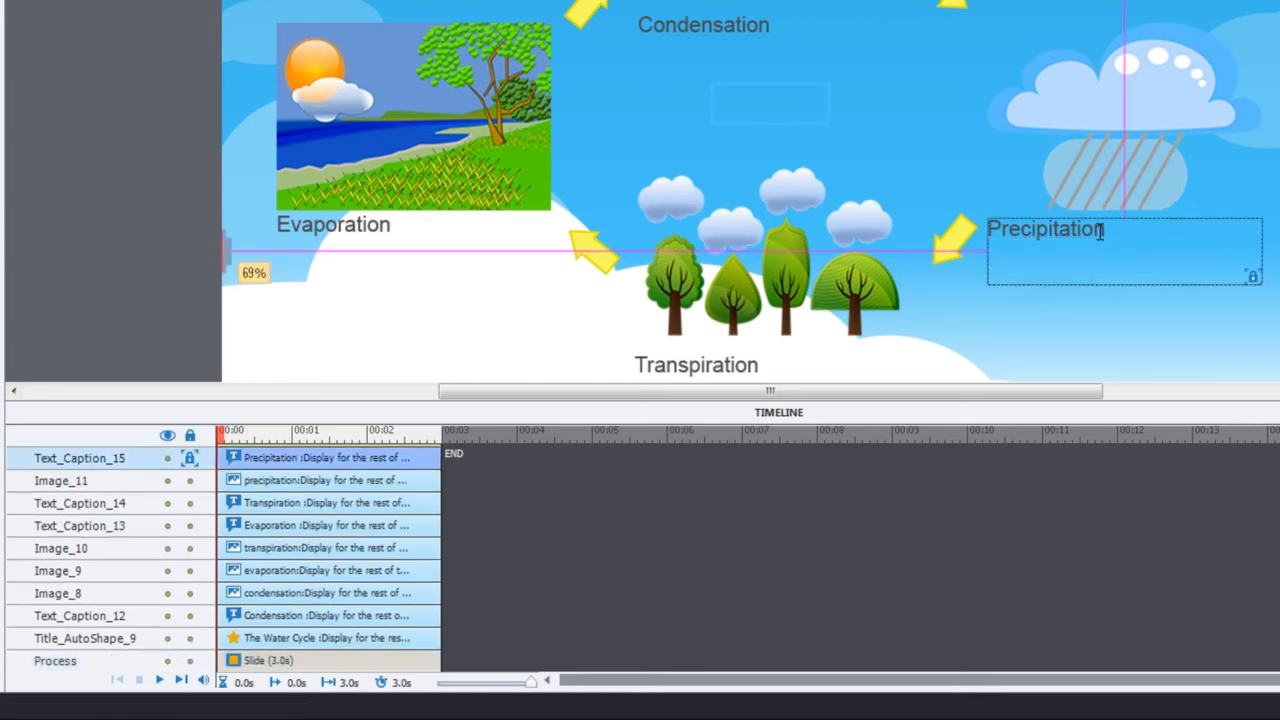
double_click(1044, 229)
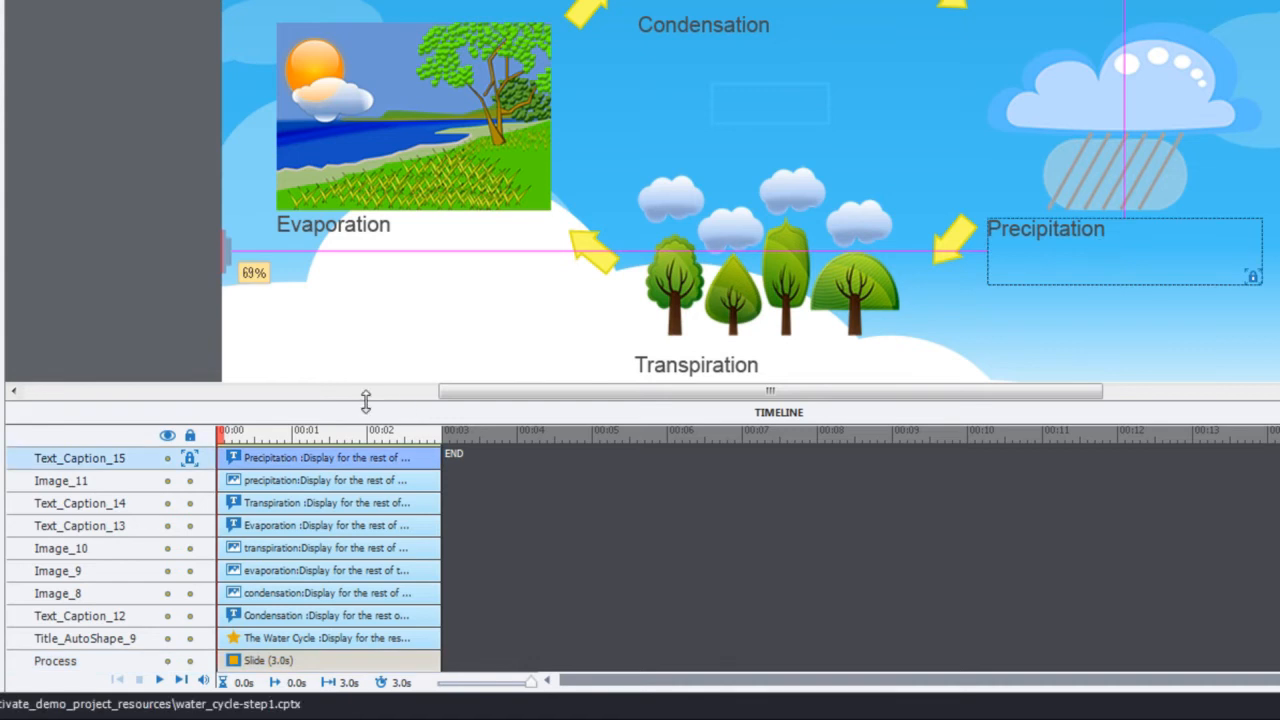
mouse_move(190, 458)
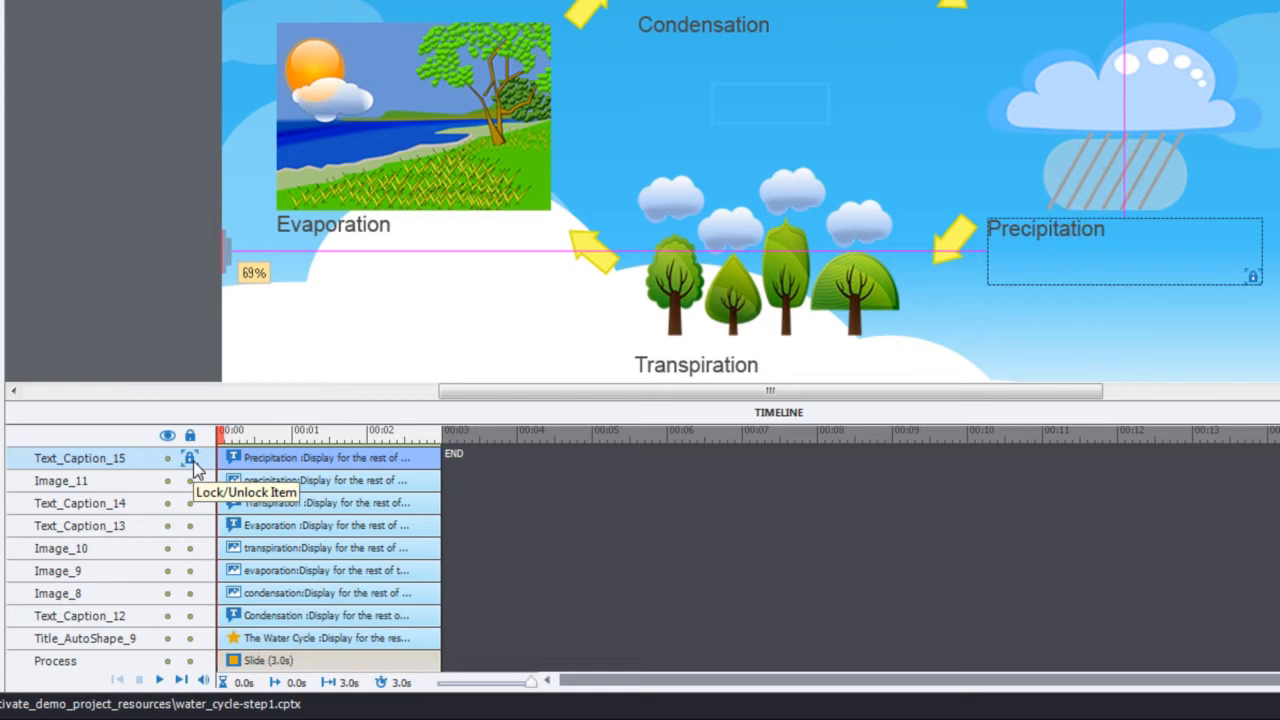
click(189, 458)
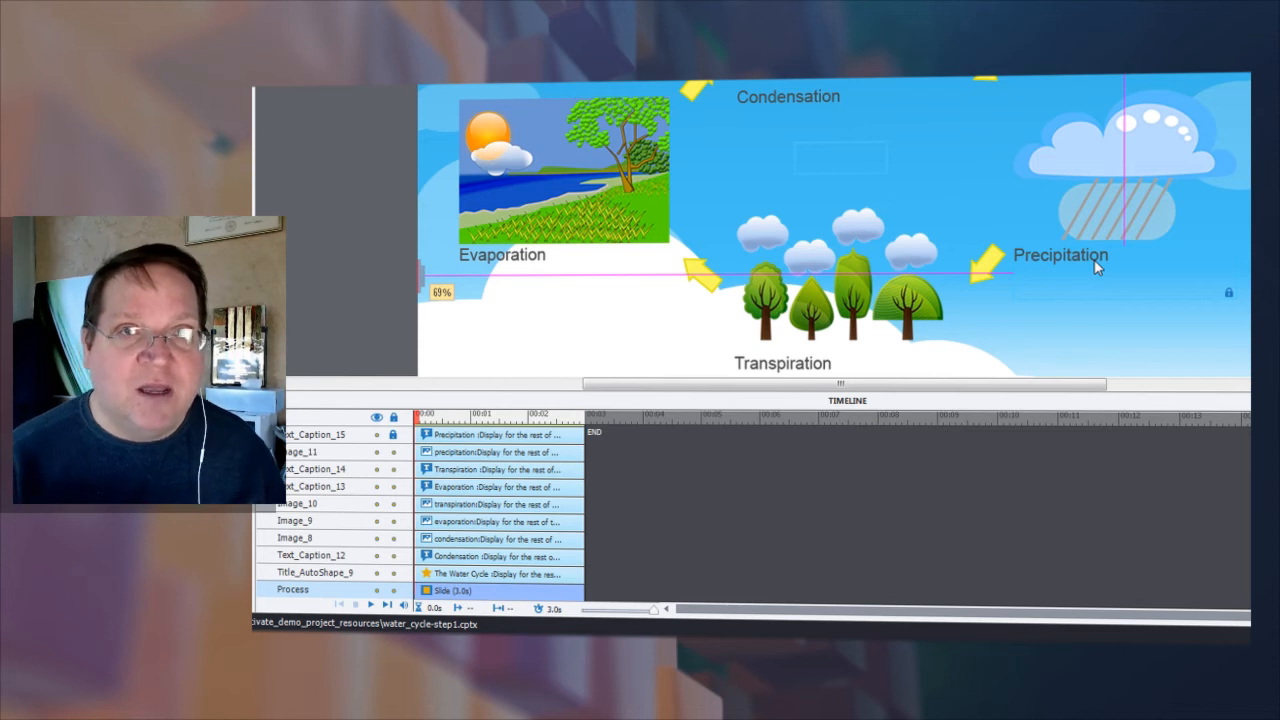
mouse_move(1045, 280)
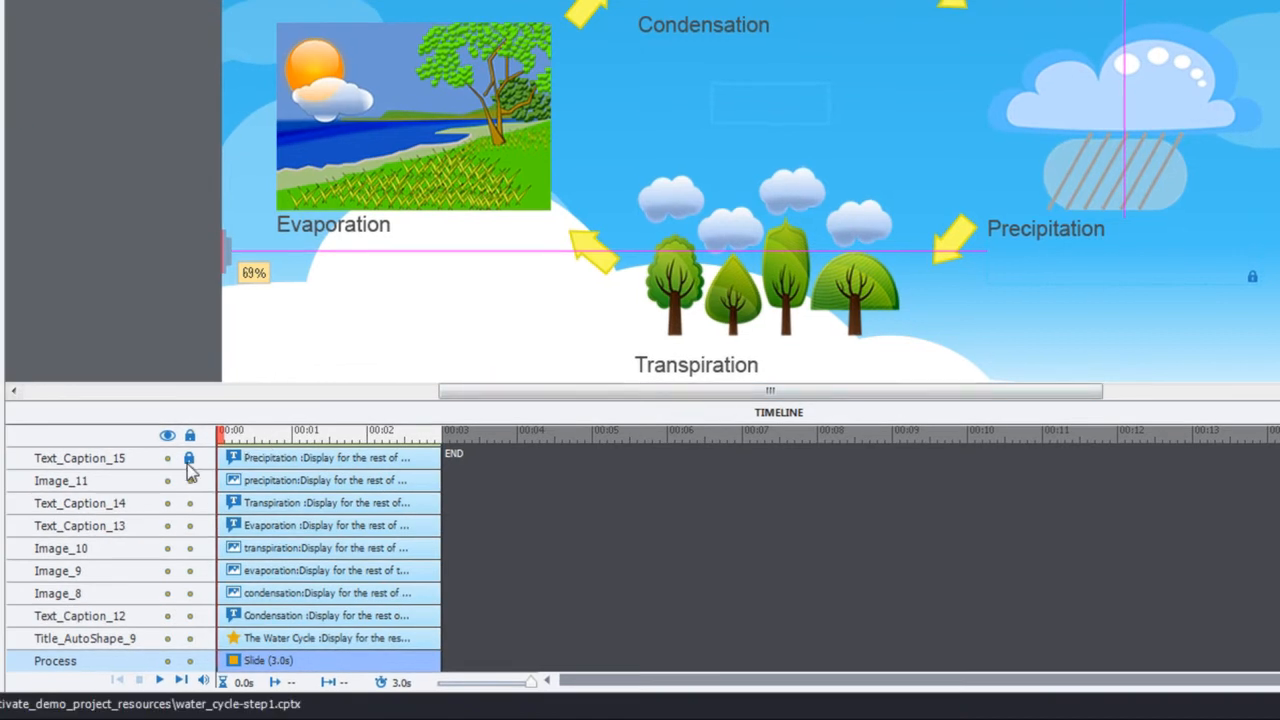
mouse_move(190, 483)
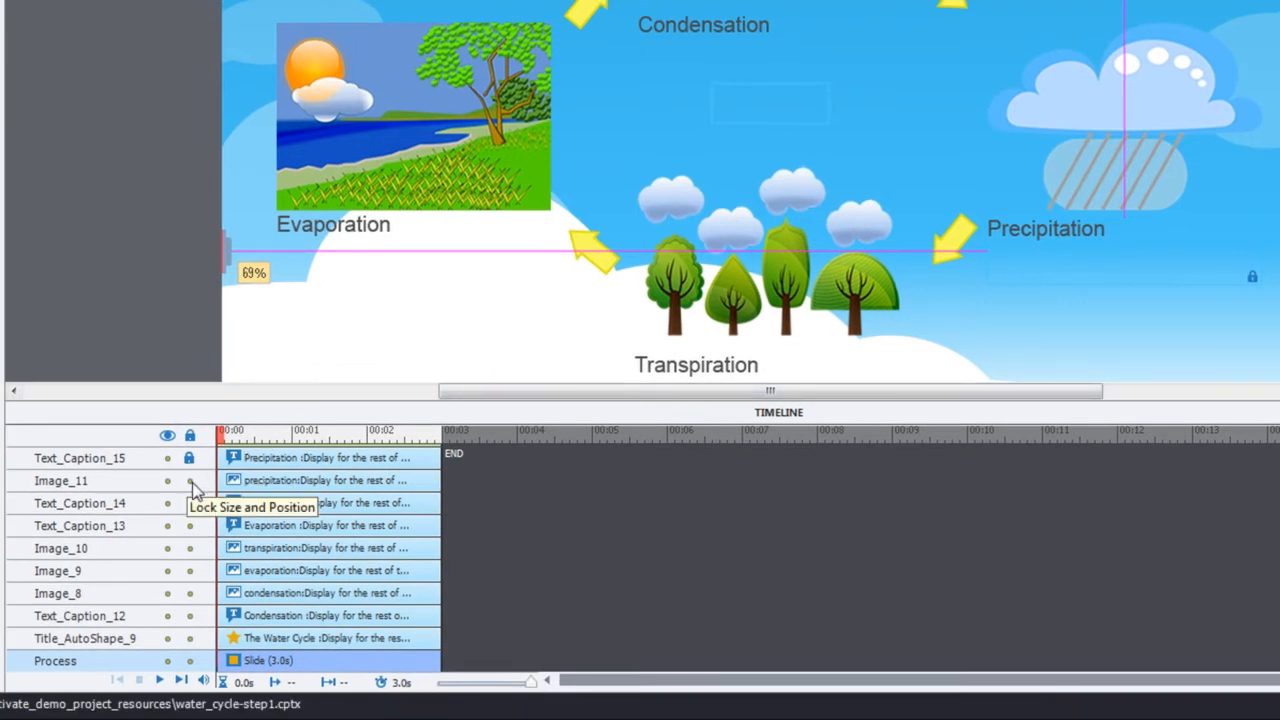
click(190, 480)
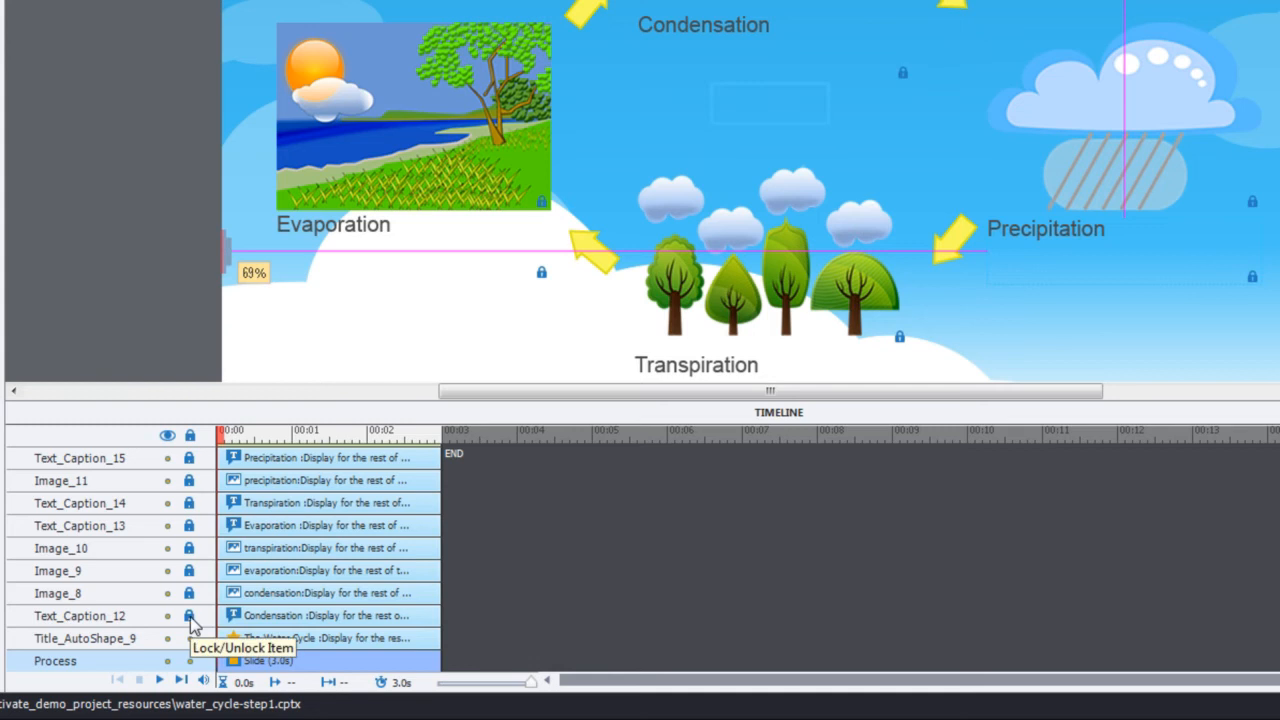
mouse_move(340, 617)
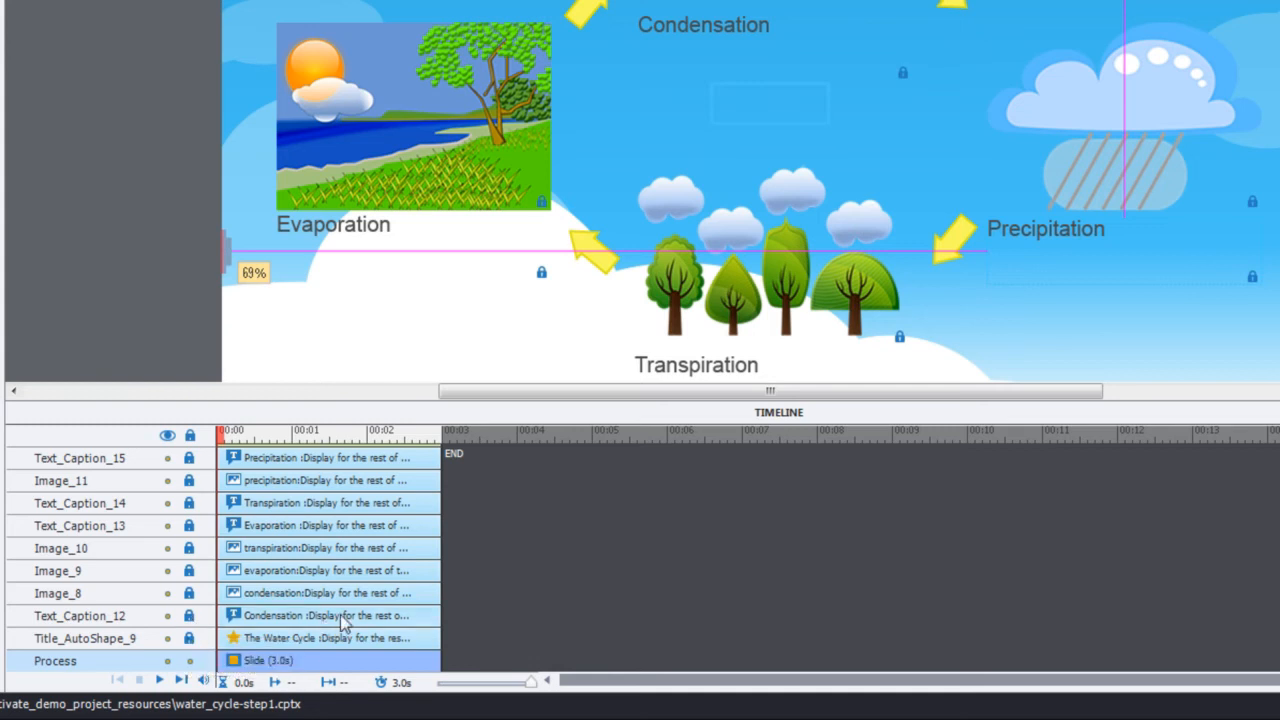
mouse_move(367, 652)
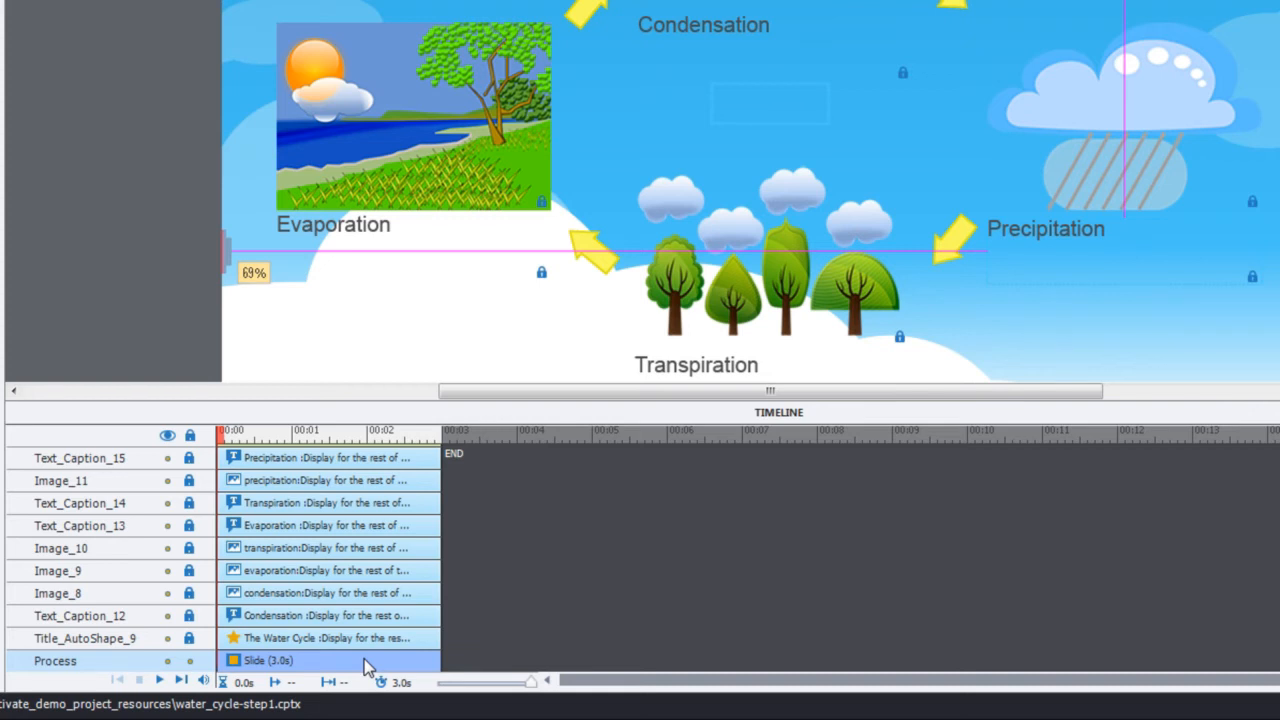
mouse_move(333, 676)
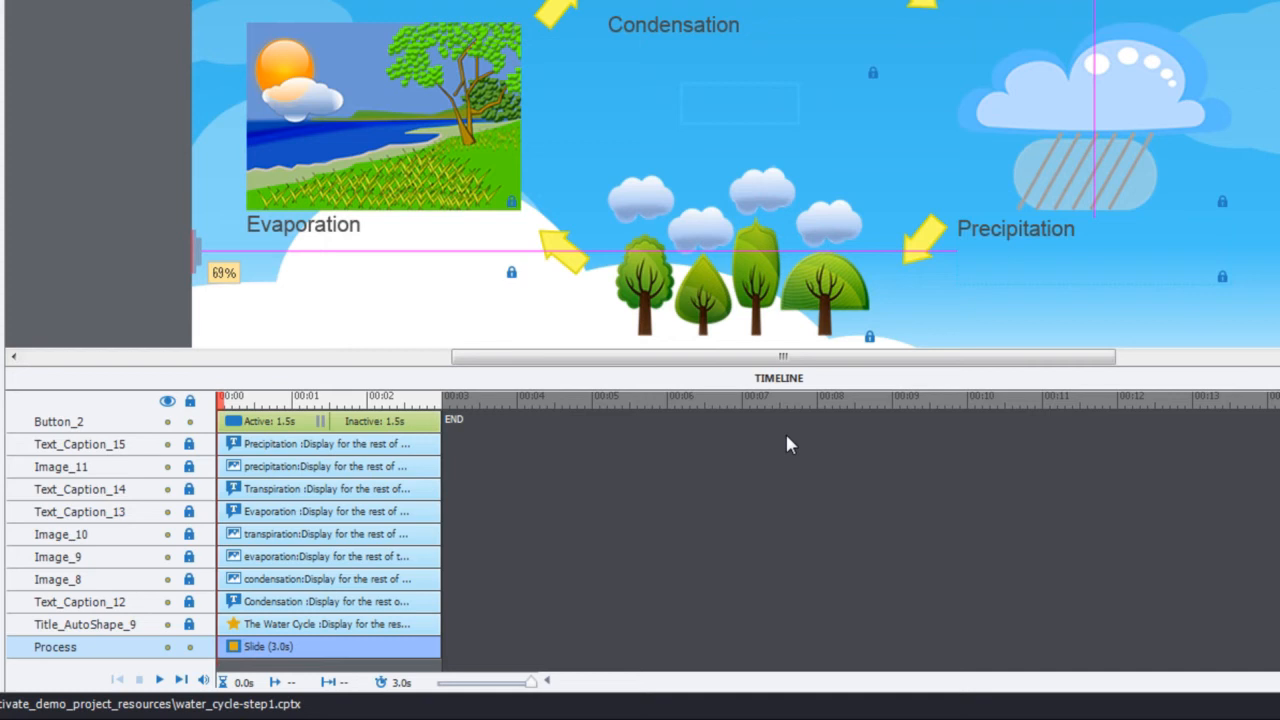
mouse_move(540, 515)
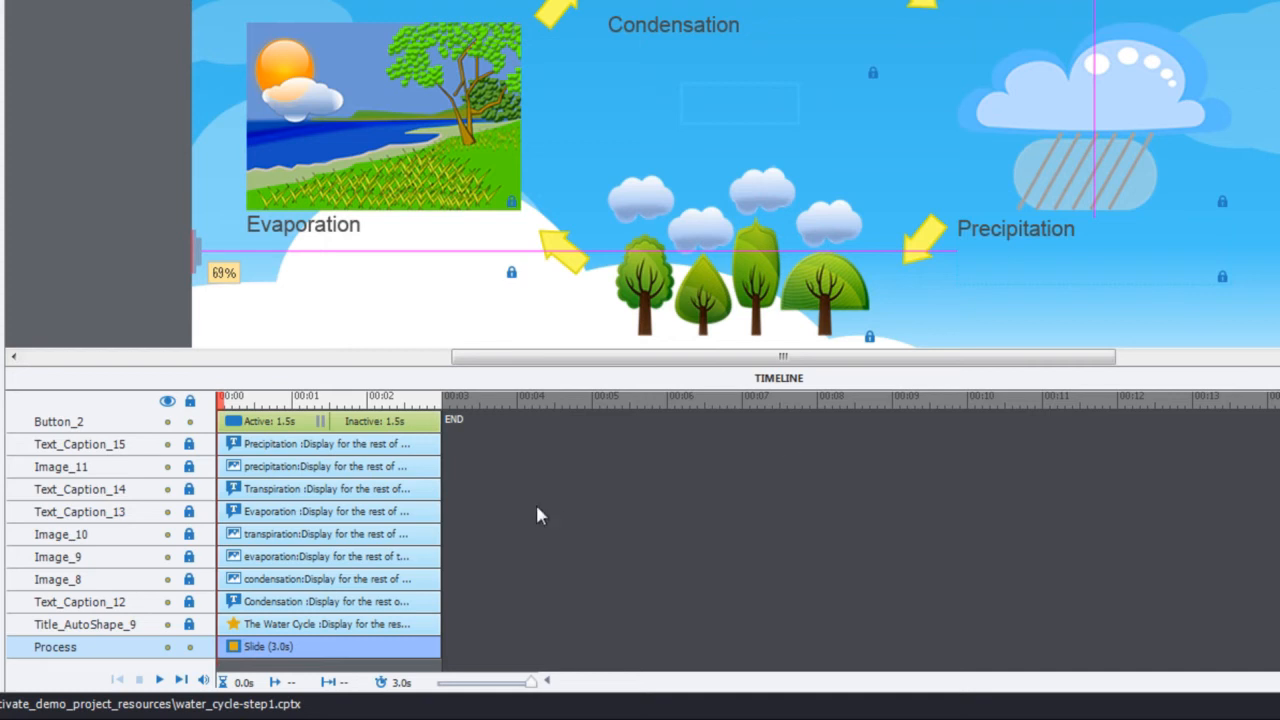
mouse_move(203, 478)
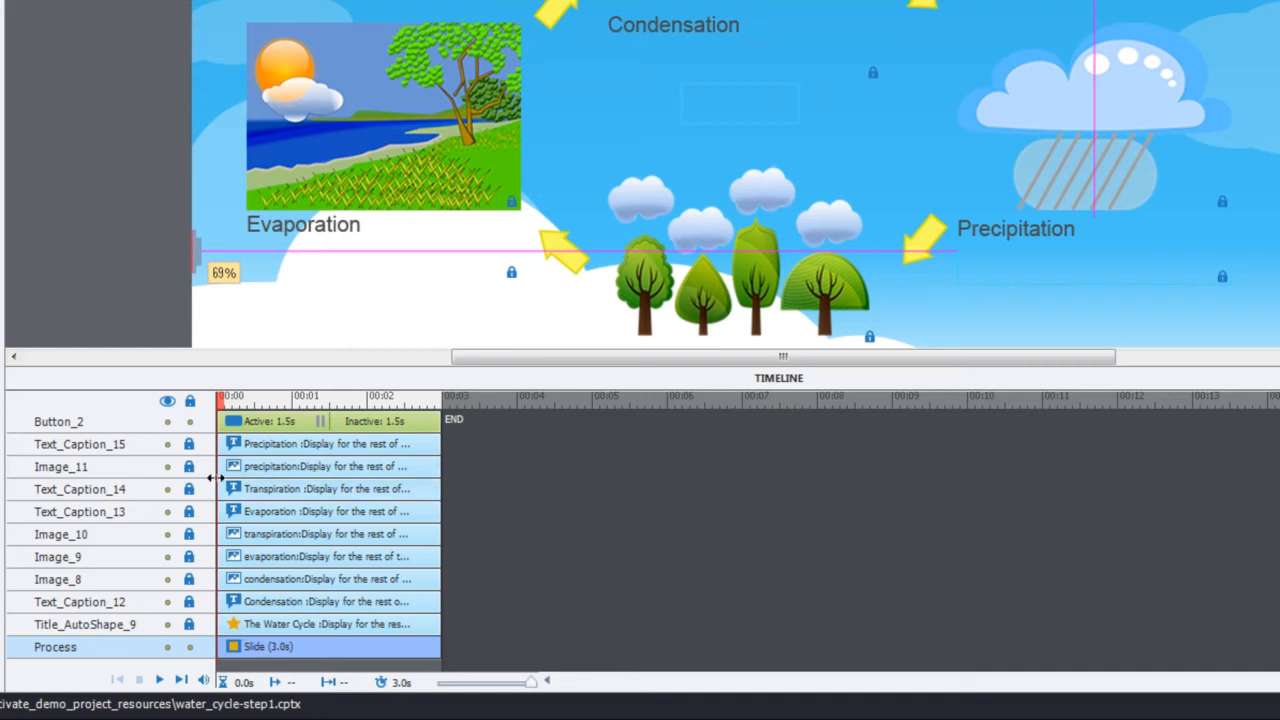
mouse_move(348, 448)
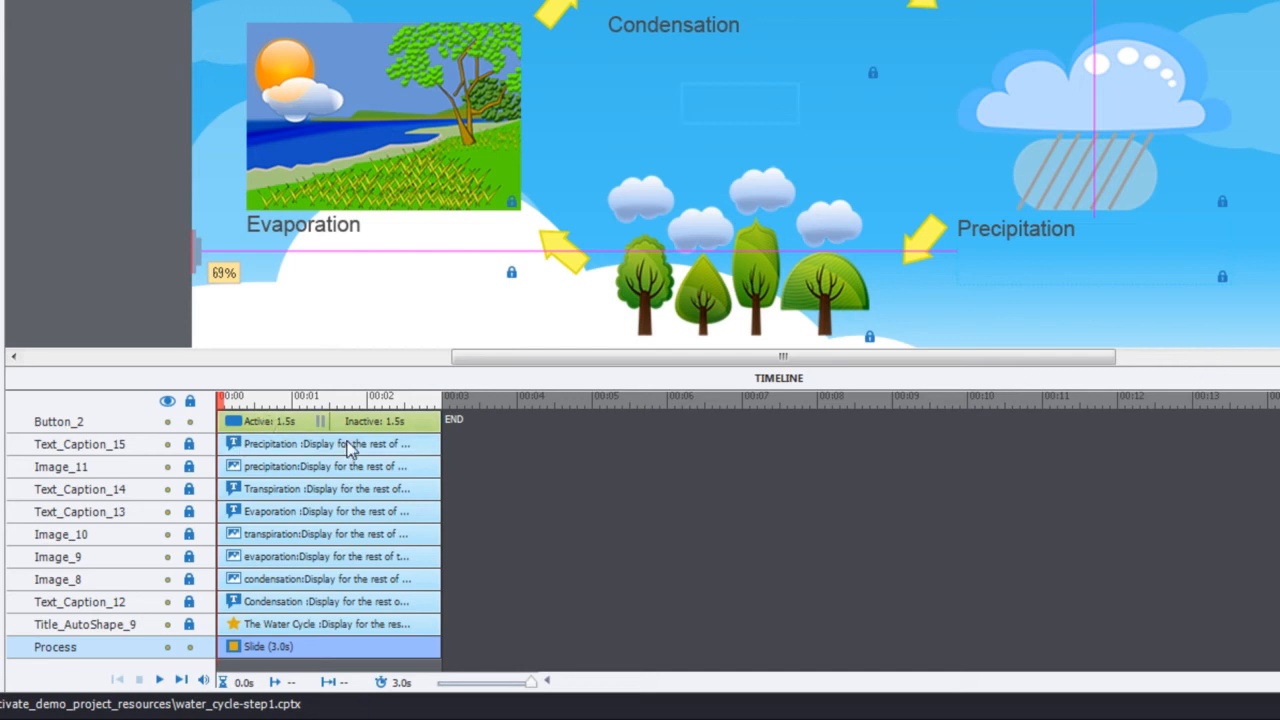
mouse_move(338, 420)
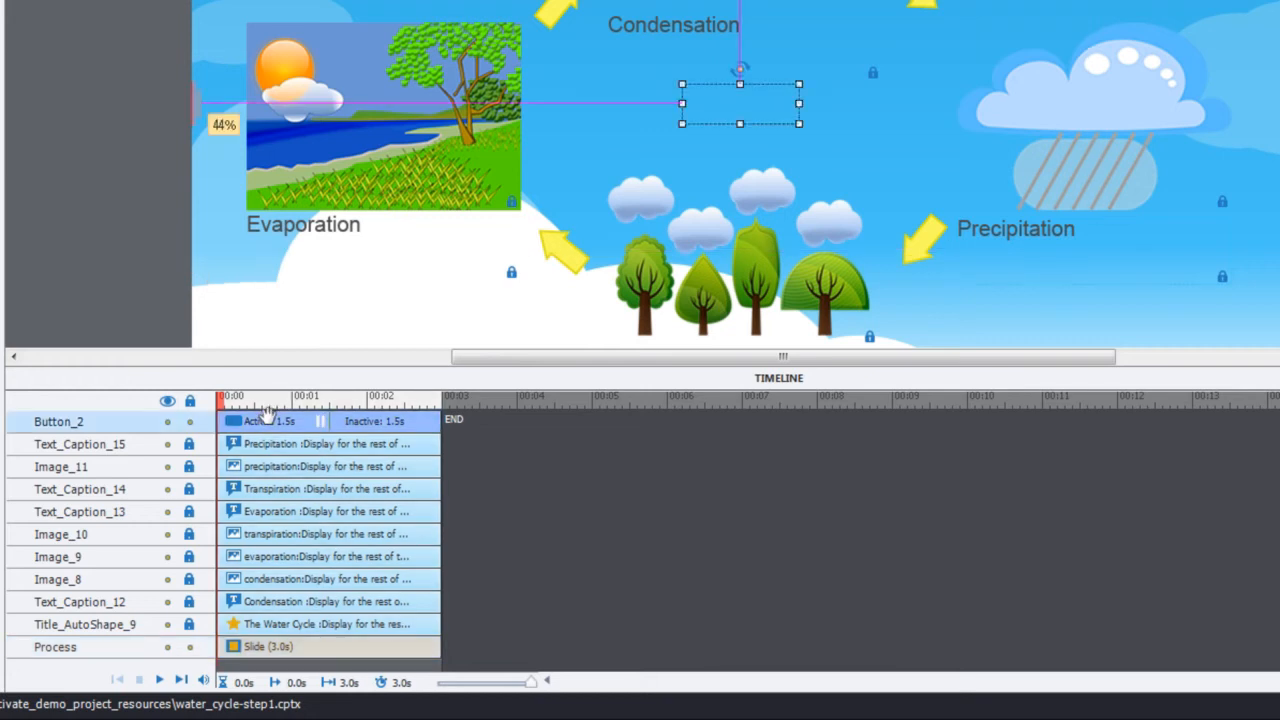
mouse_move(815, 90)
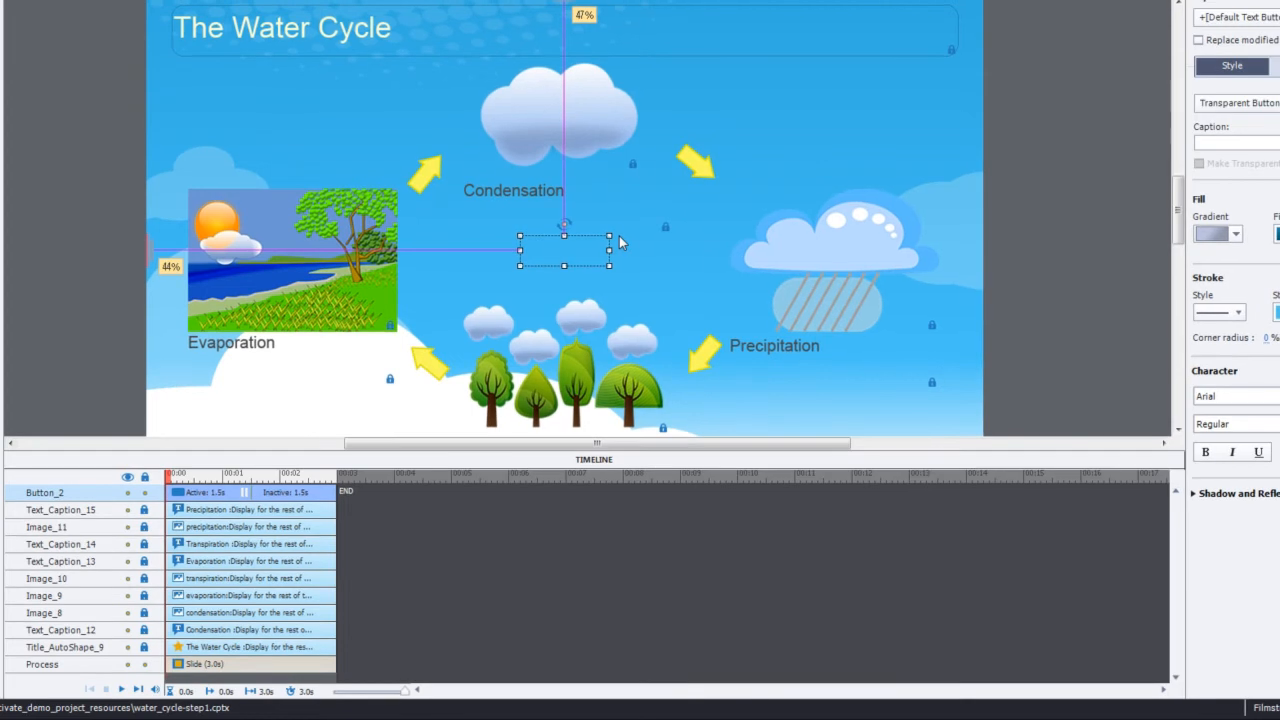
mouse_move(562, 263)
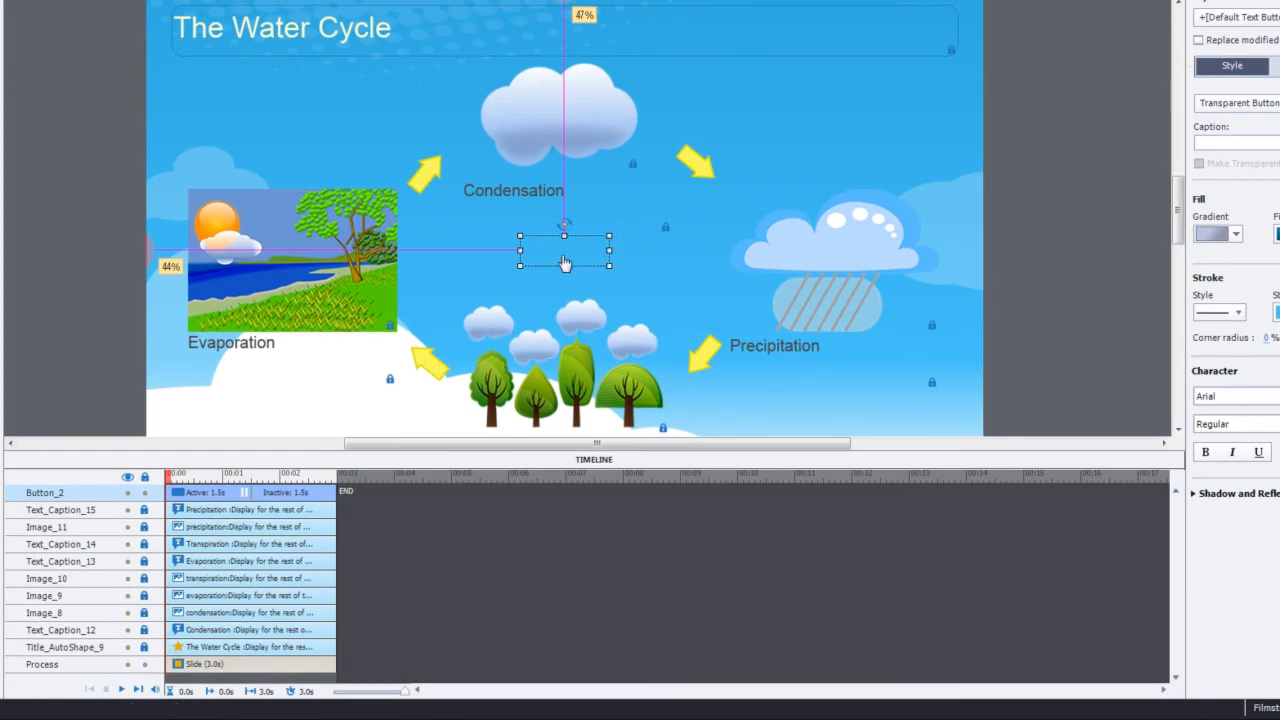
mouse_move(563, 260)
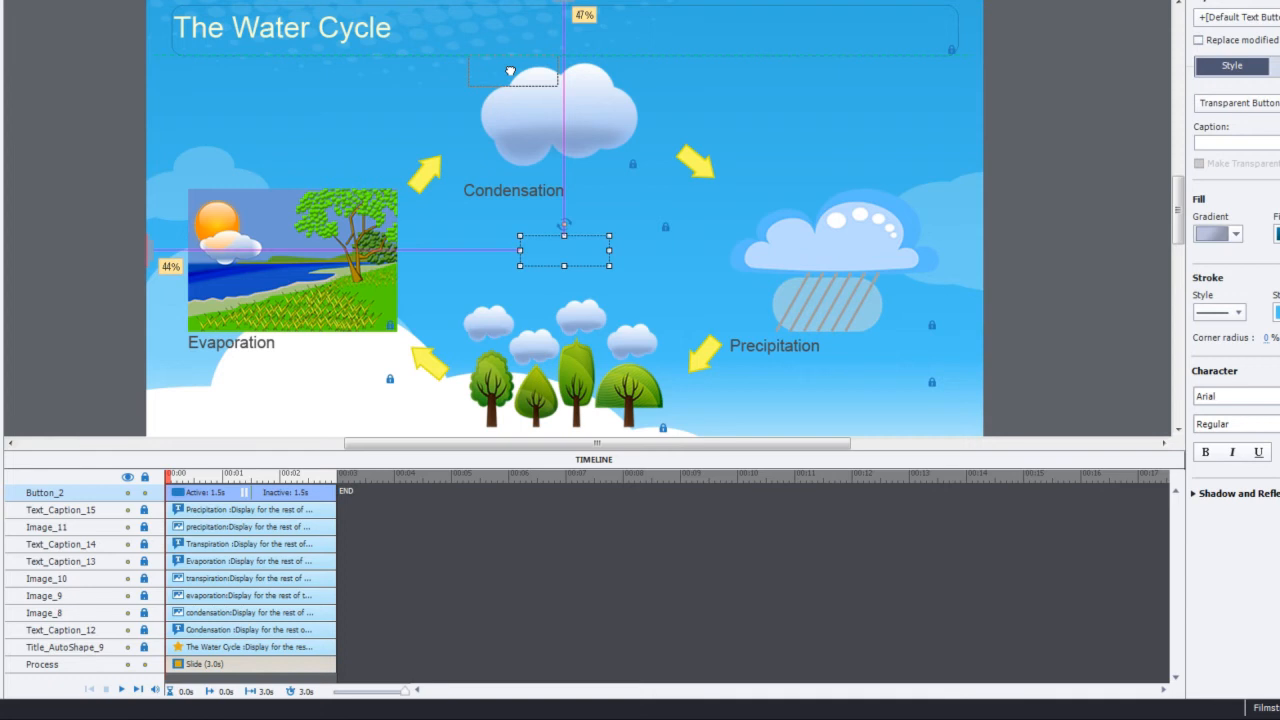
- Drag Button_2 onto the Condensation cloud and resize it to cover the cloud
drag(564, 250, 513, 70)
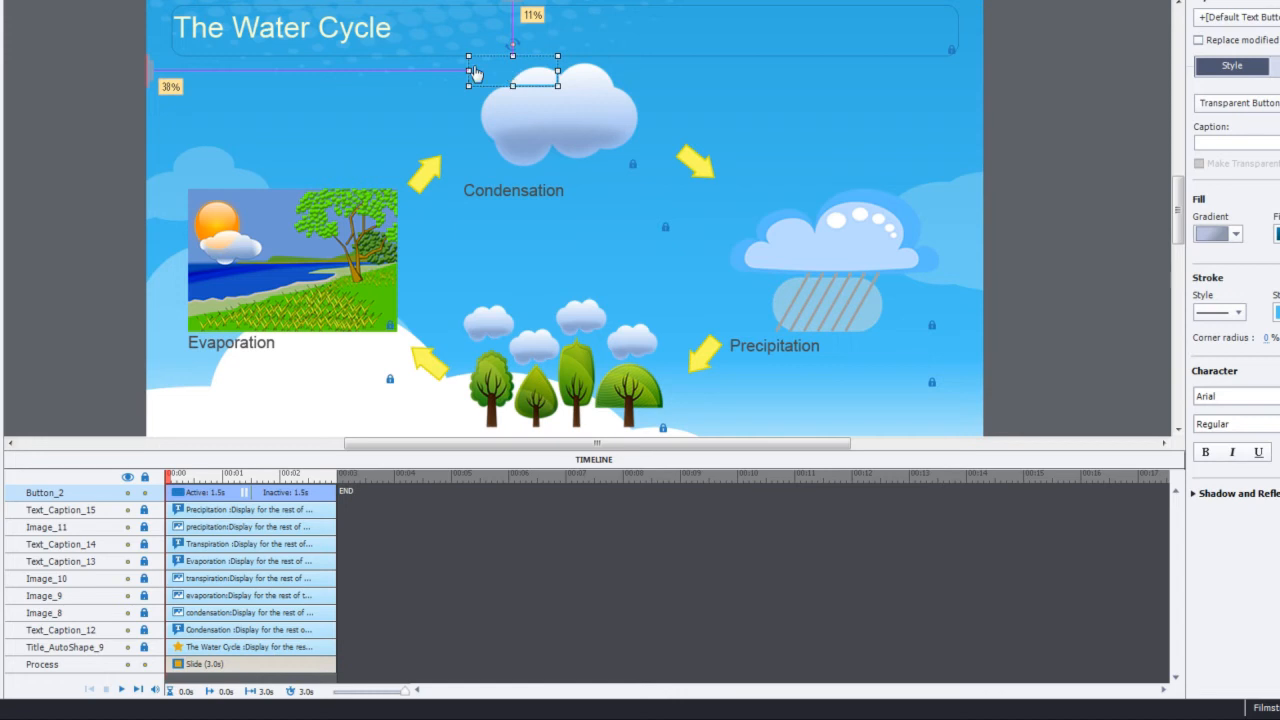
mouse_move(557, 105)
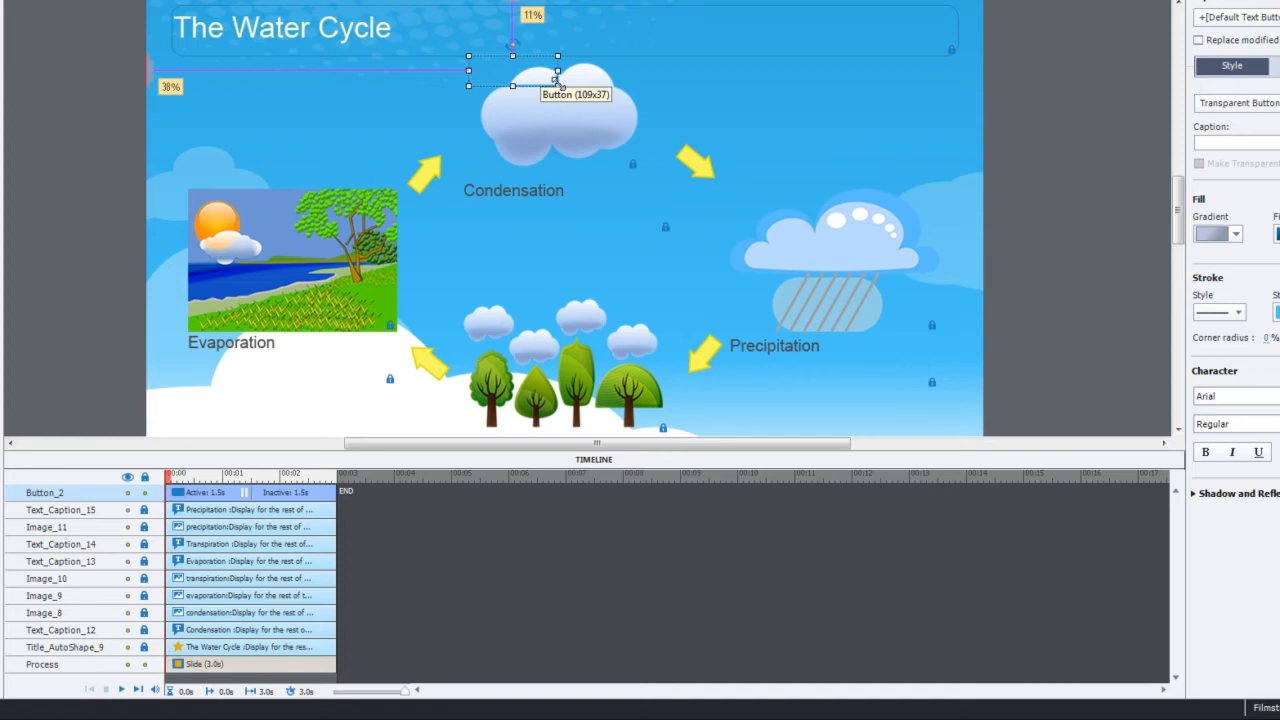
drag(558, 83, 597, 127)
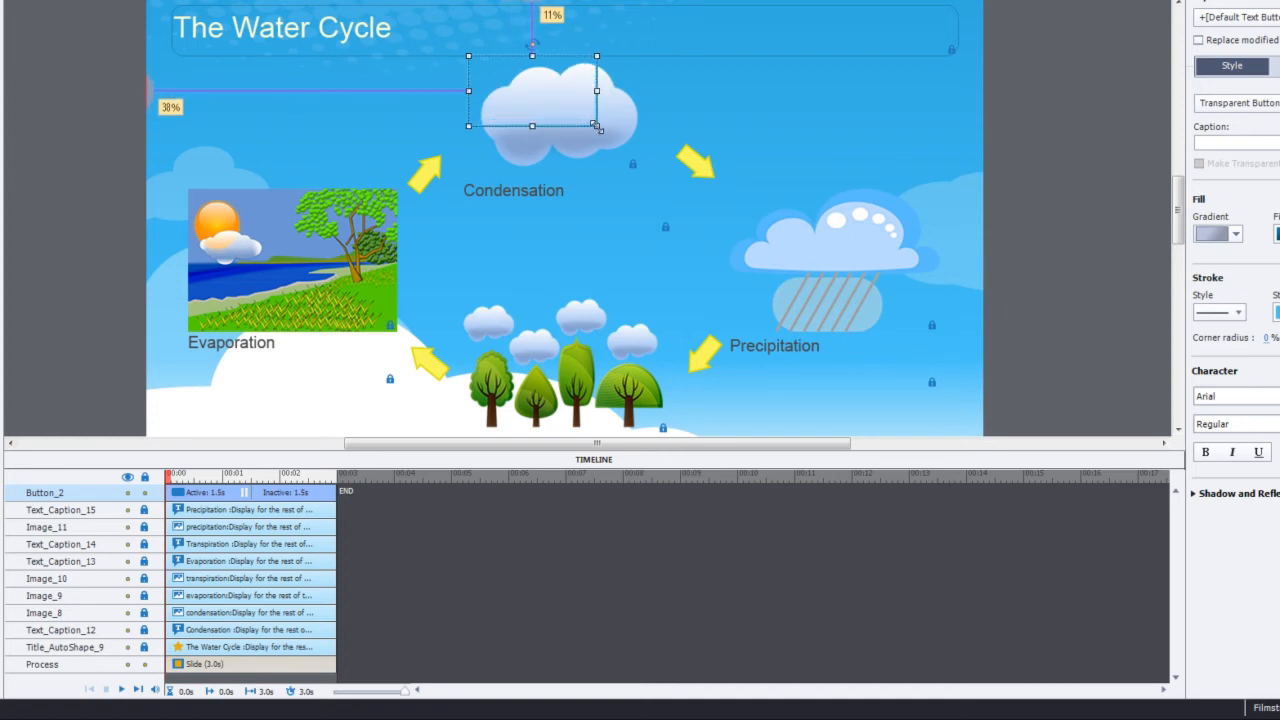
drag(598, 127, 645, 165)
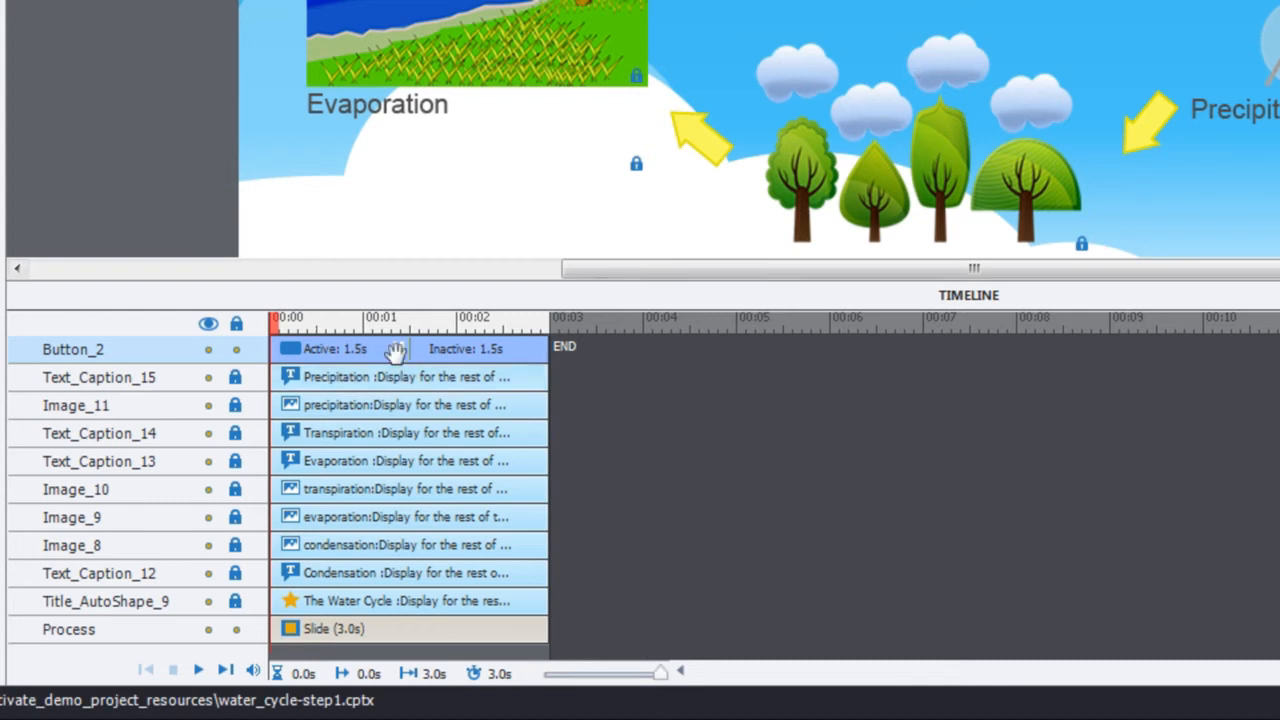
mouse_move(401, 349)
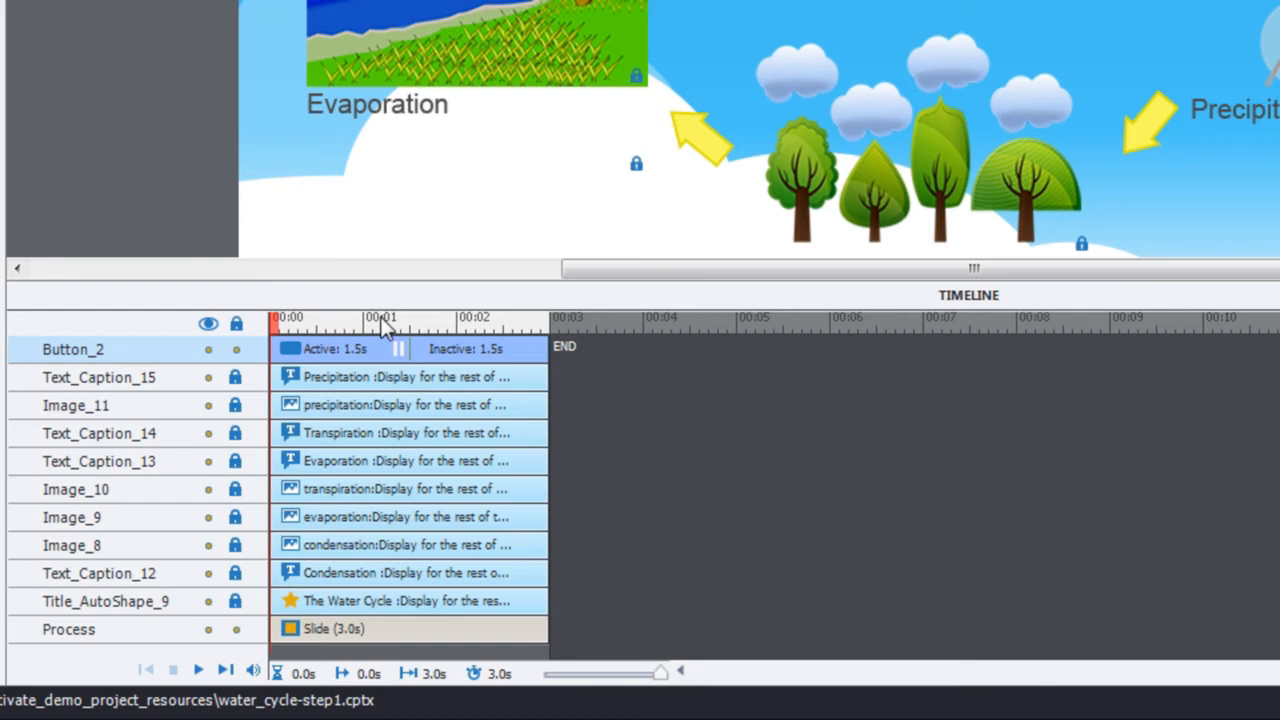
mouse_move(540, 320)
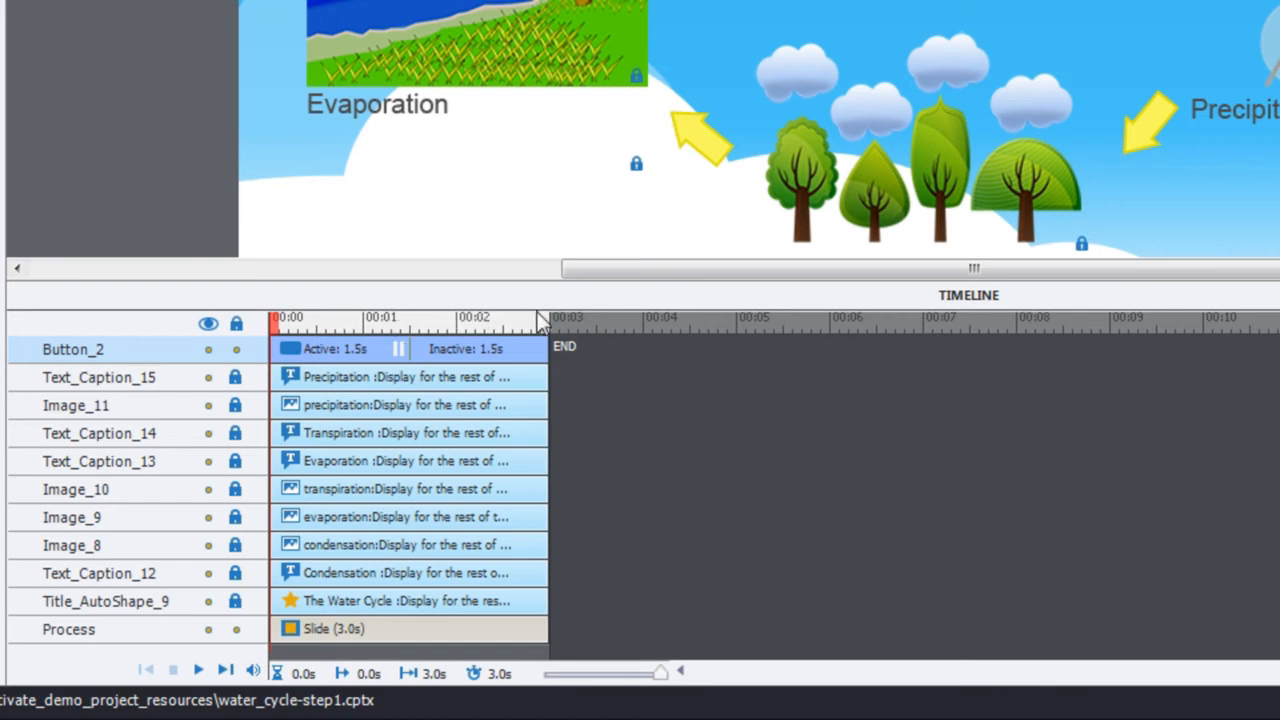
mouse_move(558, 328)
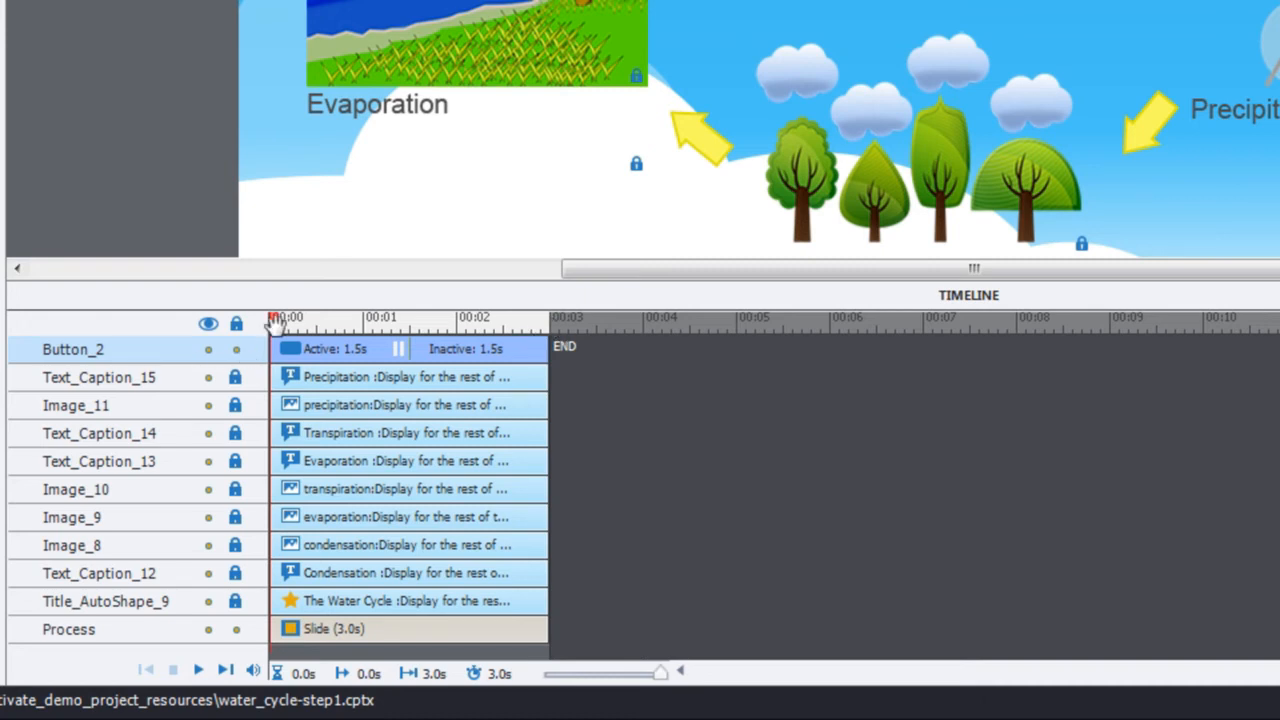
mouse_move(278, 320)
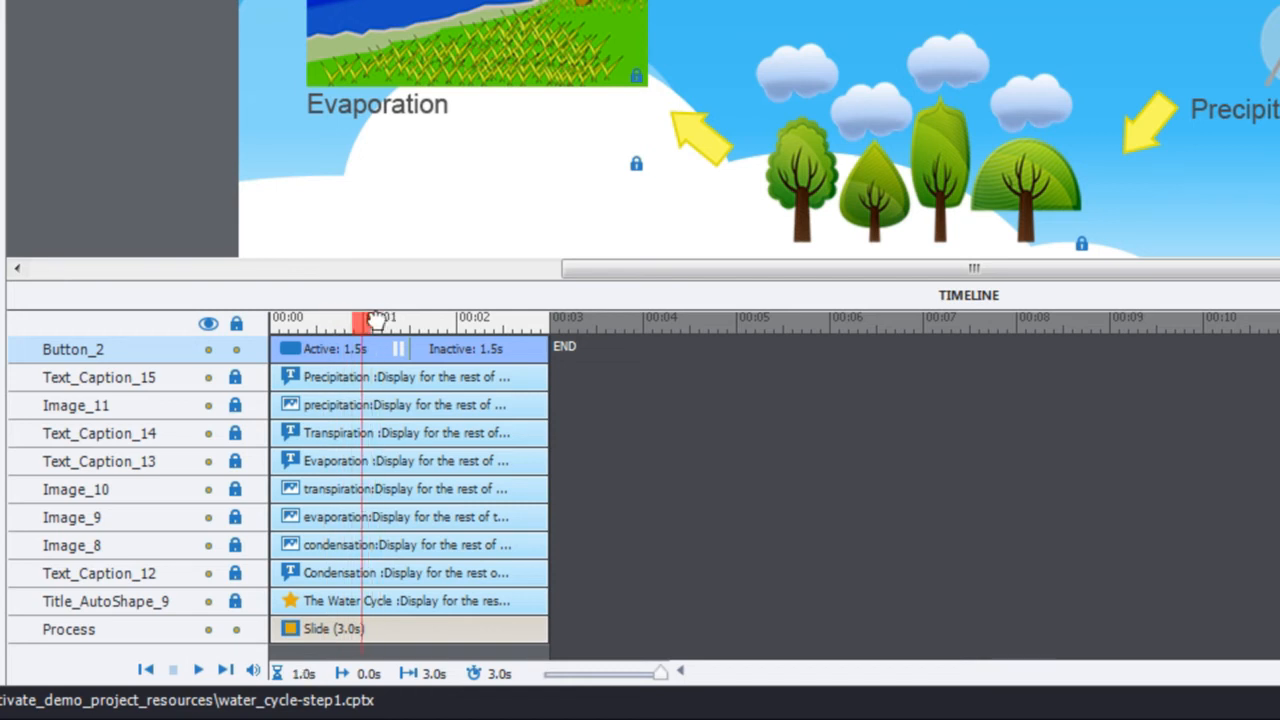
drag(375, 320, 458, 320)
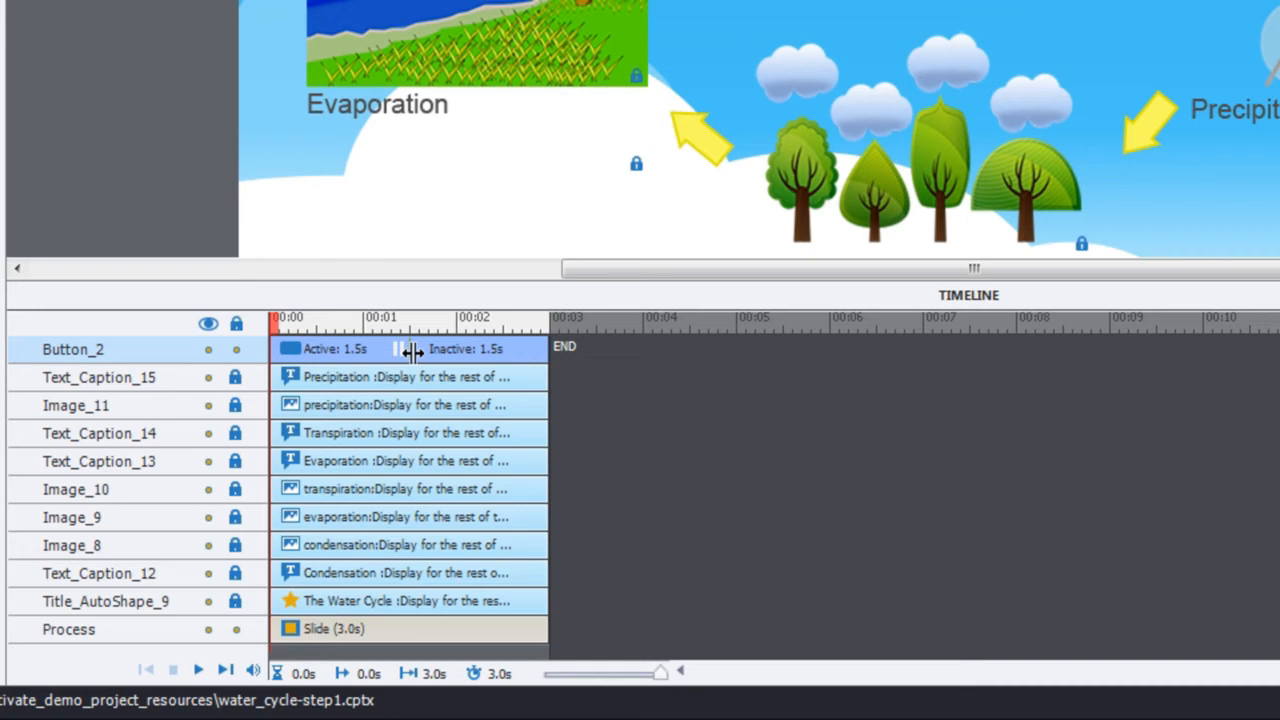
mouse_move(330, 349)
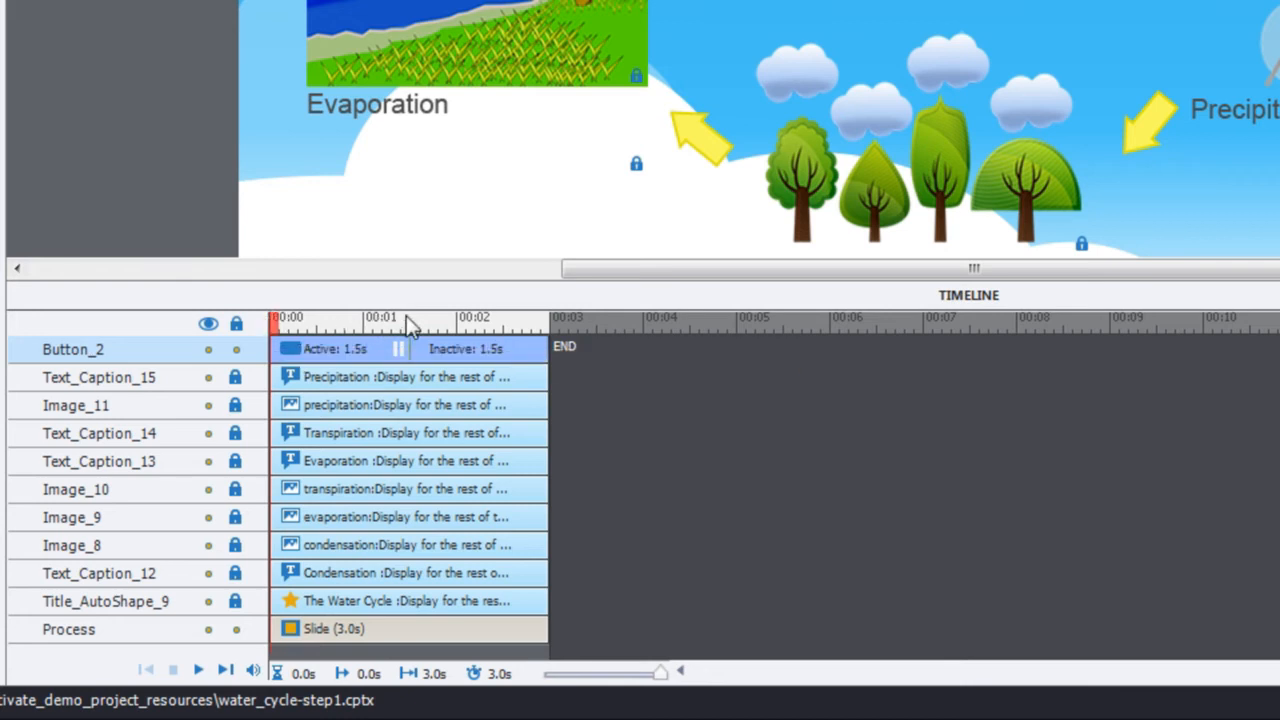
mouse_move(413, 328)
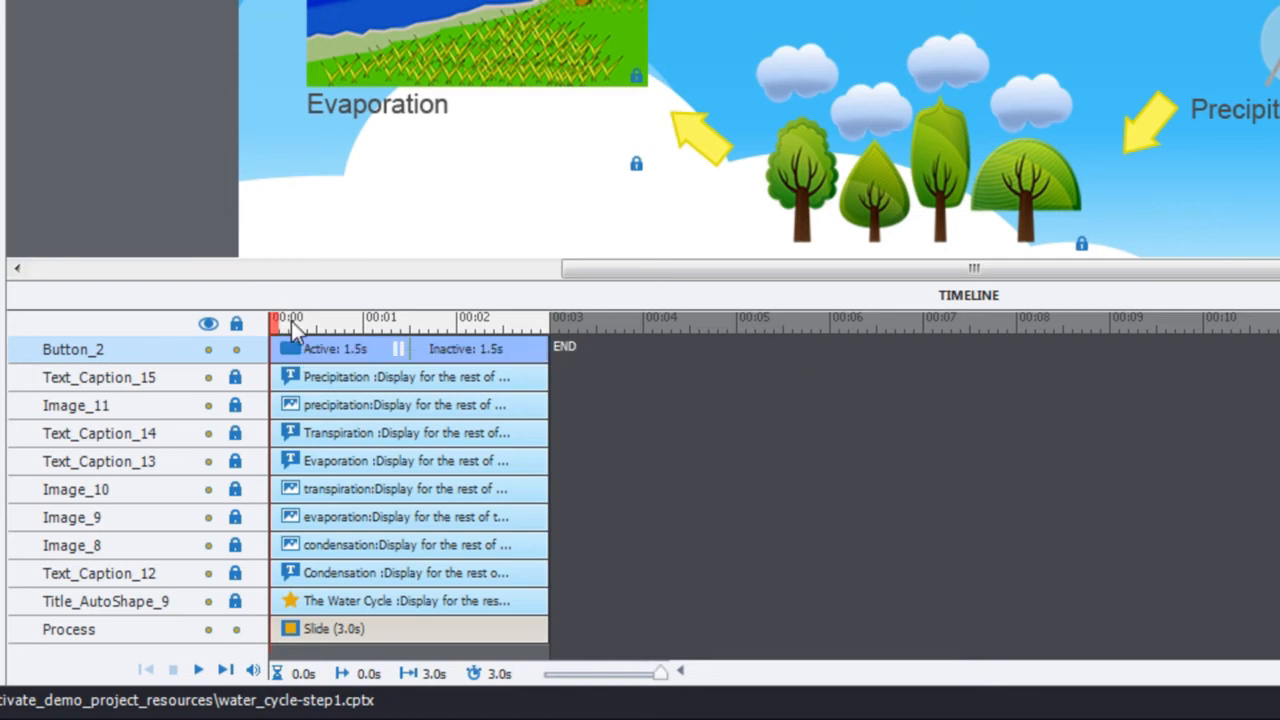
mouse_move(415, 328)
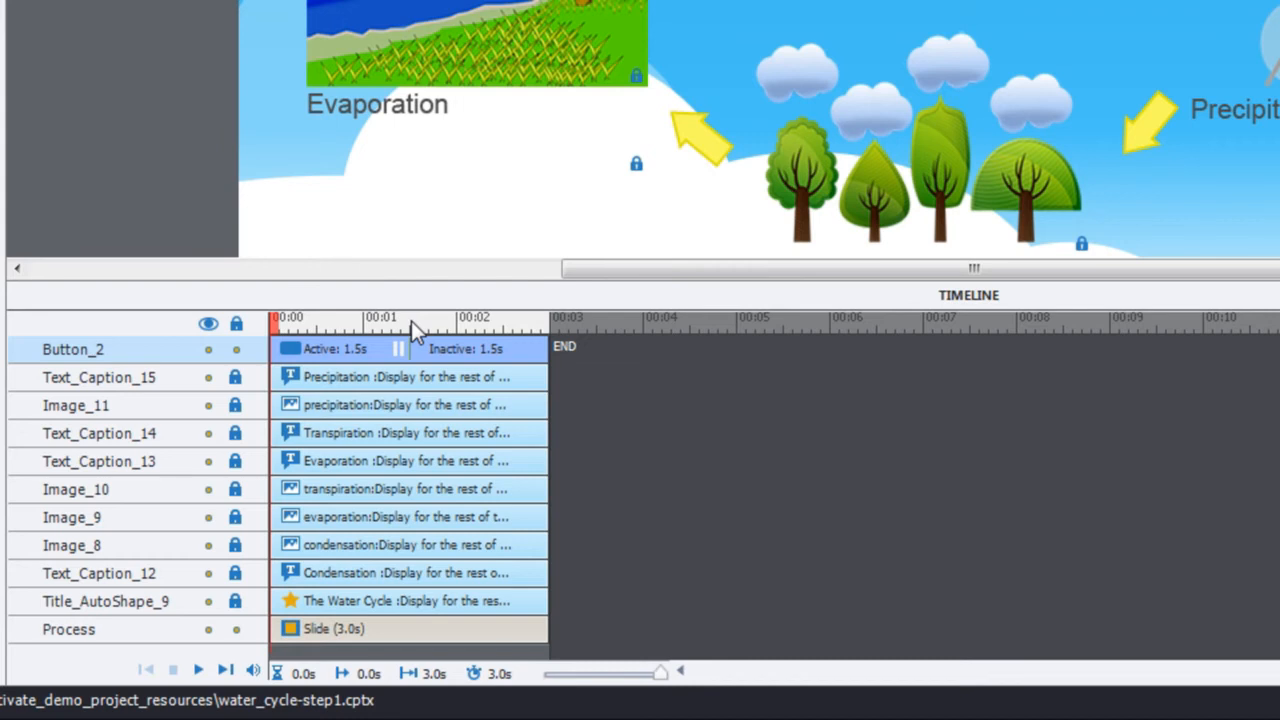
mouse_move(390, 345)
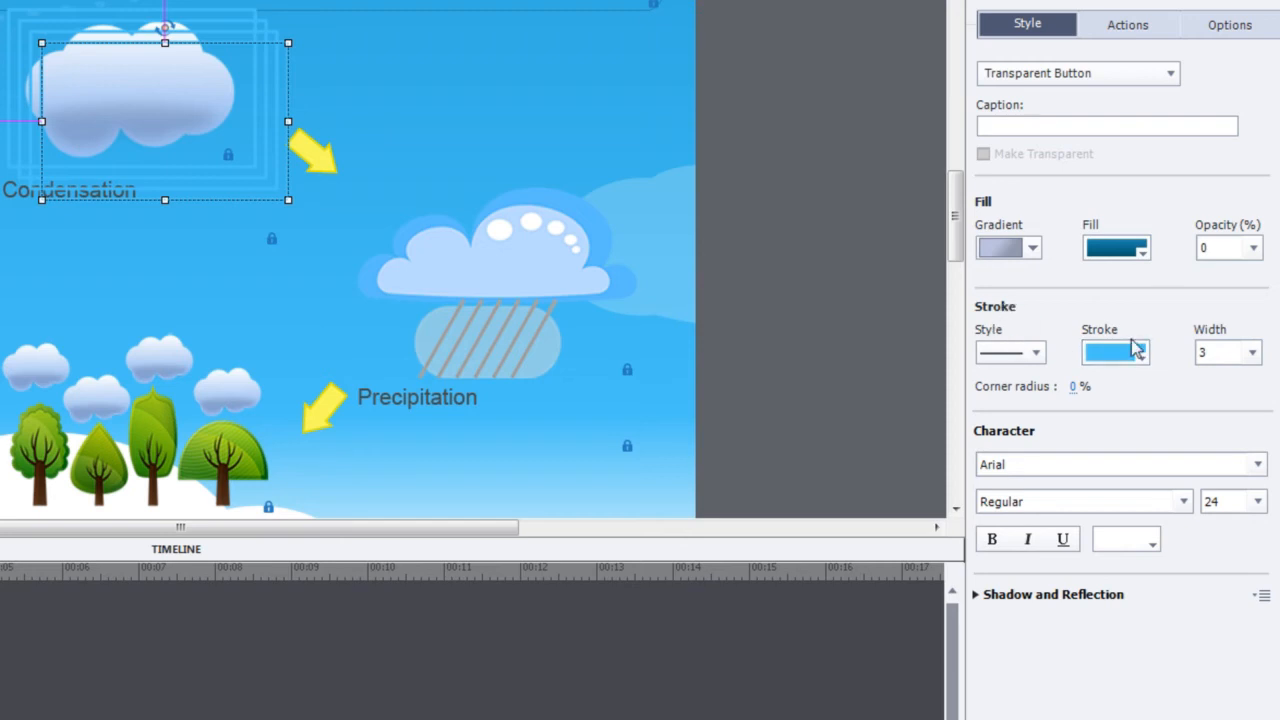
mouse_move(1195, 380)
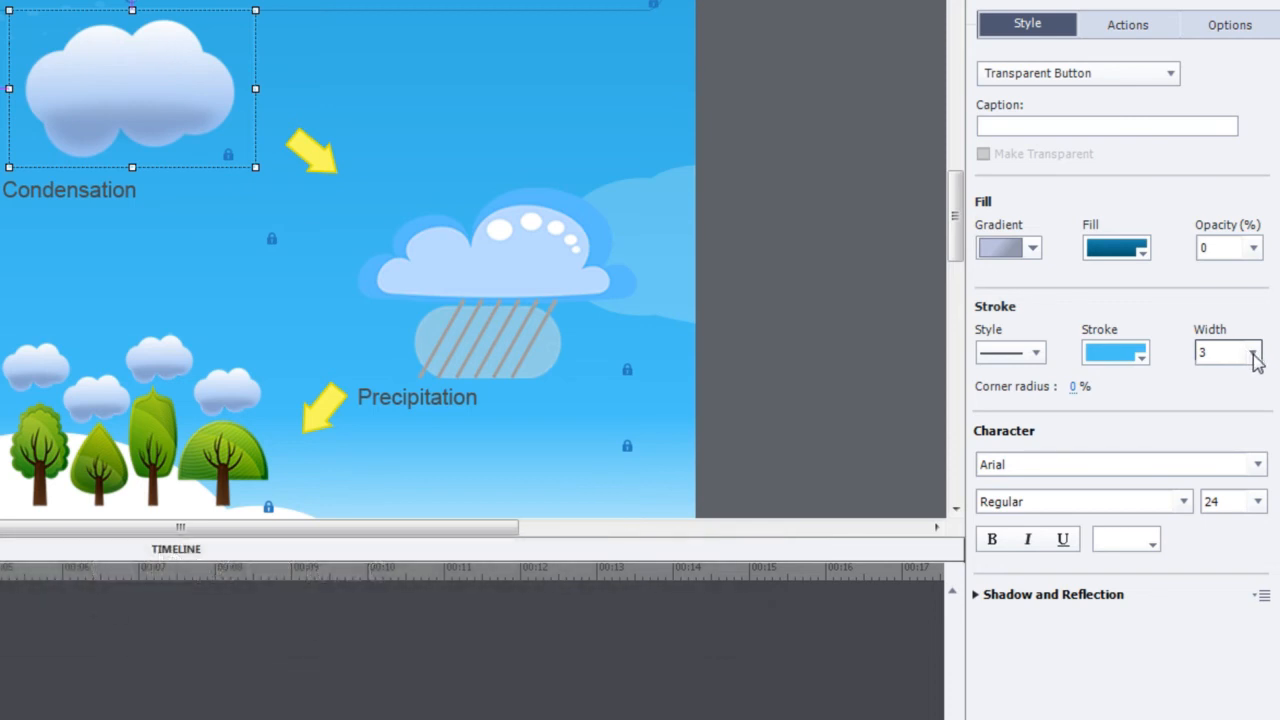
- Open the Stroke Width dropdown to change the button's outline thickness
click(1220, 351)
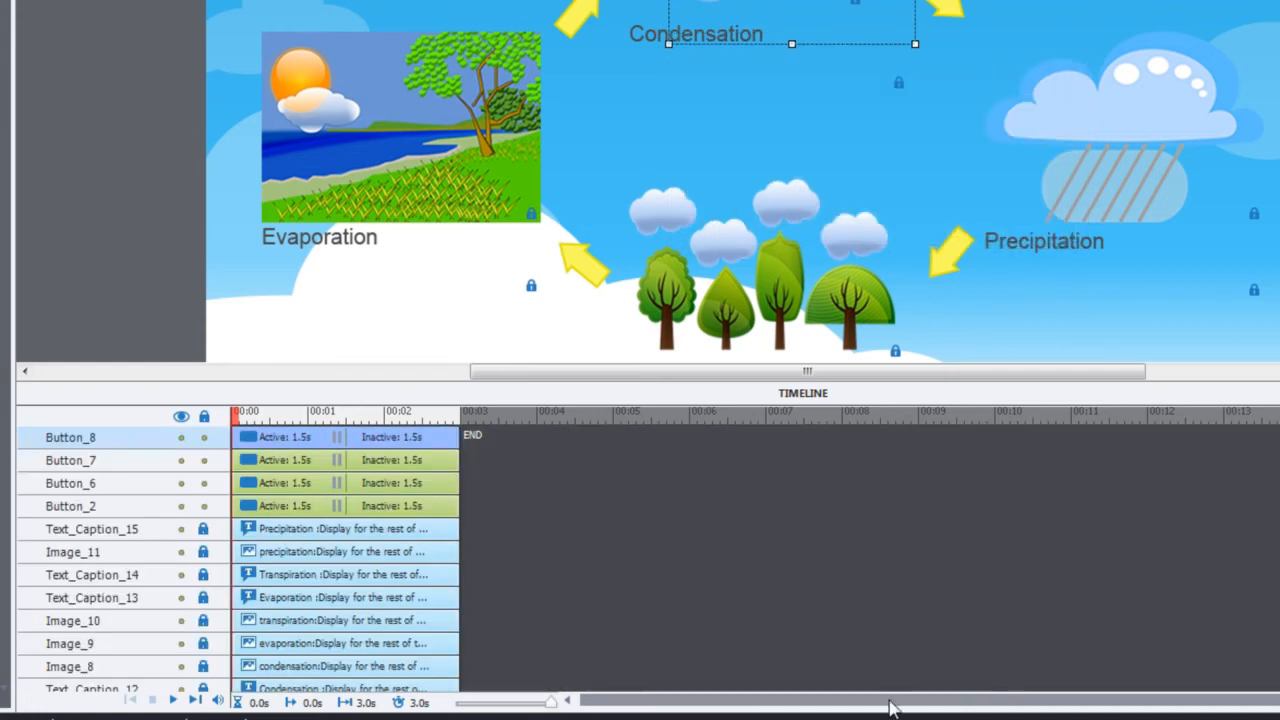
mouse_move(289, 437)
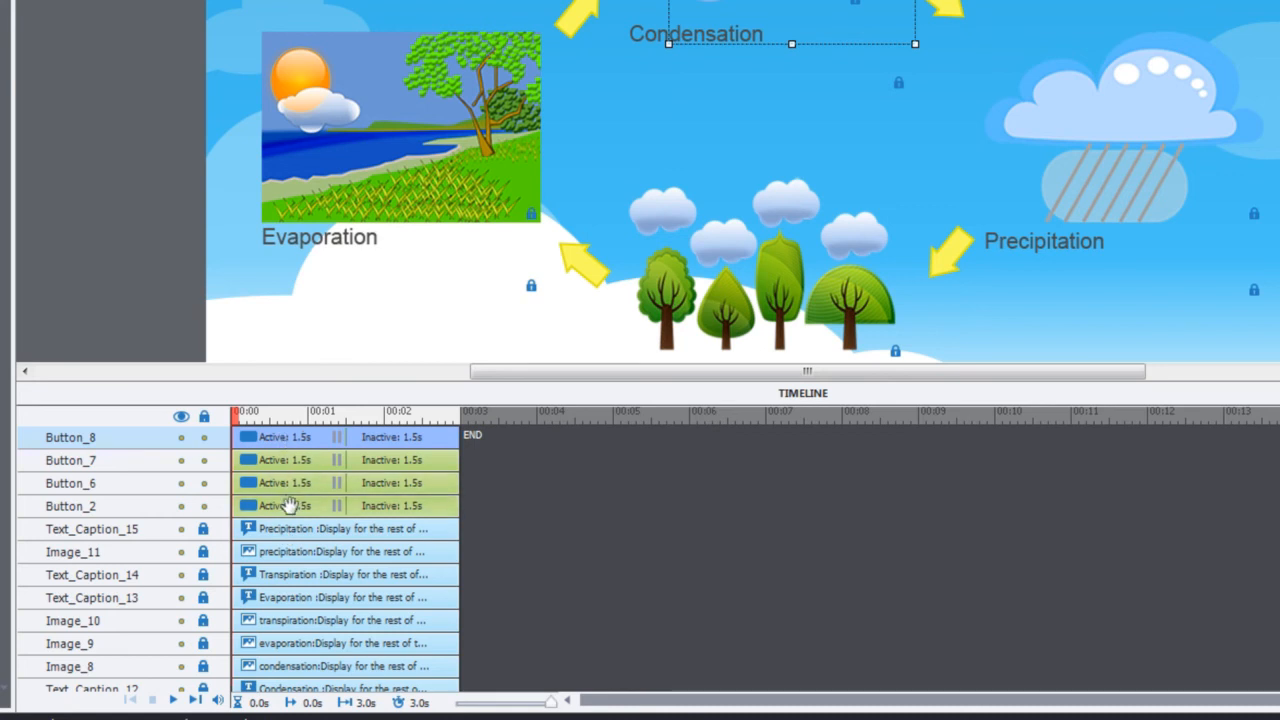
mouse_move(853, 12)
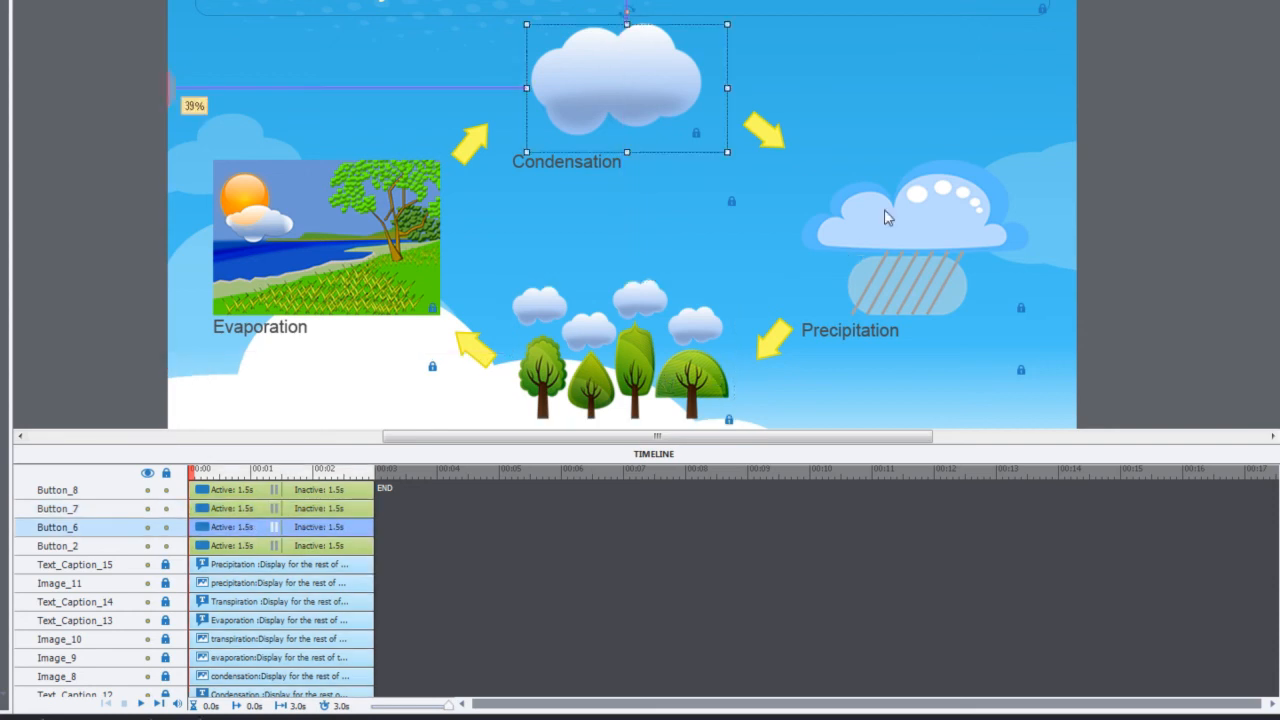
- Select the button covering the Condensation cloud from among the stacked duplicates
click(902, 217)
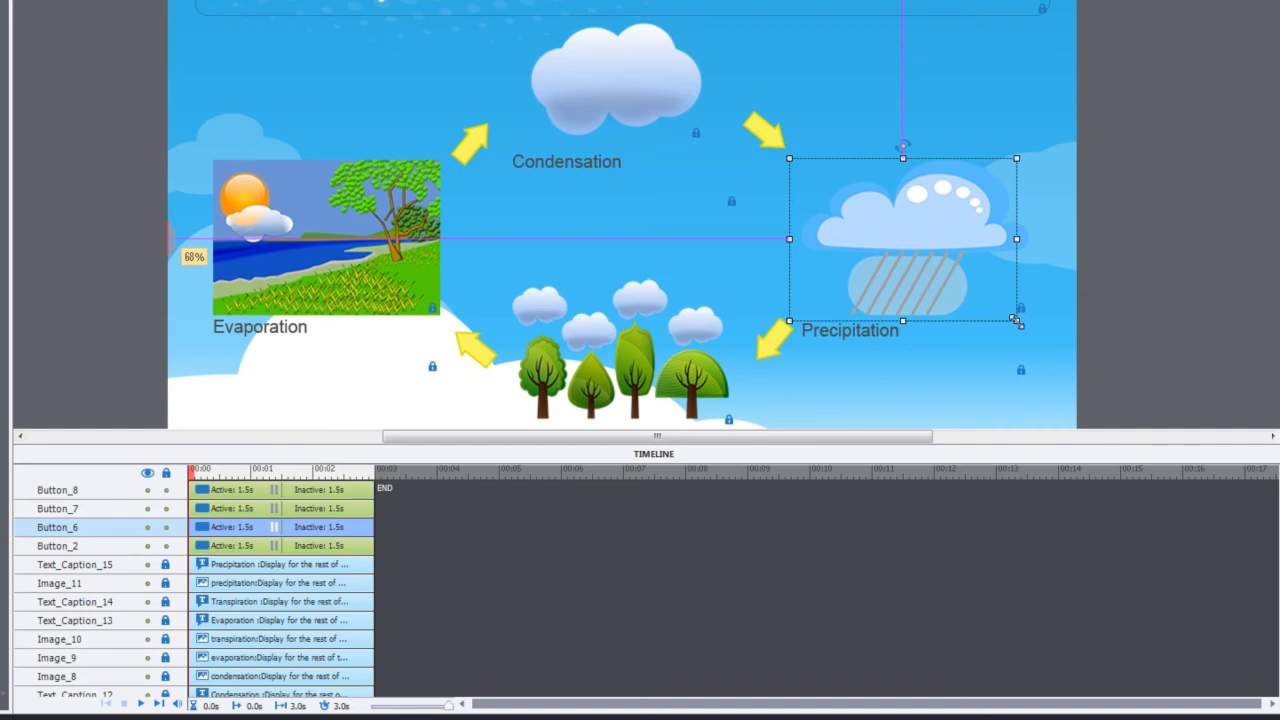
mouse_move(690, 135)
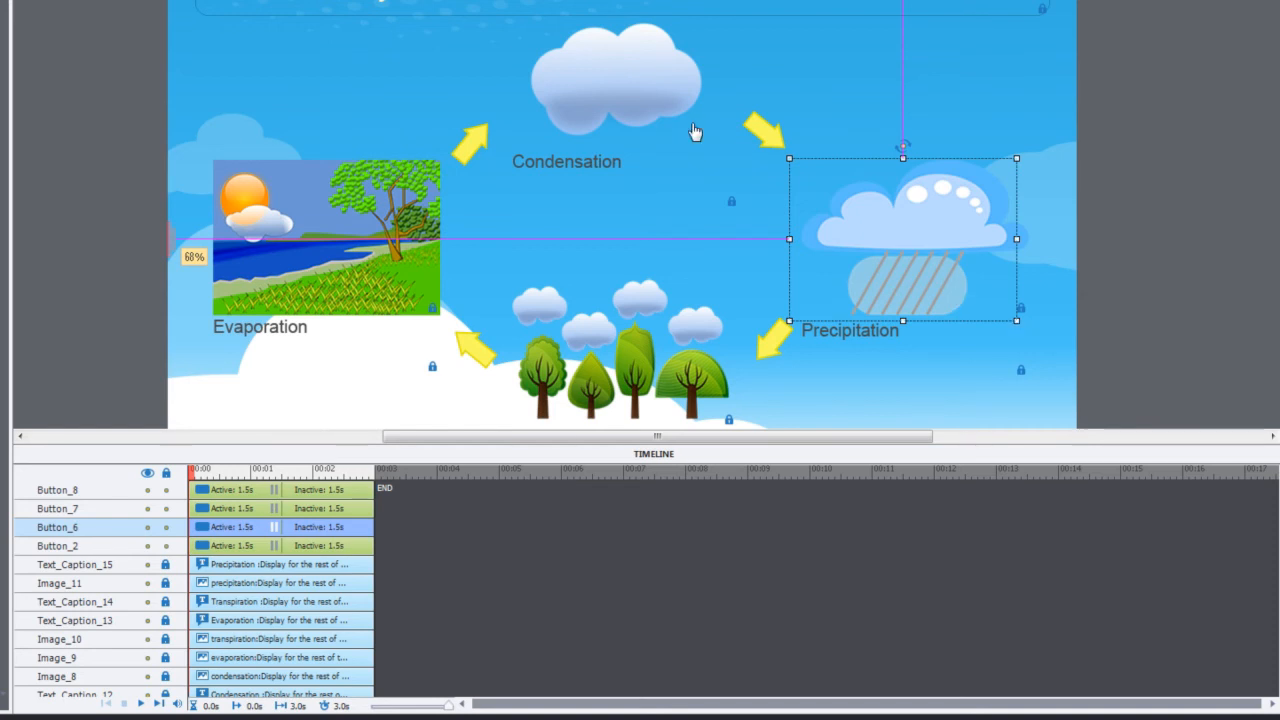
click(605, 75)
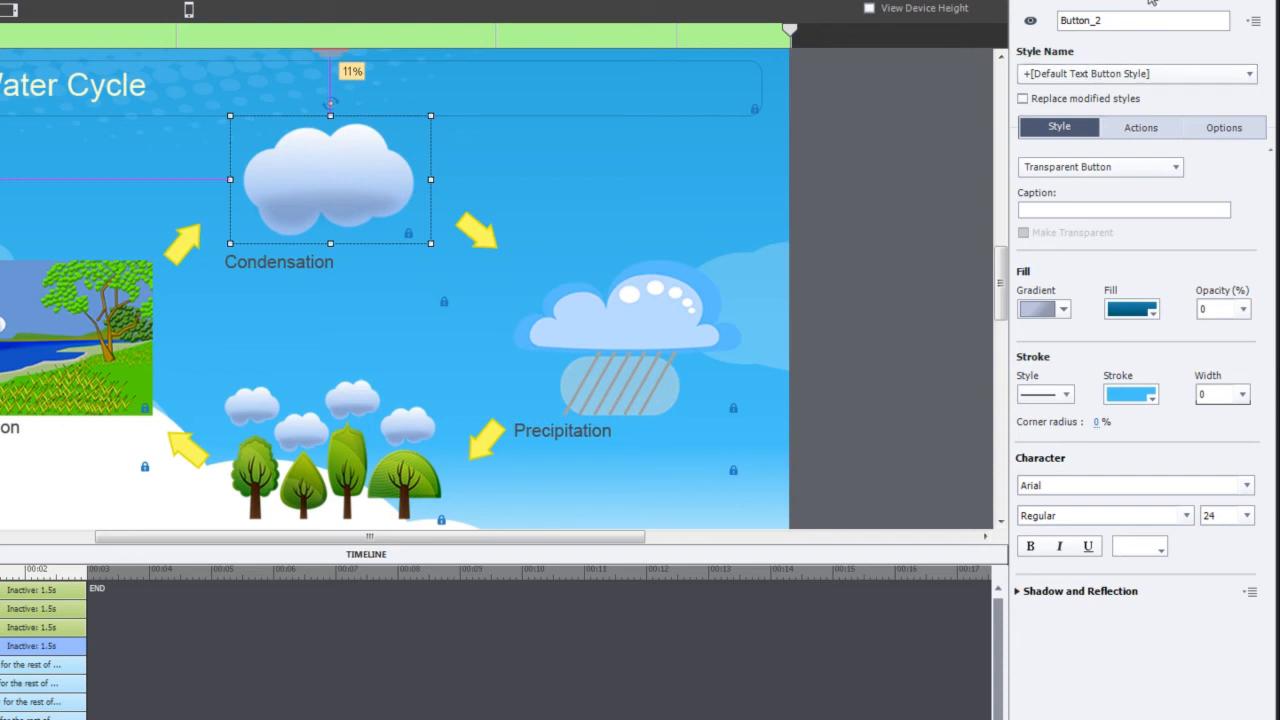
- Enter Condensation_Button as the cloud button's name in Properties
double_click(1137, 21)
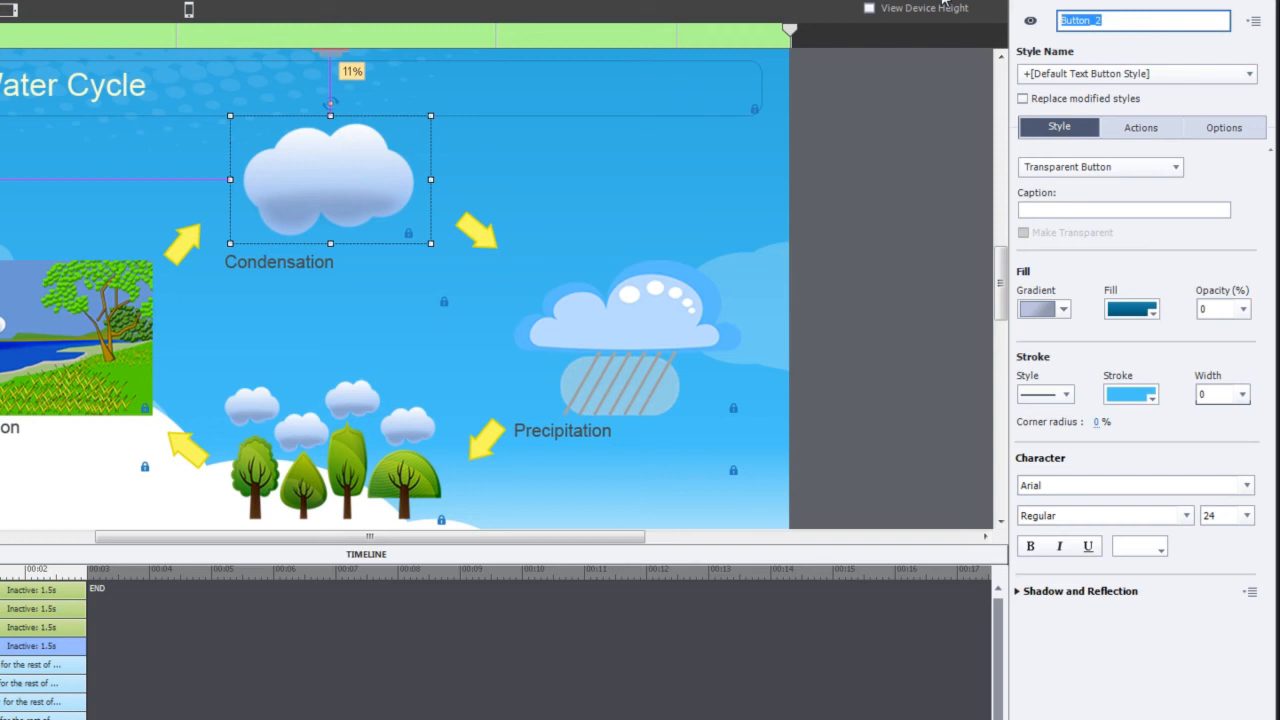
text(C)
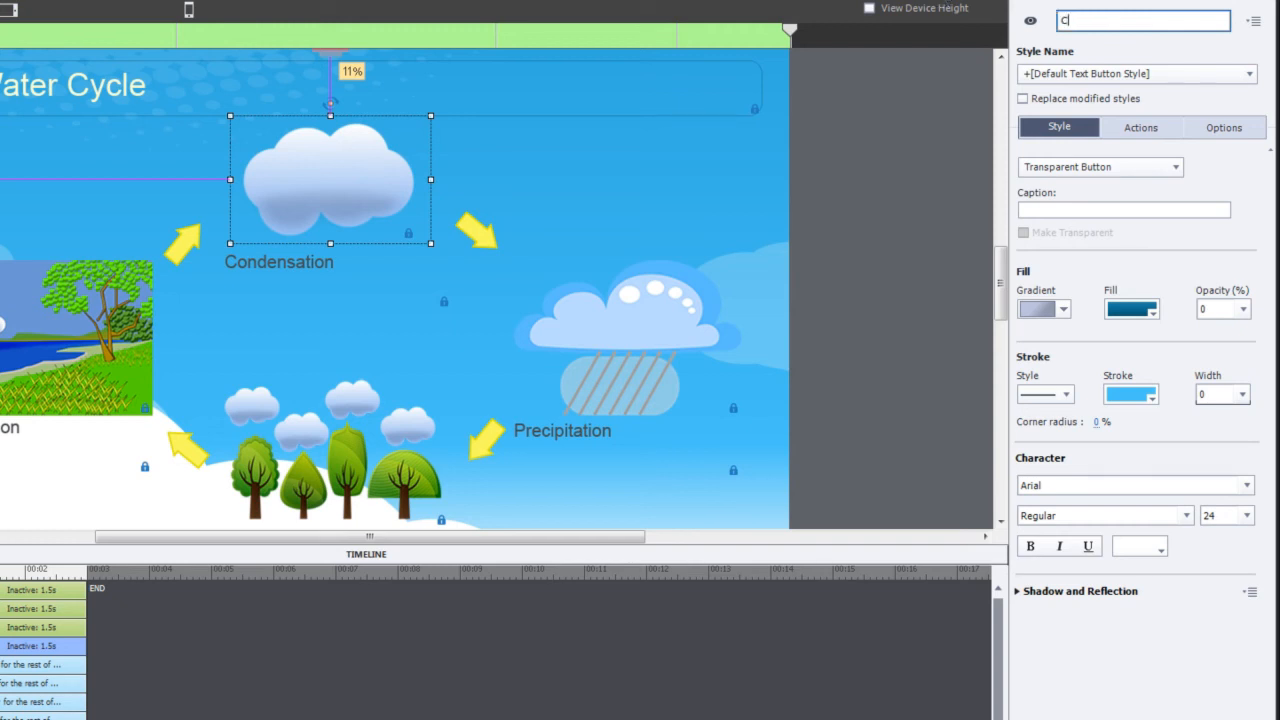
text(ondensation_Button)
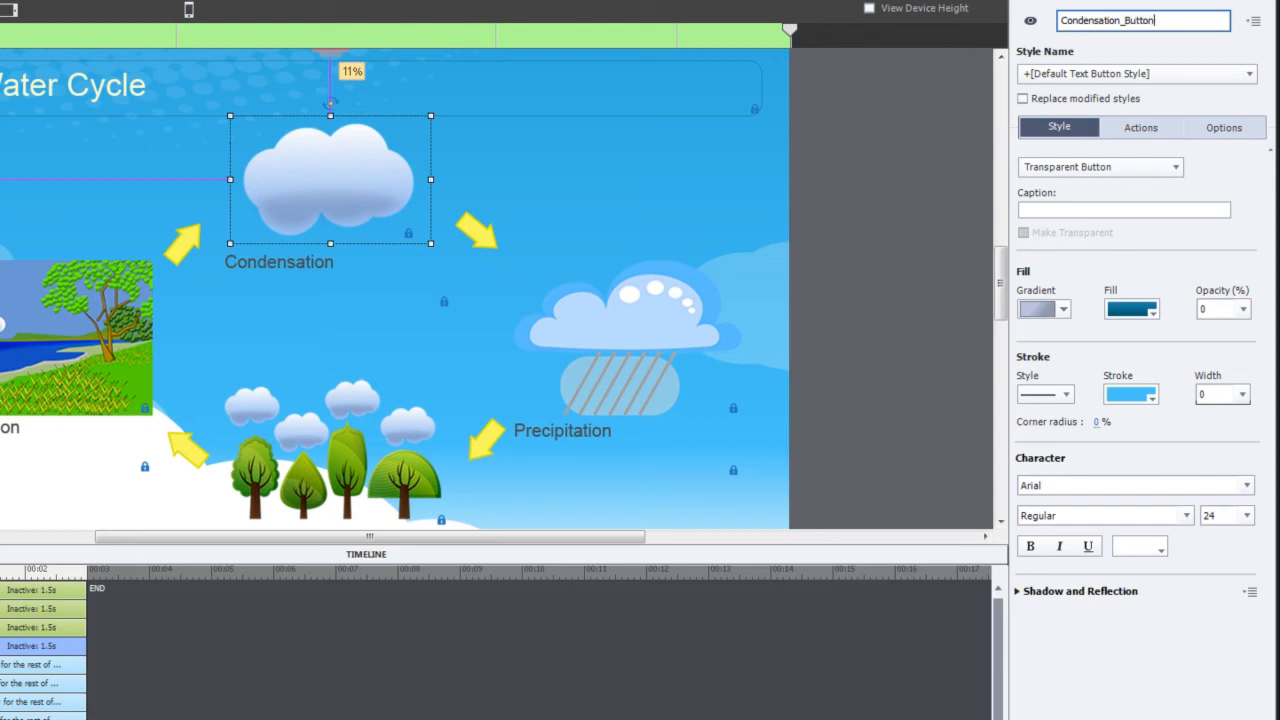
mouse_move(287, 178)
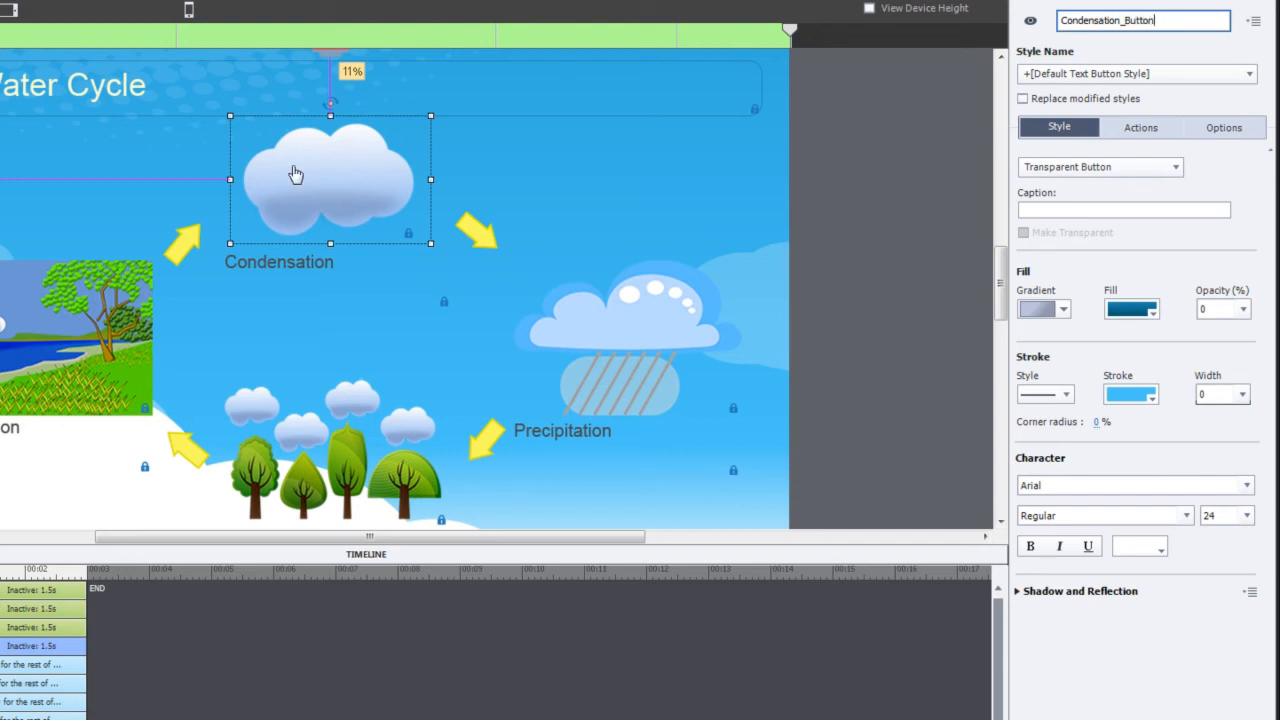
mouse_move(453, 425)
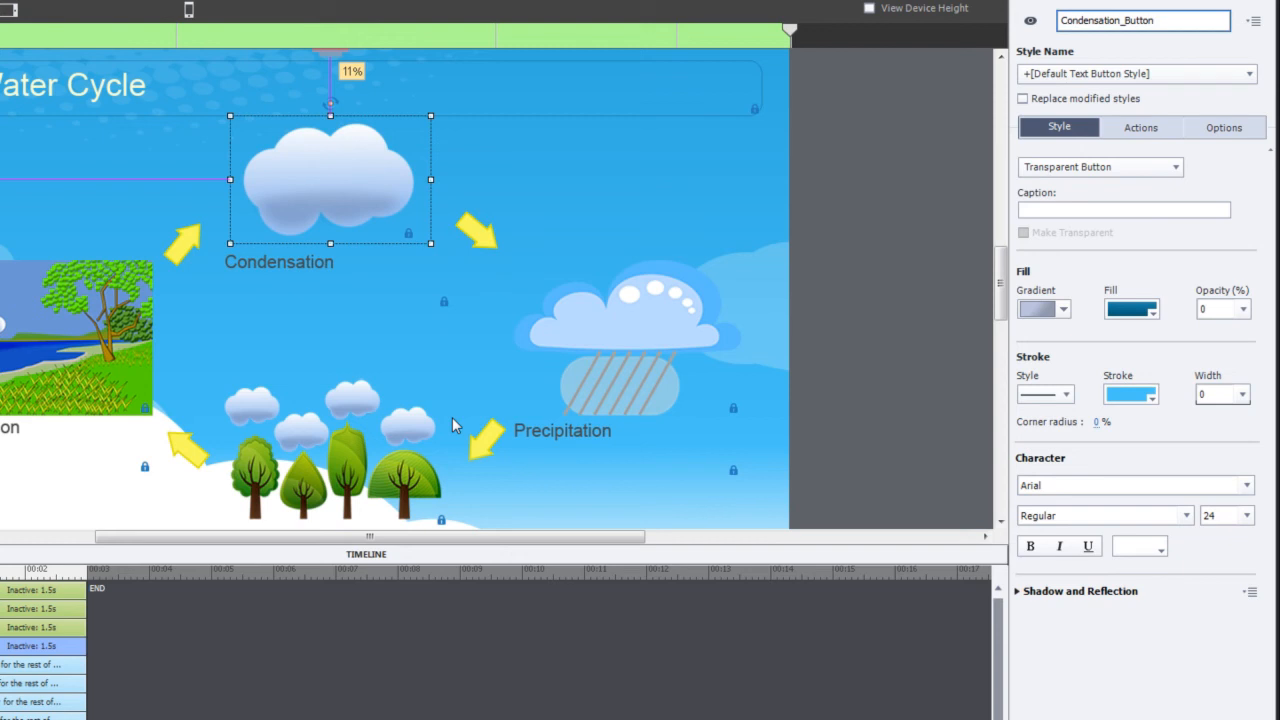
mouse_move(361, 172)
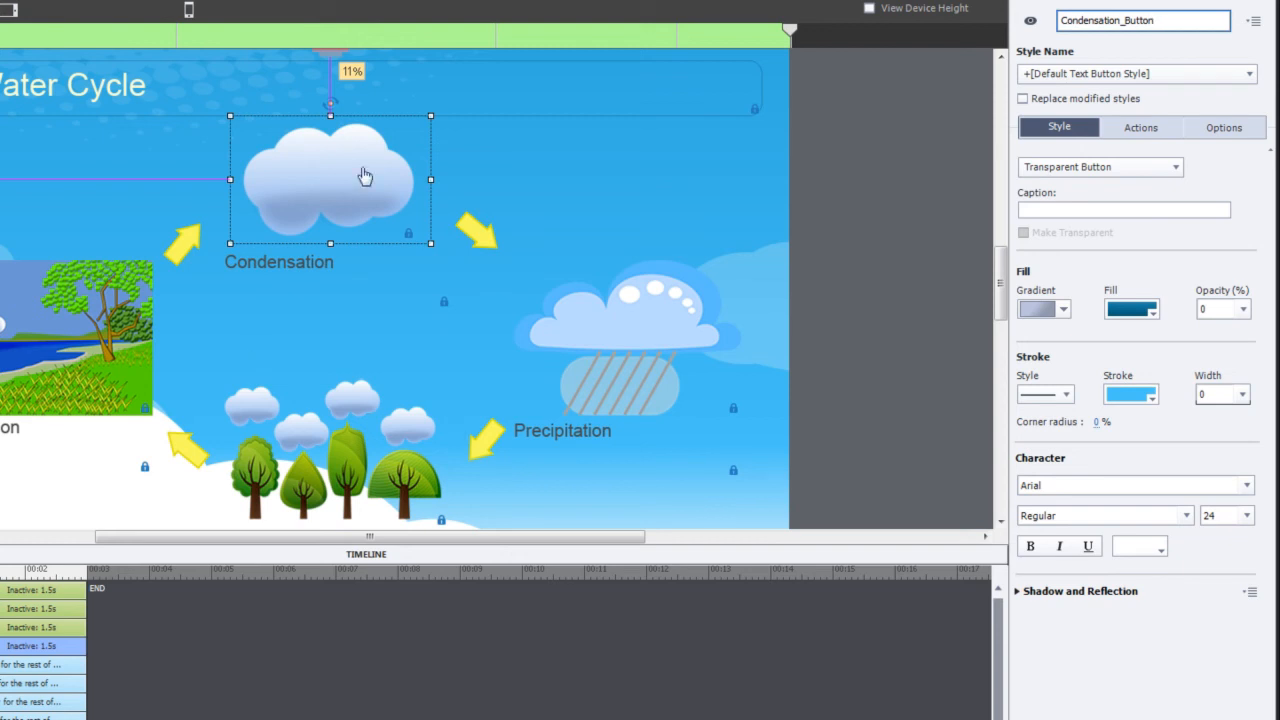
mouse_move(361, 174)
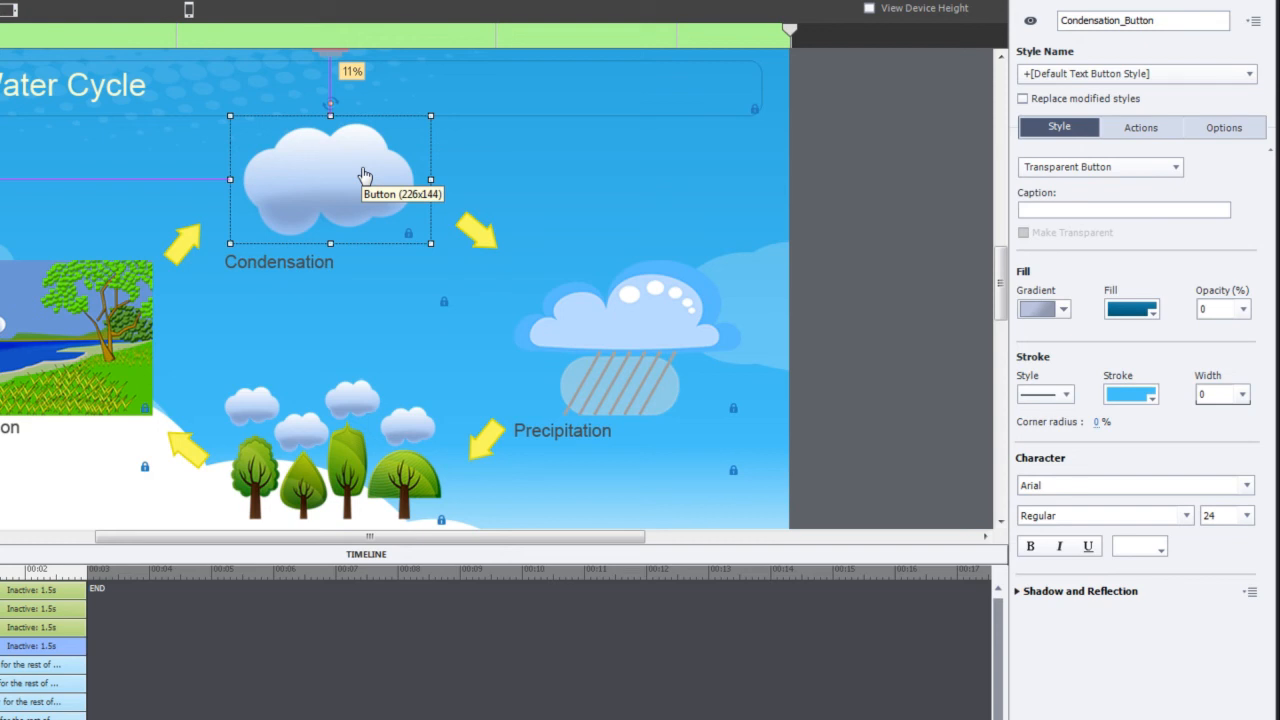
mouse_move(1129, 127)
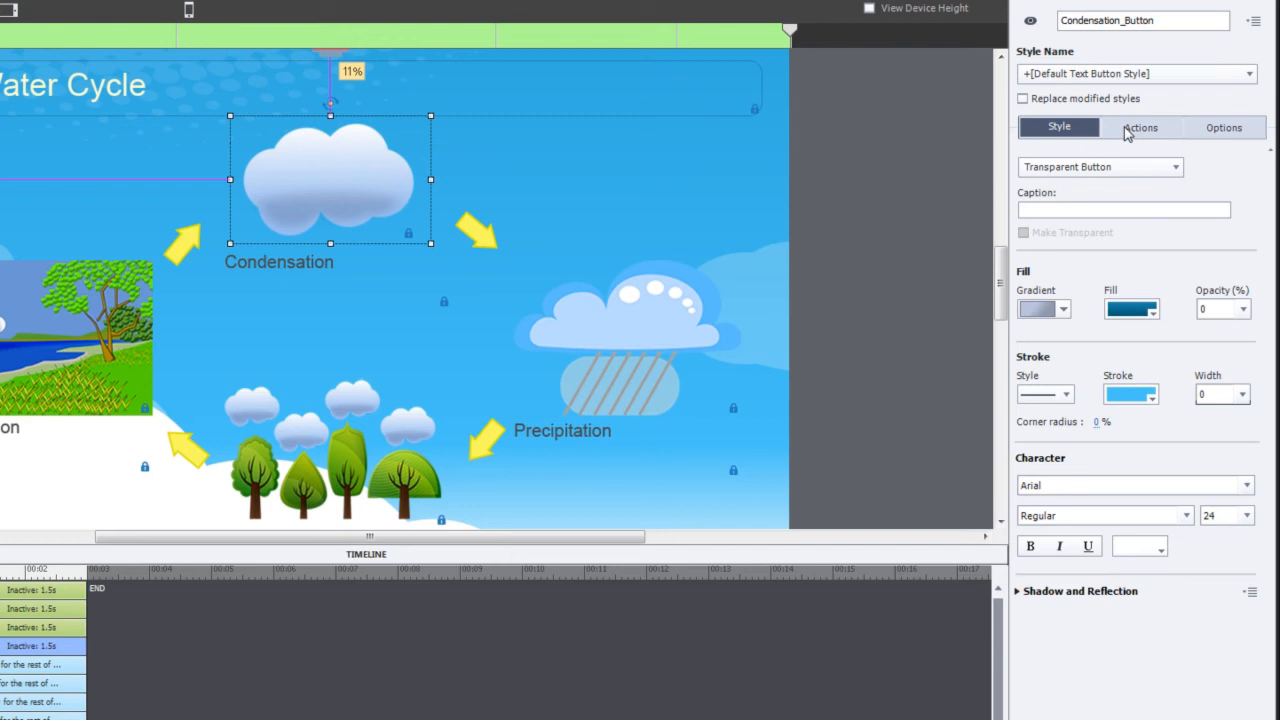
- Set the Condensation button's On Success action to Jump to slide 3 Condensation
click(1141, 127)
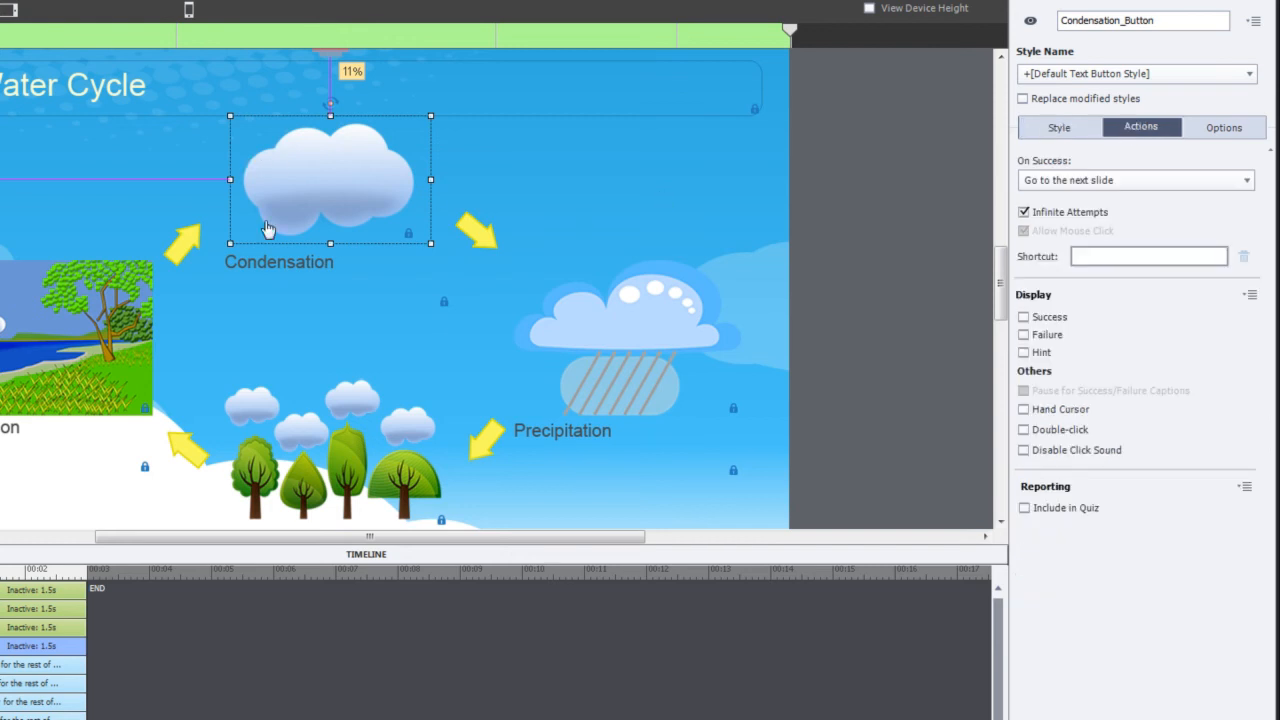
mouse_move(400, 183)
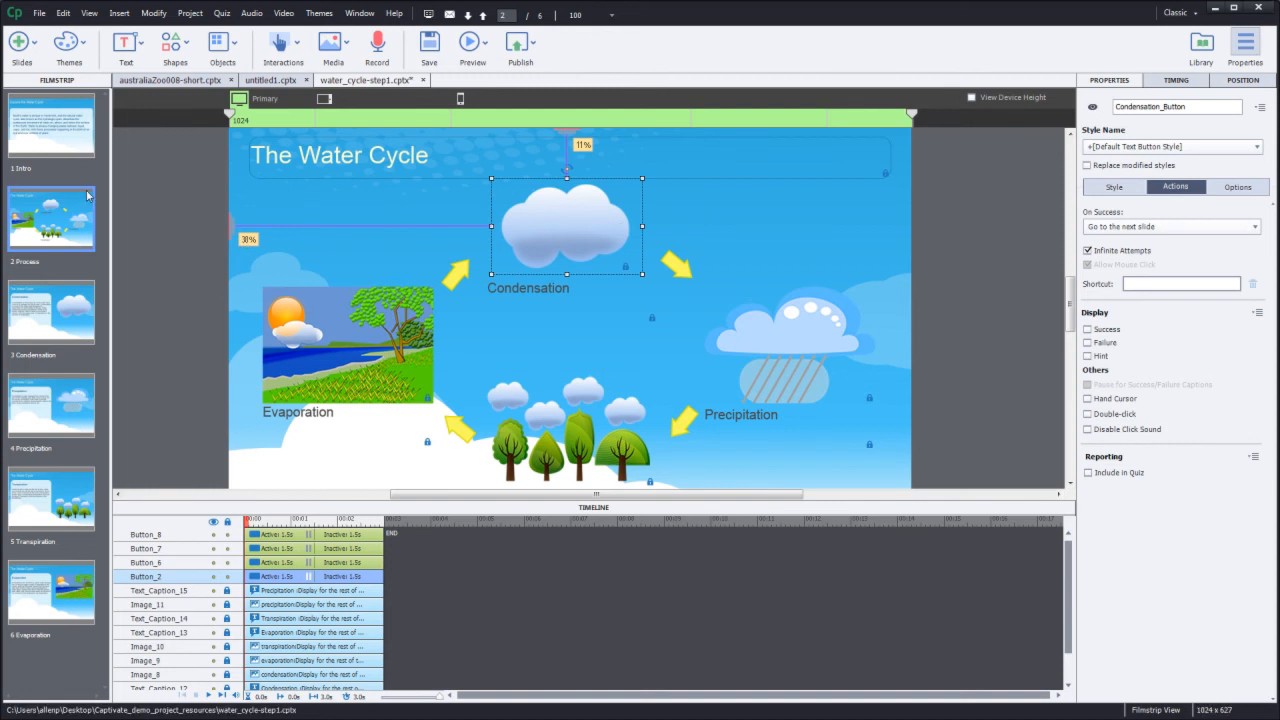
mouse_move(84, 202)
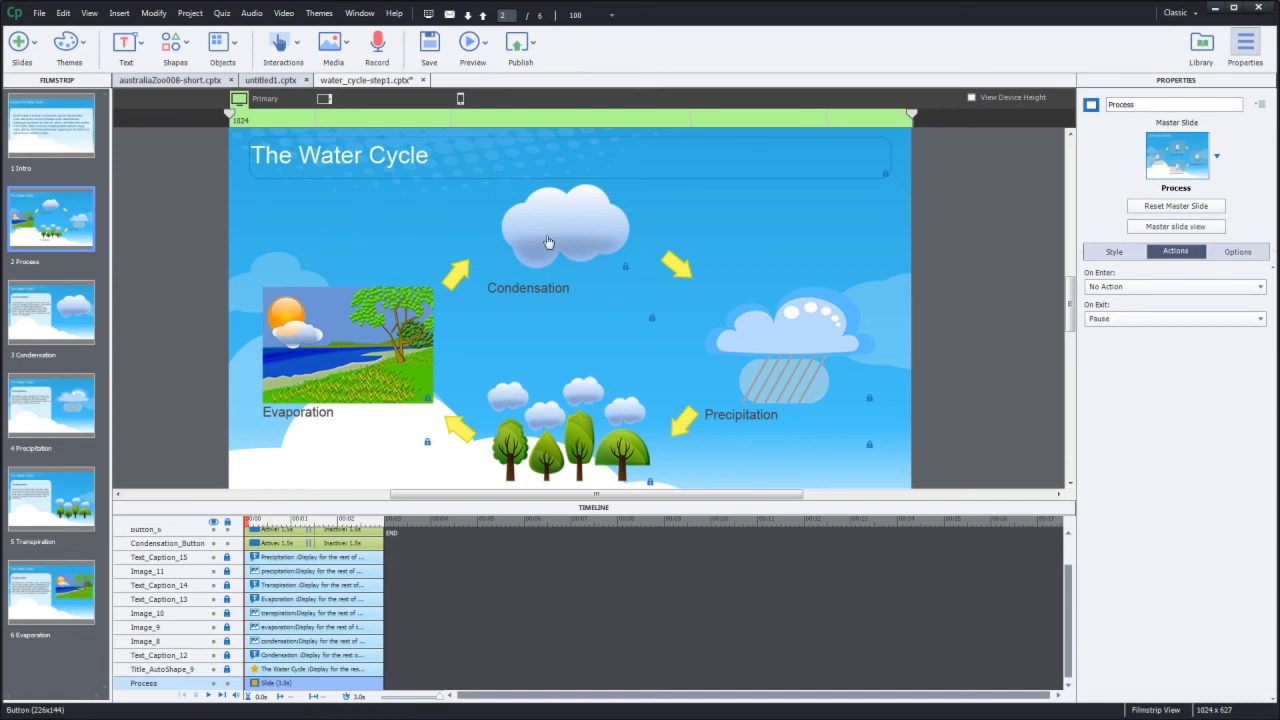
click(549, 240)
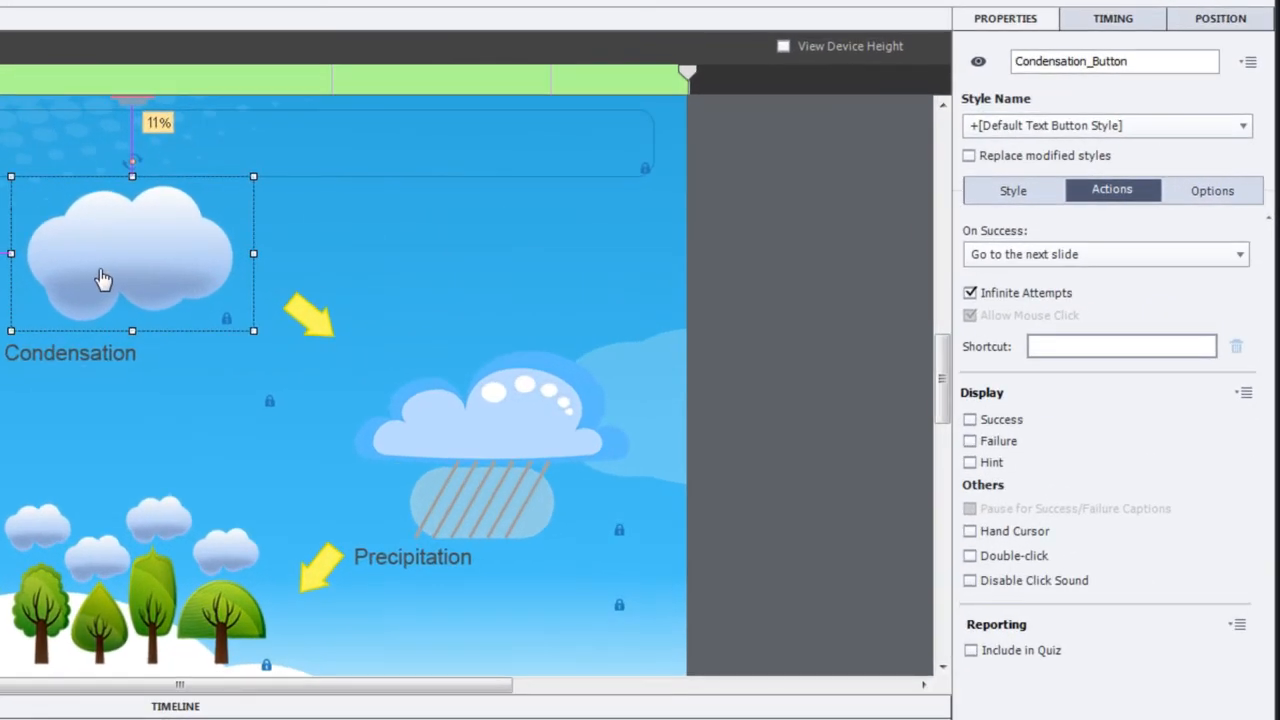
mouse_move(1005, 280)
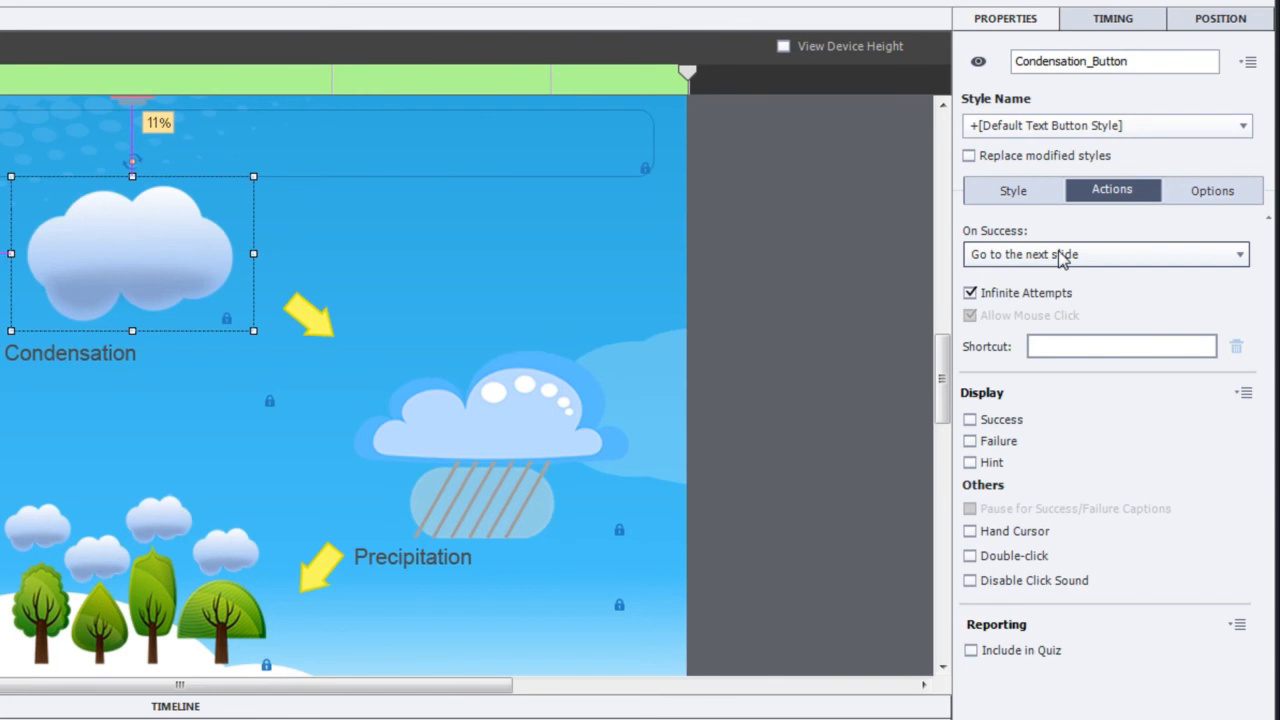
mouse_move(1098, 260)
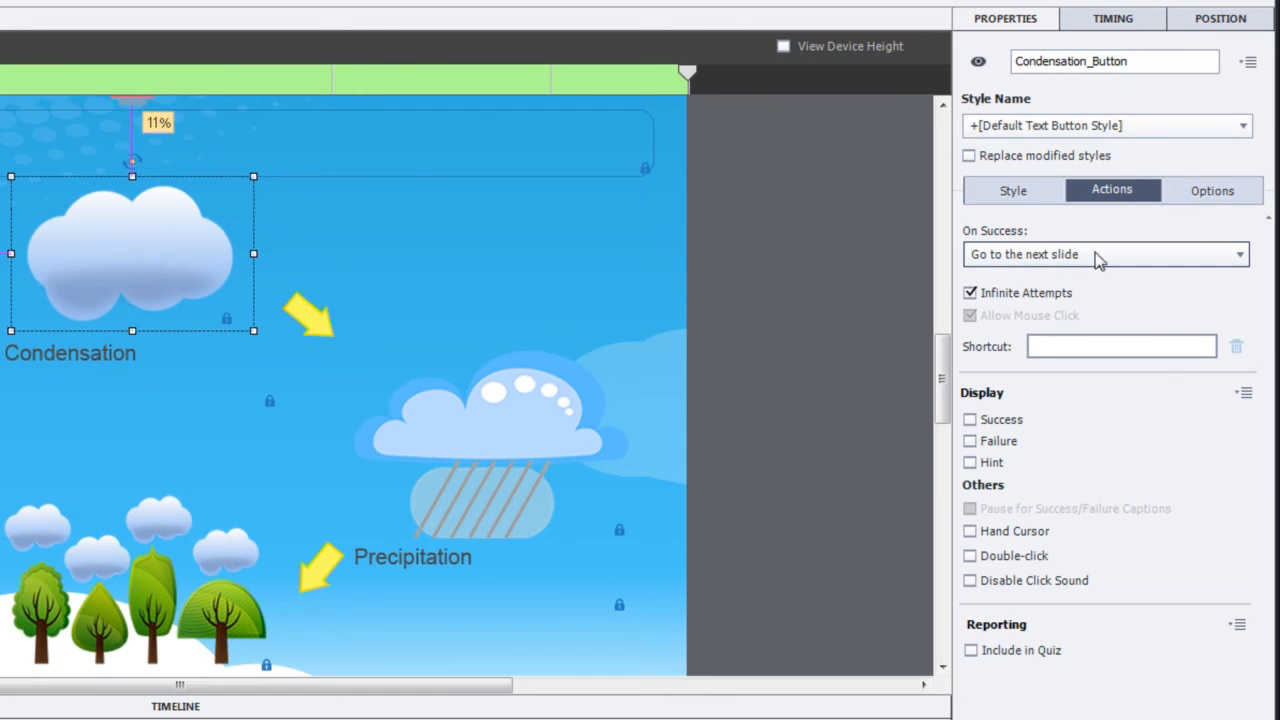
click(1105, 254)
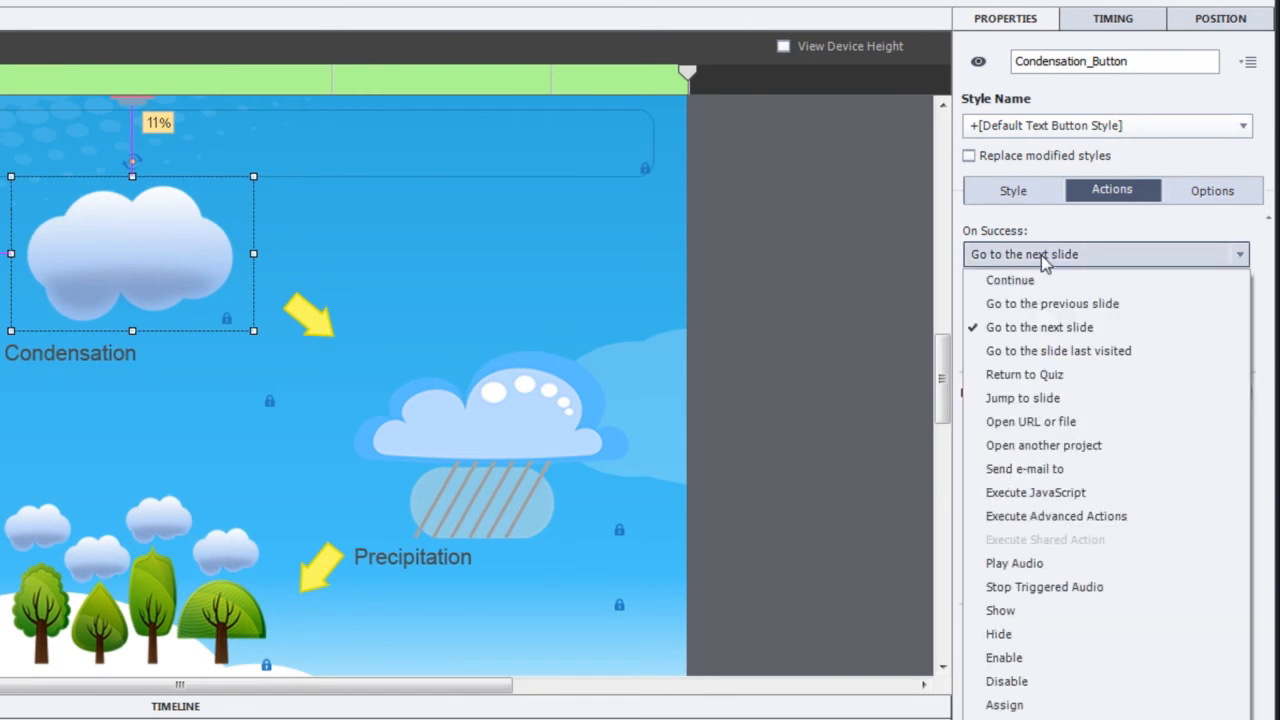
mouse_move(1047, 404)
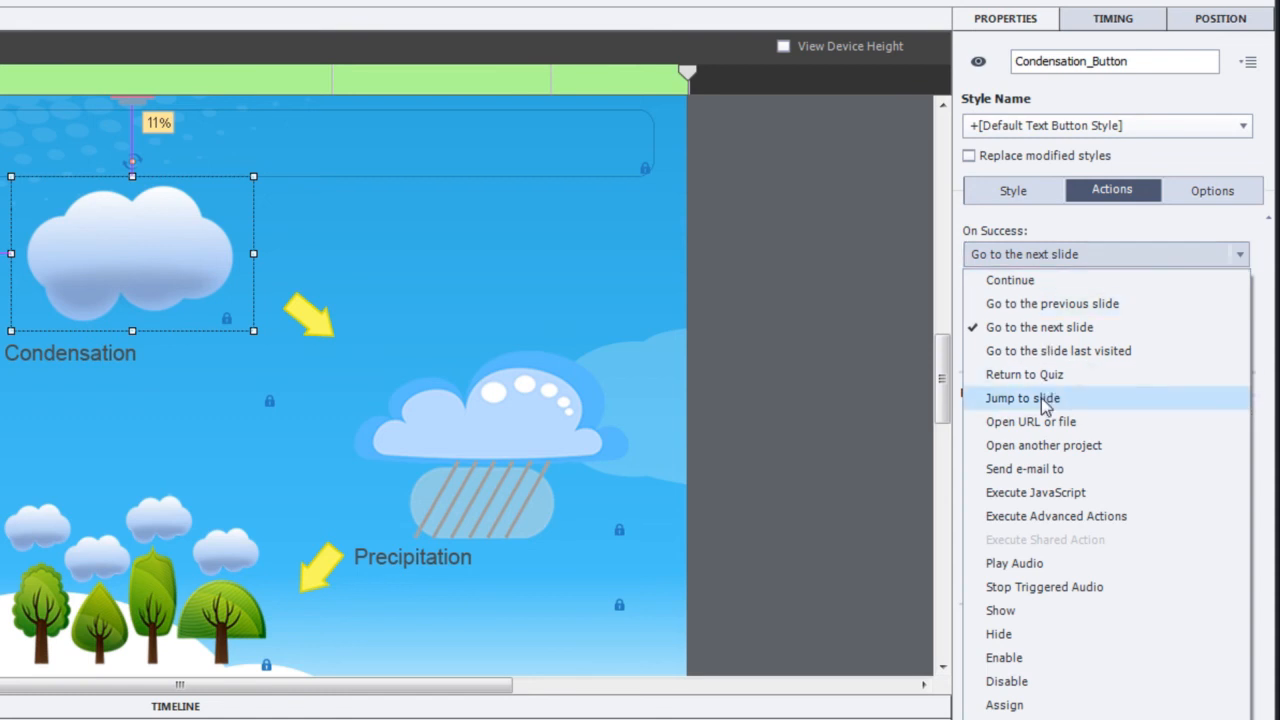
click(1022, 398)
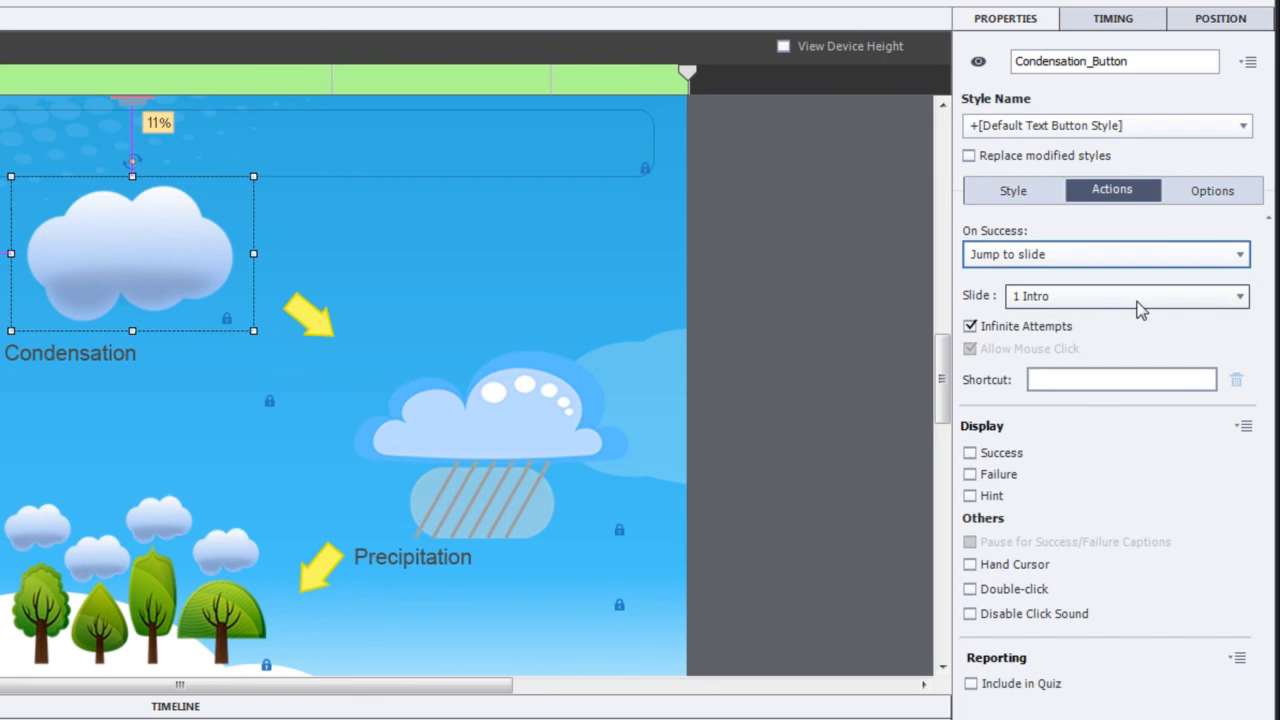
click(1127, 295)
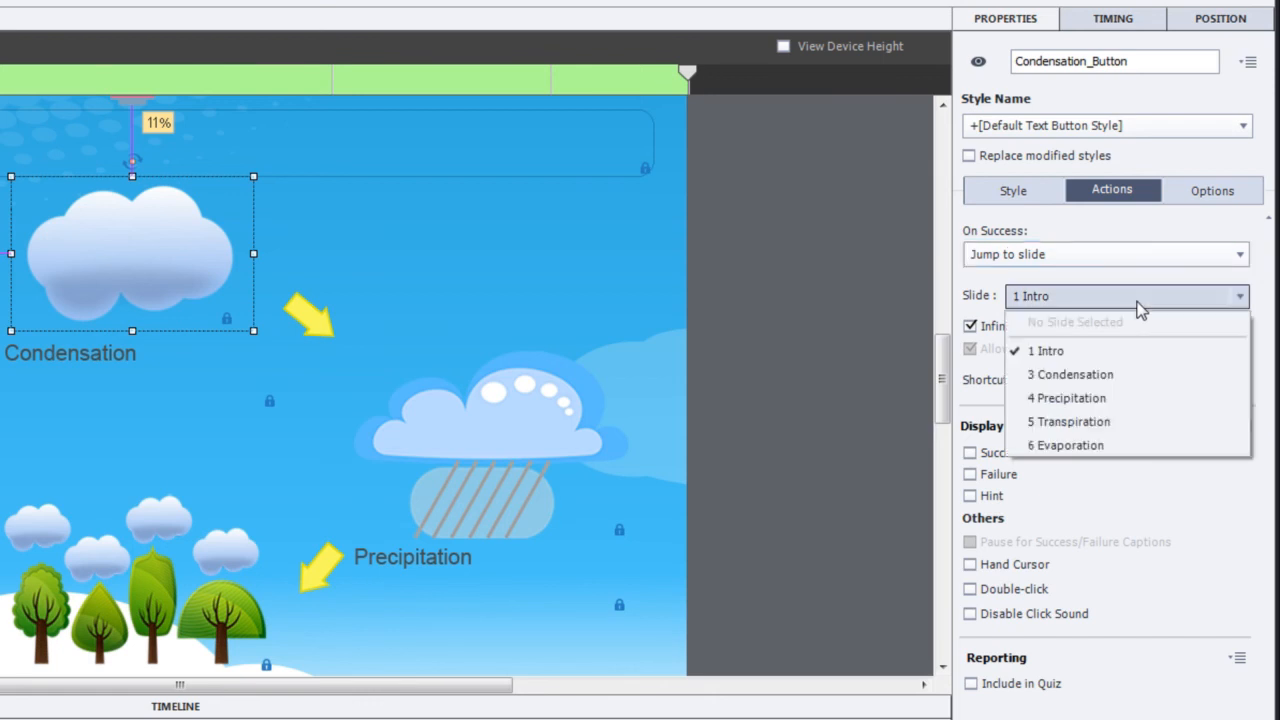
mouse_move(1138, 314)
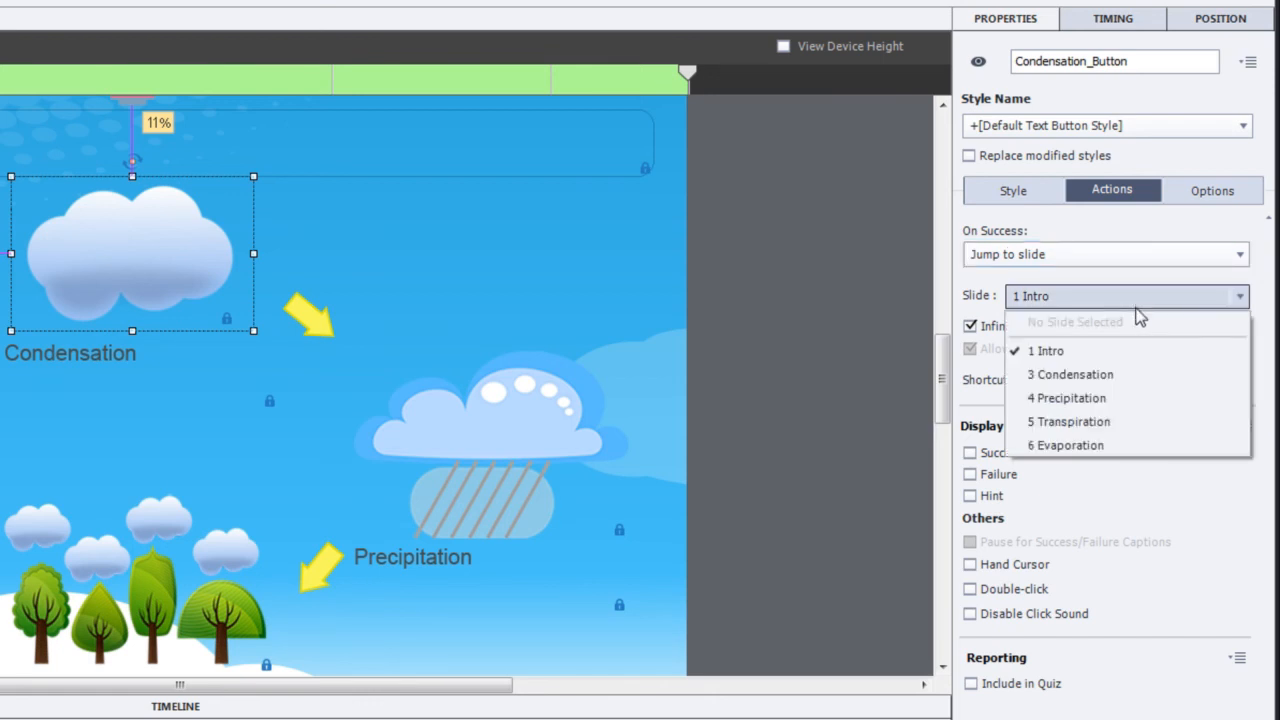
click(1070, 374)
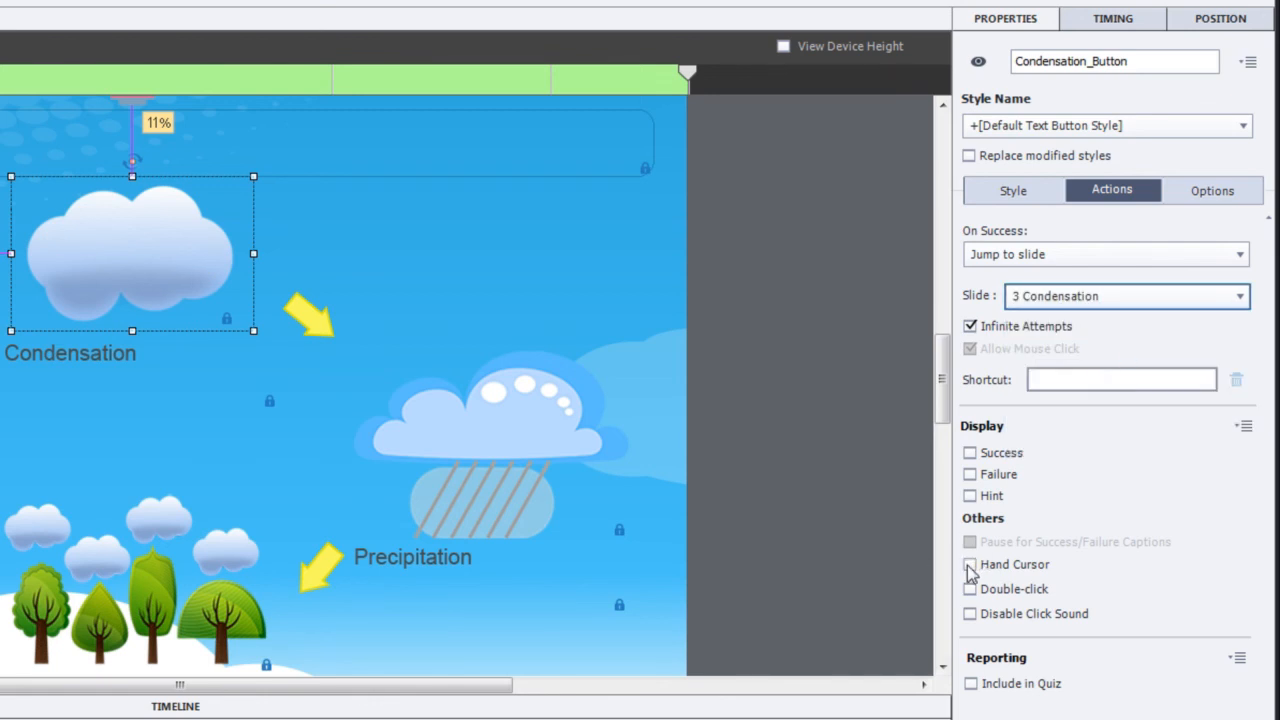
click(969, 565)
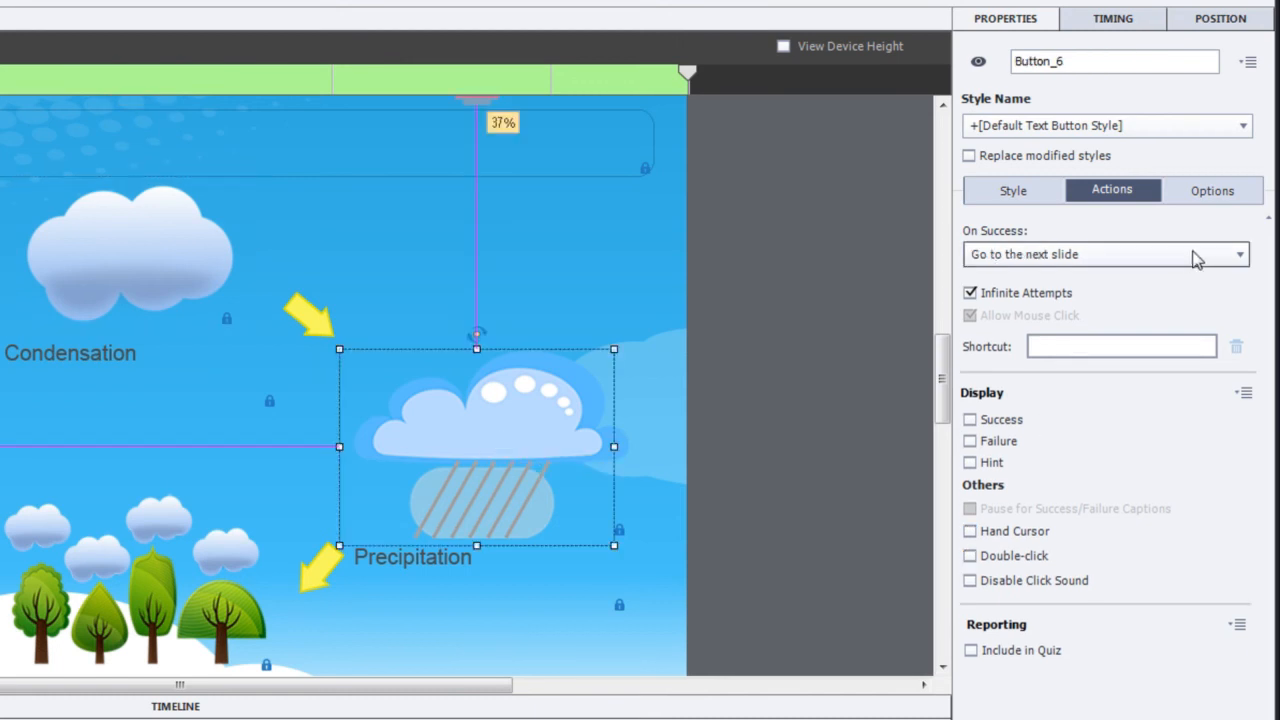
- Set the rain cloud button's On Success to Jump to slide 4 Precipitation
click(1105, 254)
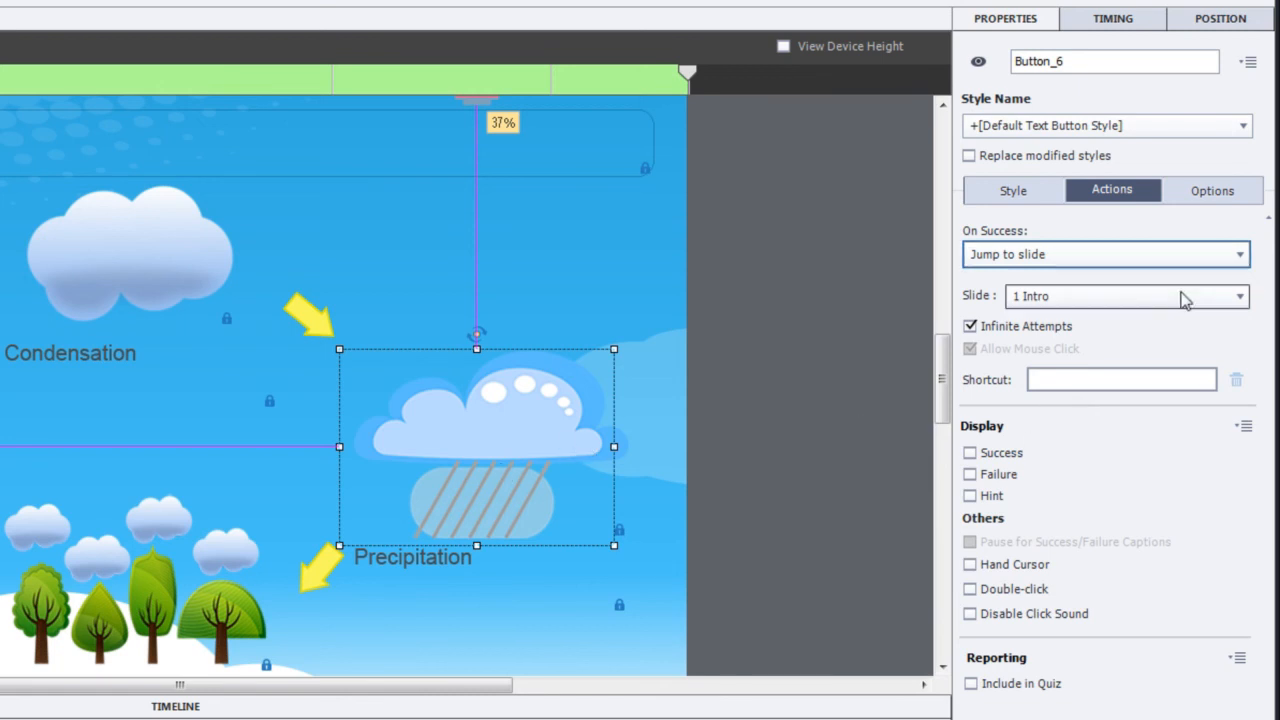
click(1127, 296)
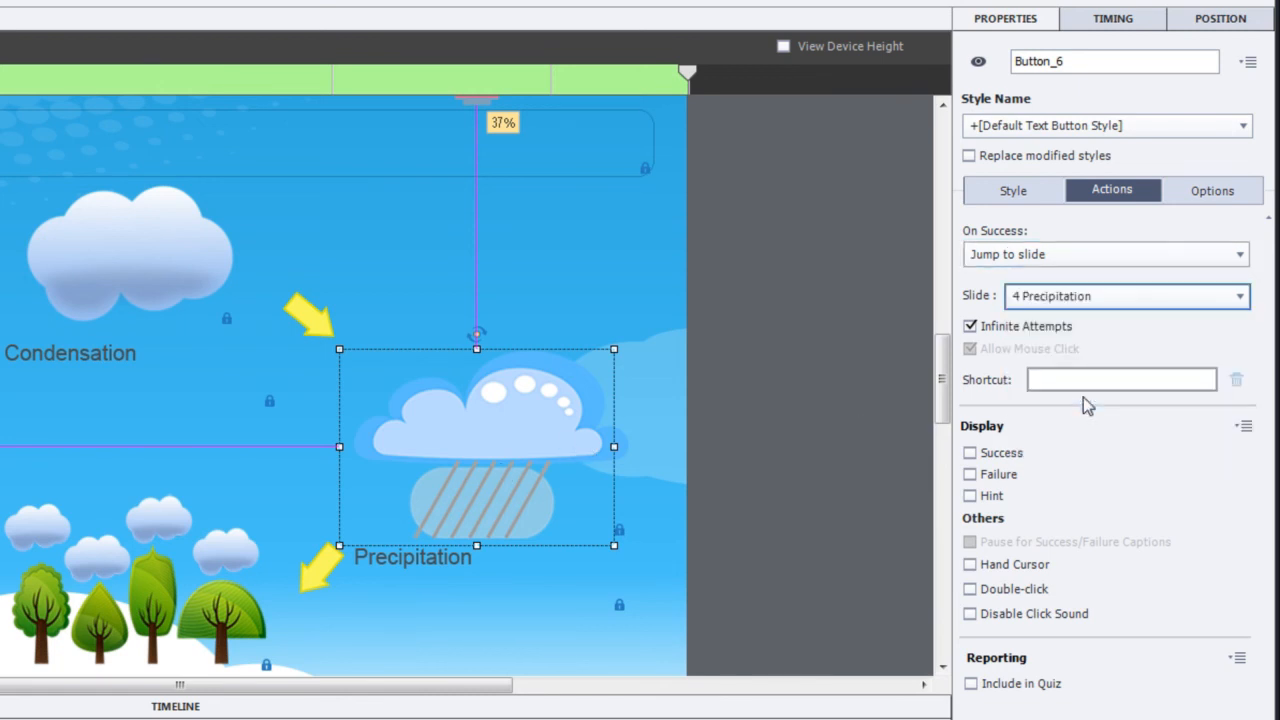
click(969, 564)
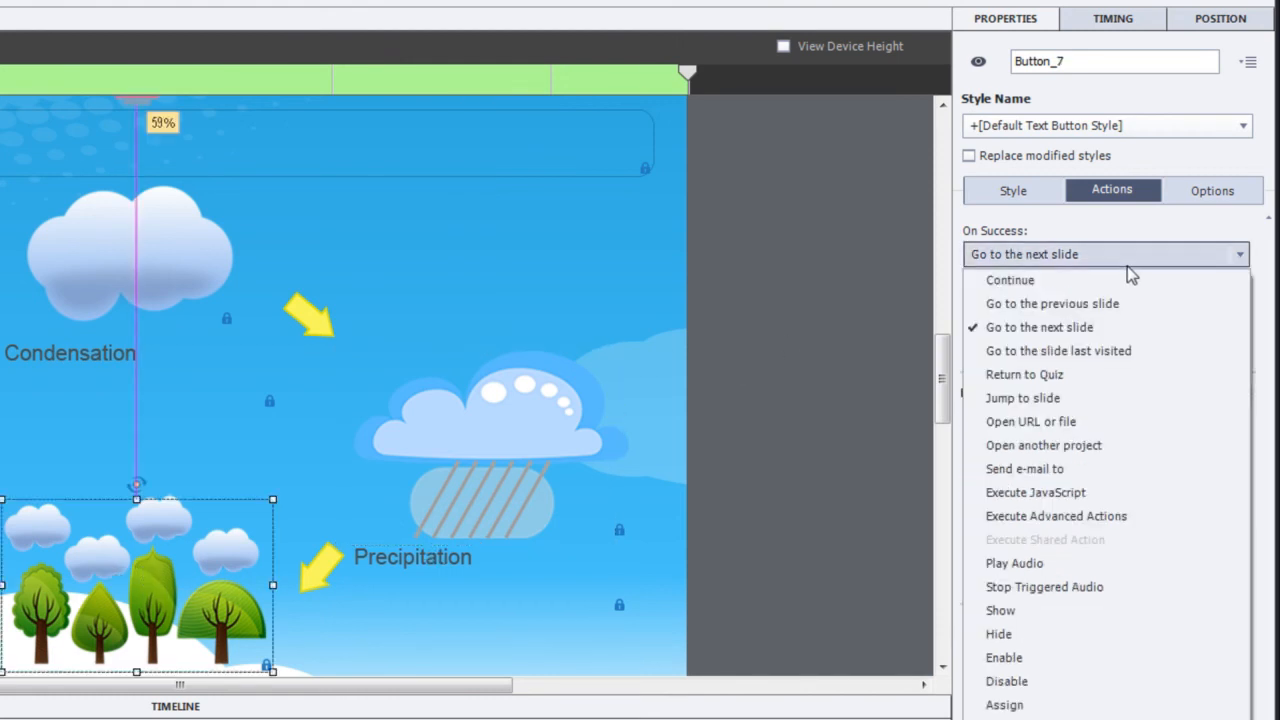
- Set the trees button's On Success to Jump to slide 5 Transpiration
click(1022, 398)
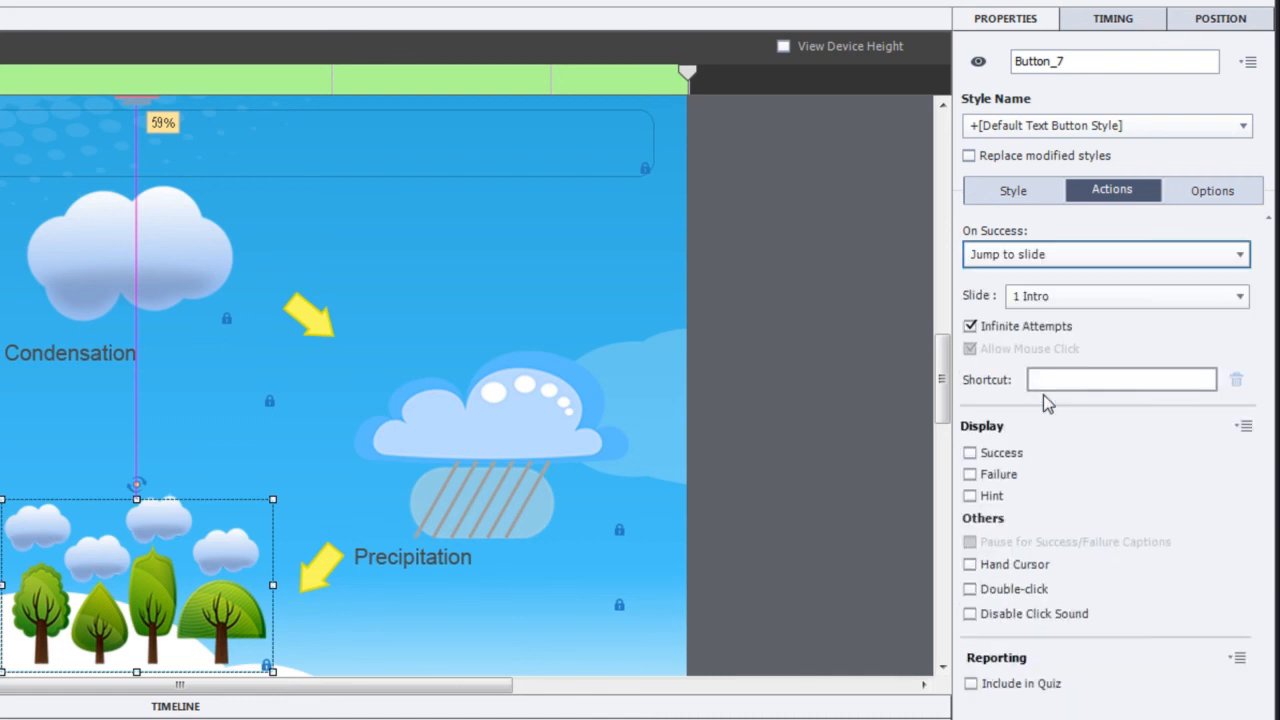
click(1128, 295)
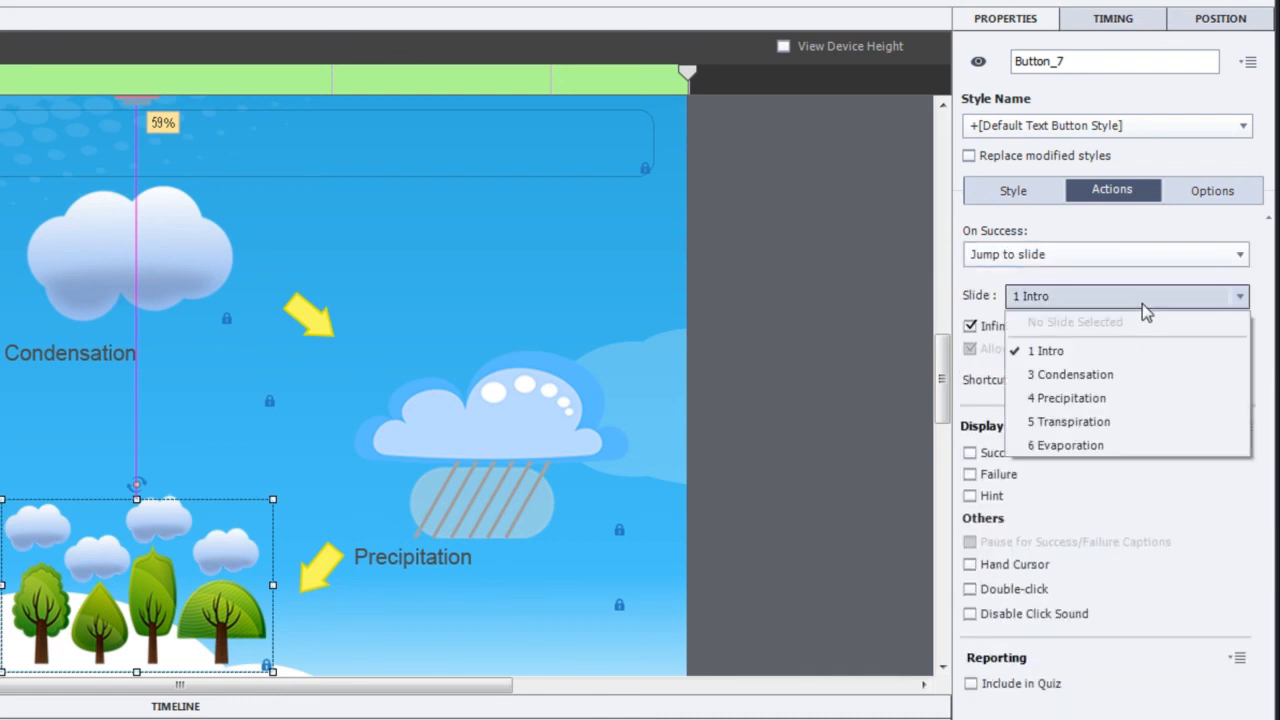
click(1071, 421)
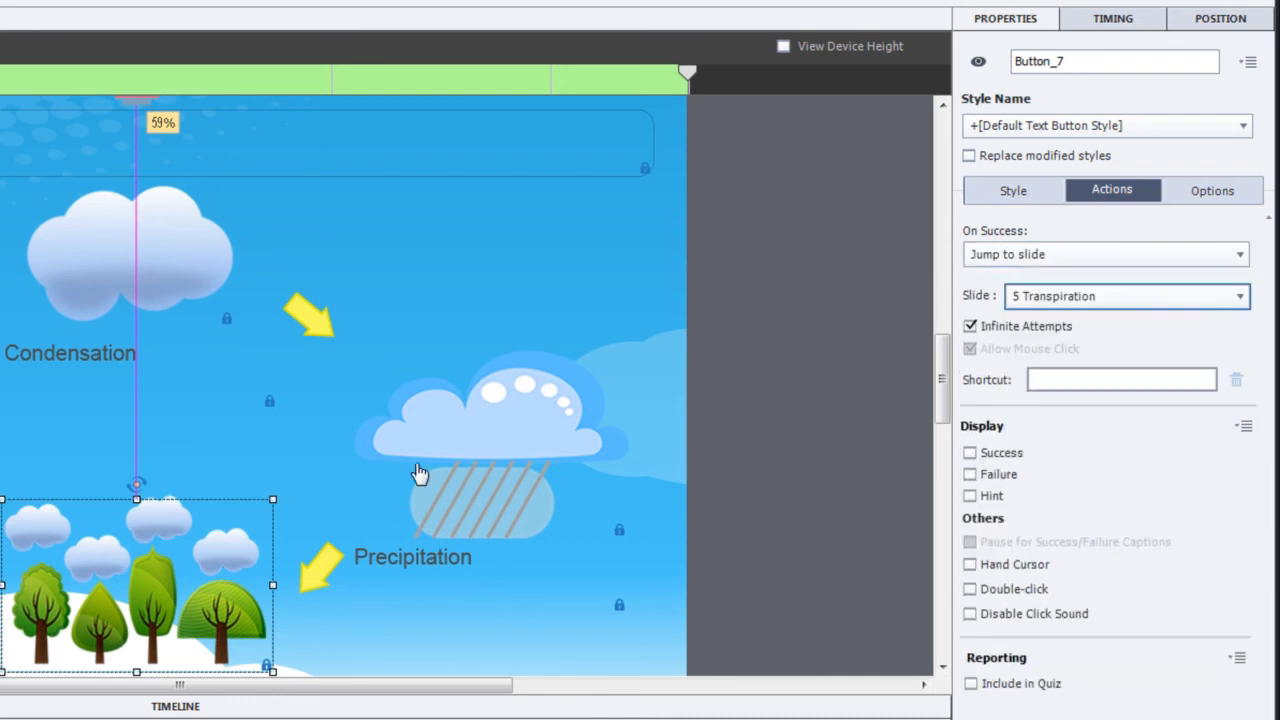
click(969, 564)
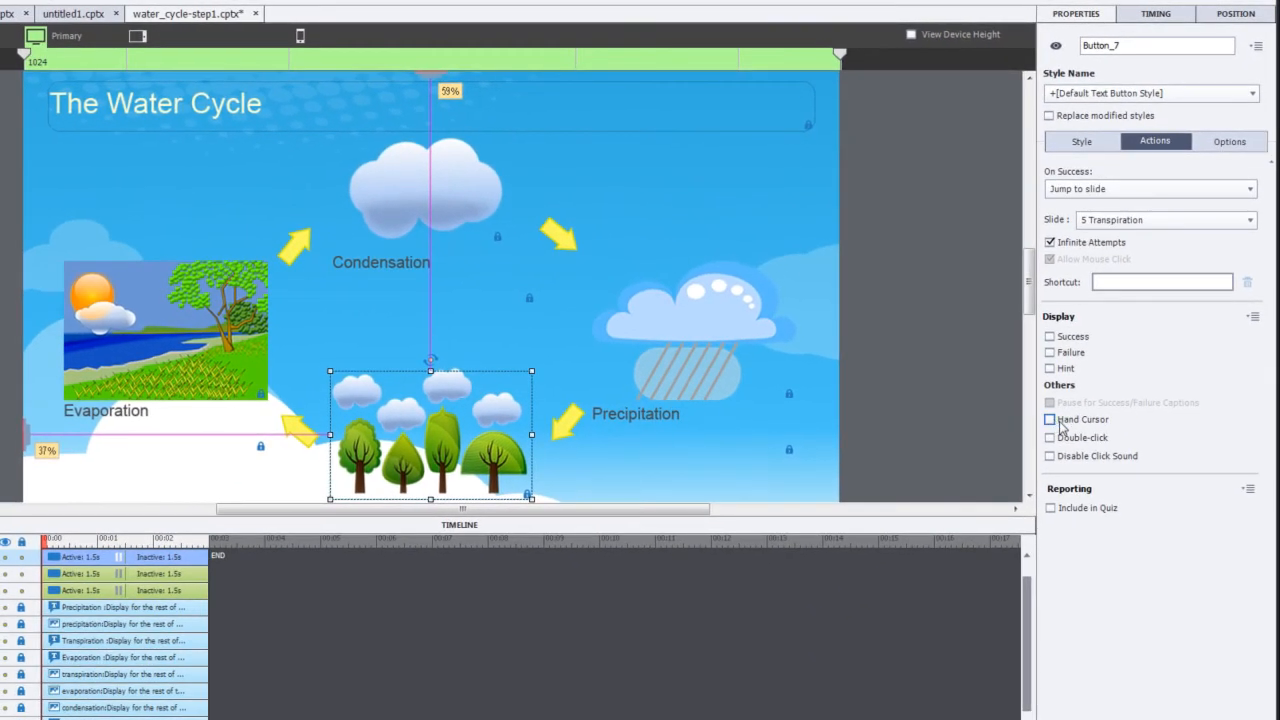
click(165, 330)
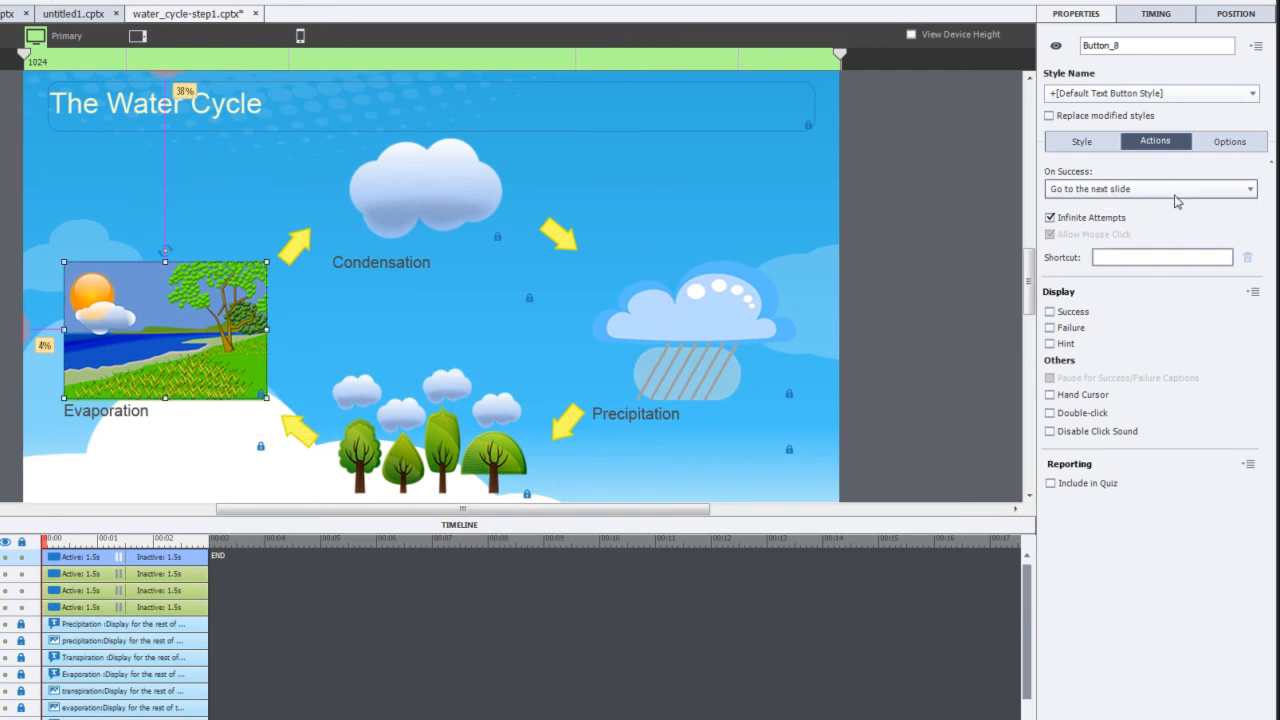
- Set Button_8's On Success to Jump to slide 6 Evaporation
click(1150, 188)
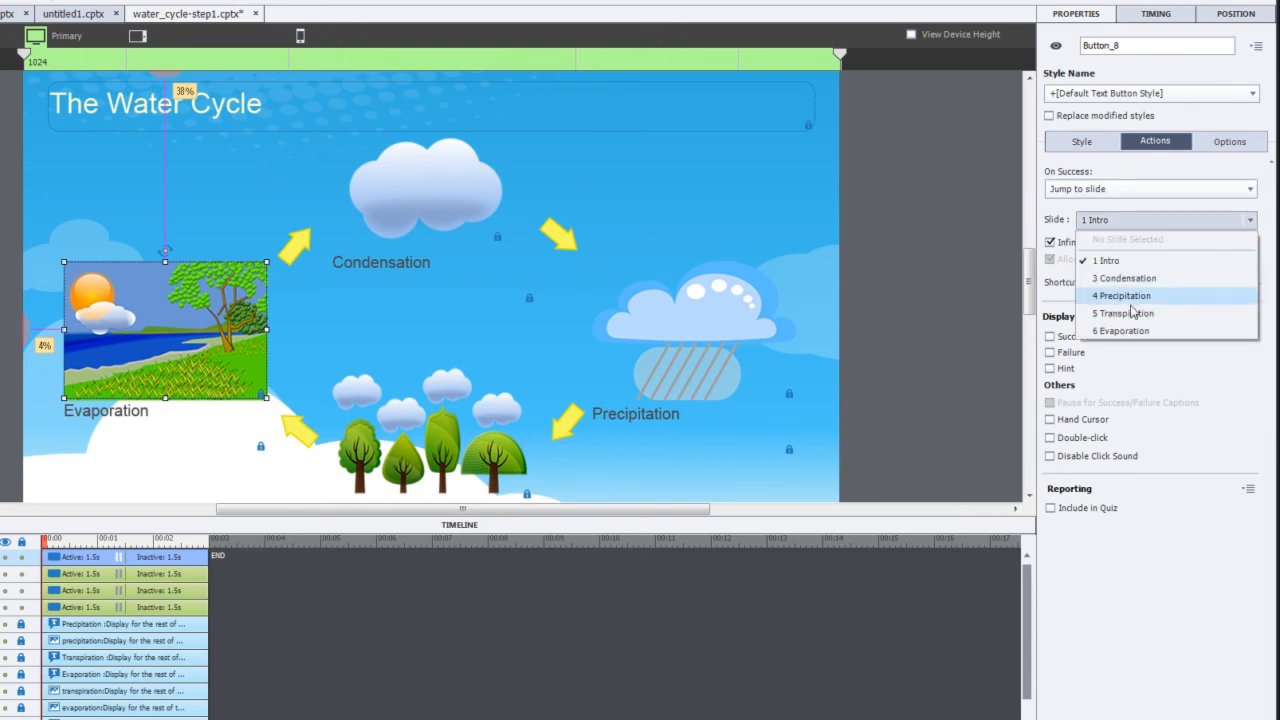
click(1121, 331)
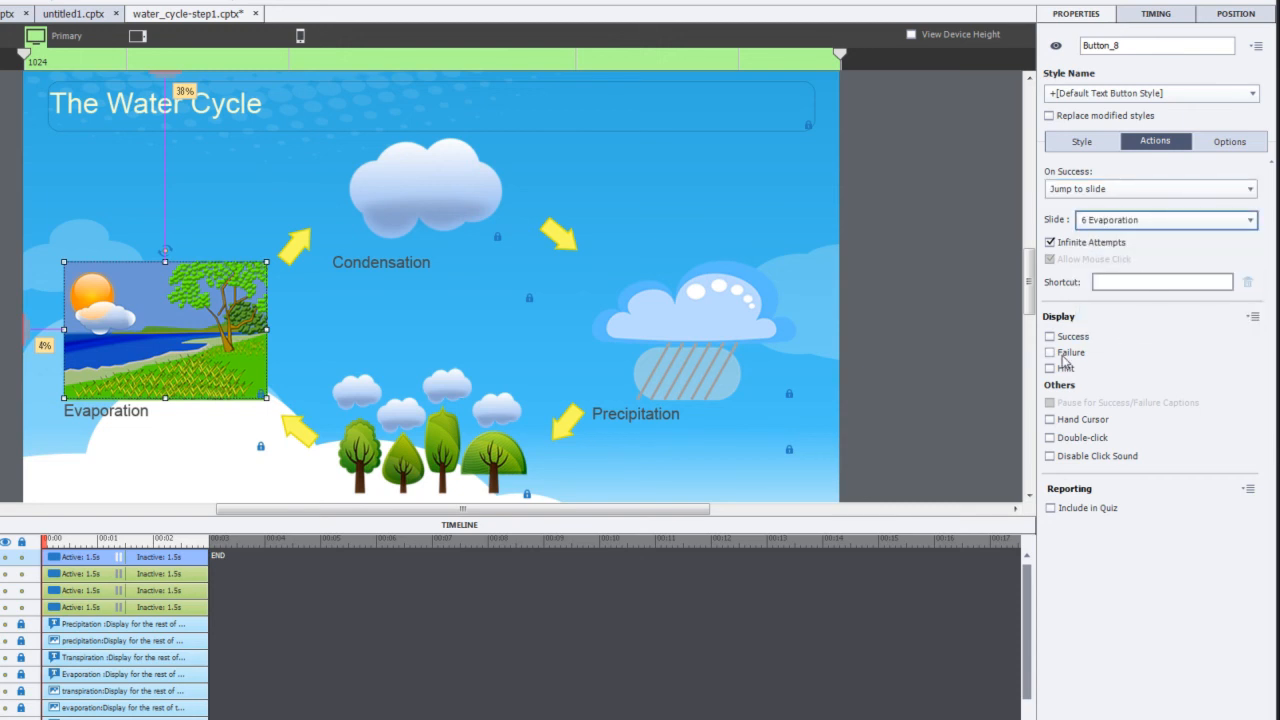
click(1050, 419)
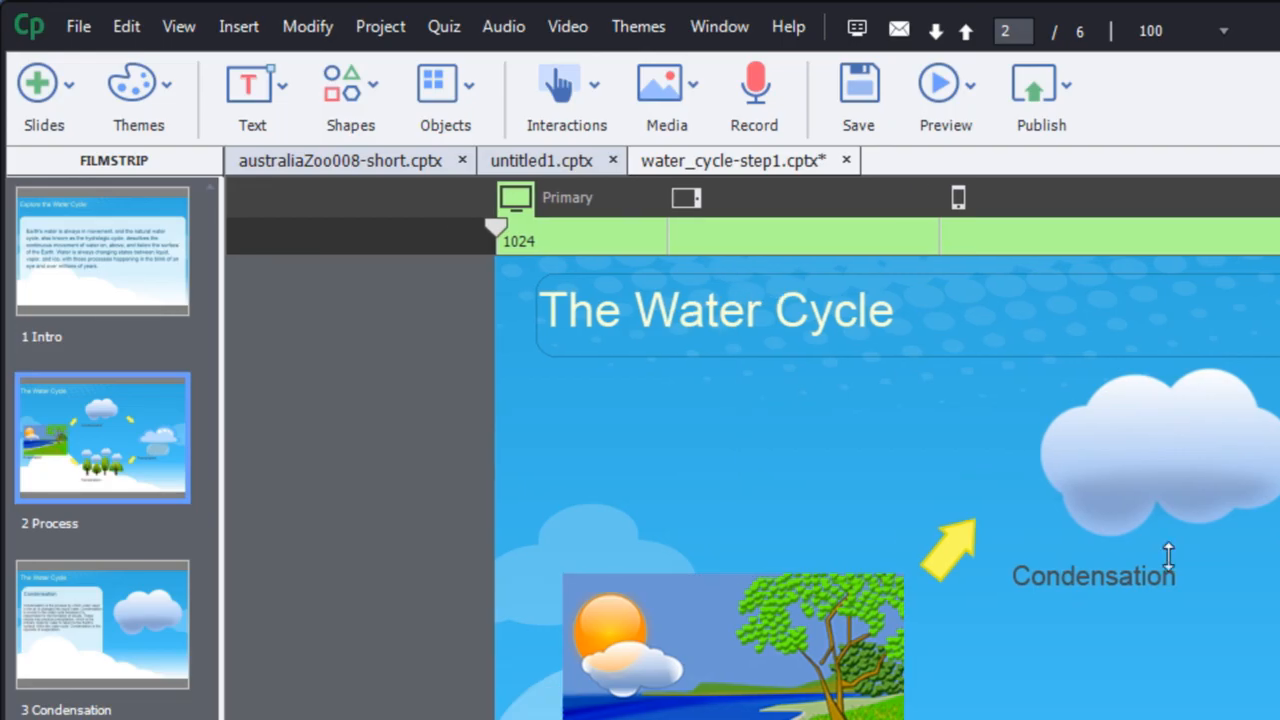
- Preview the Water Cycle project from the Preview dropdown
click(946, 83)
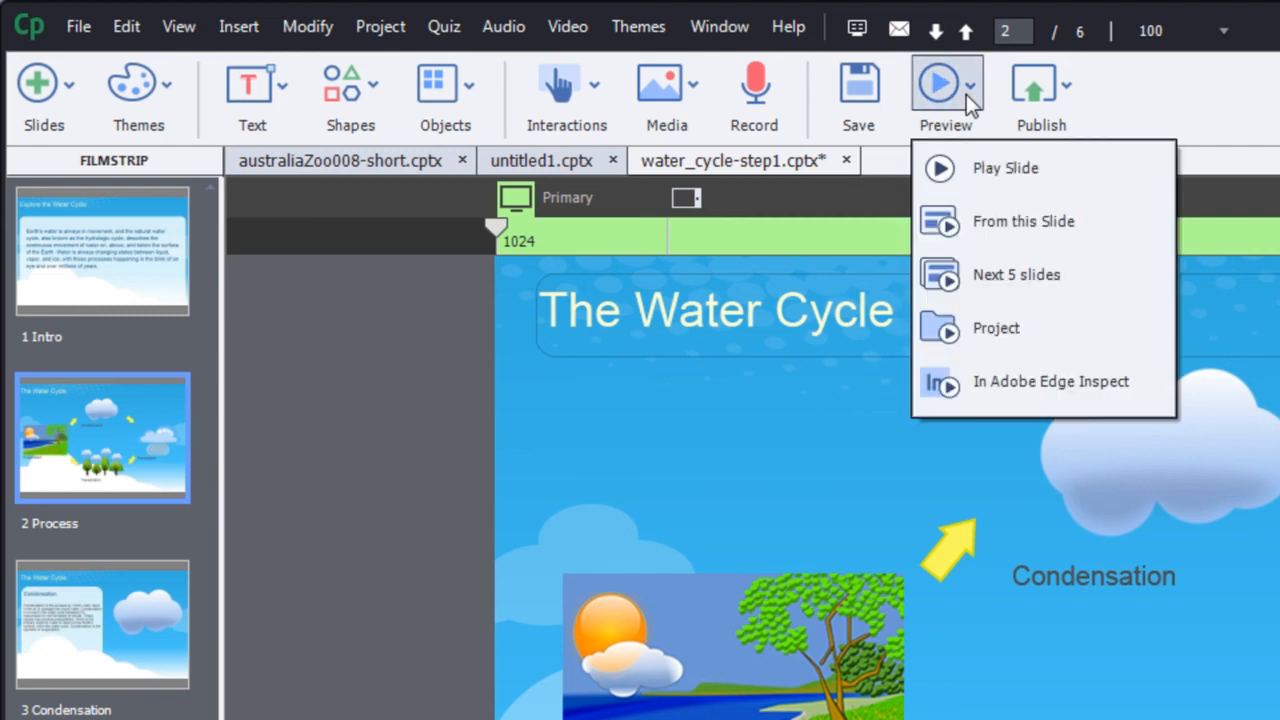
click(1005, 168)
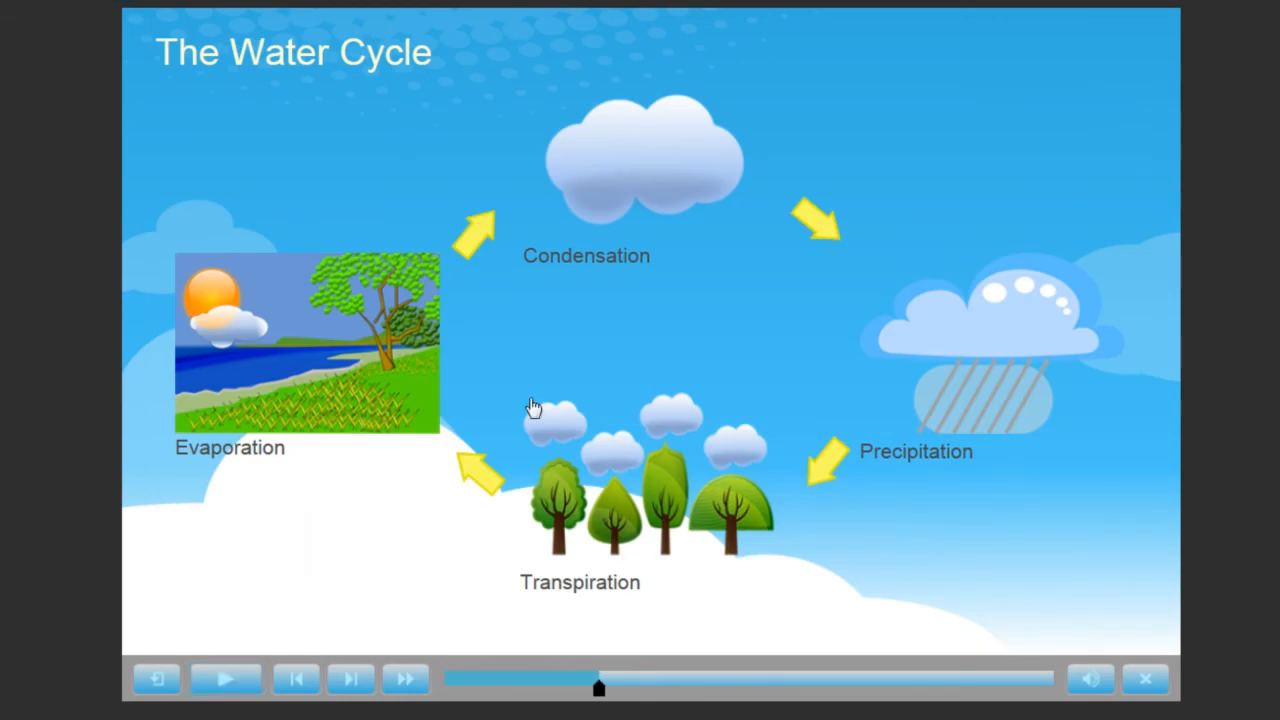
mouse_move(873, 172)
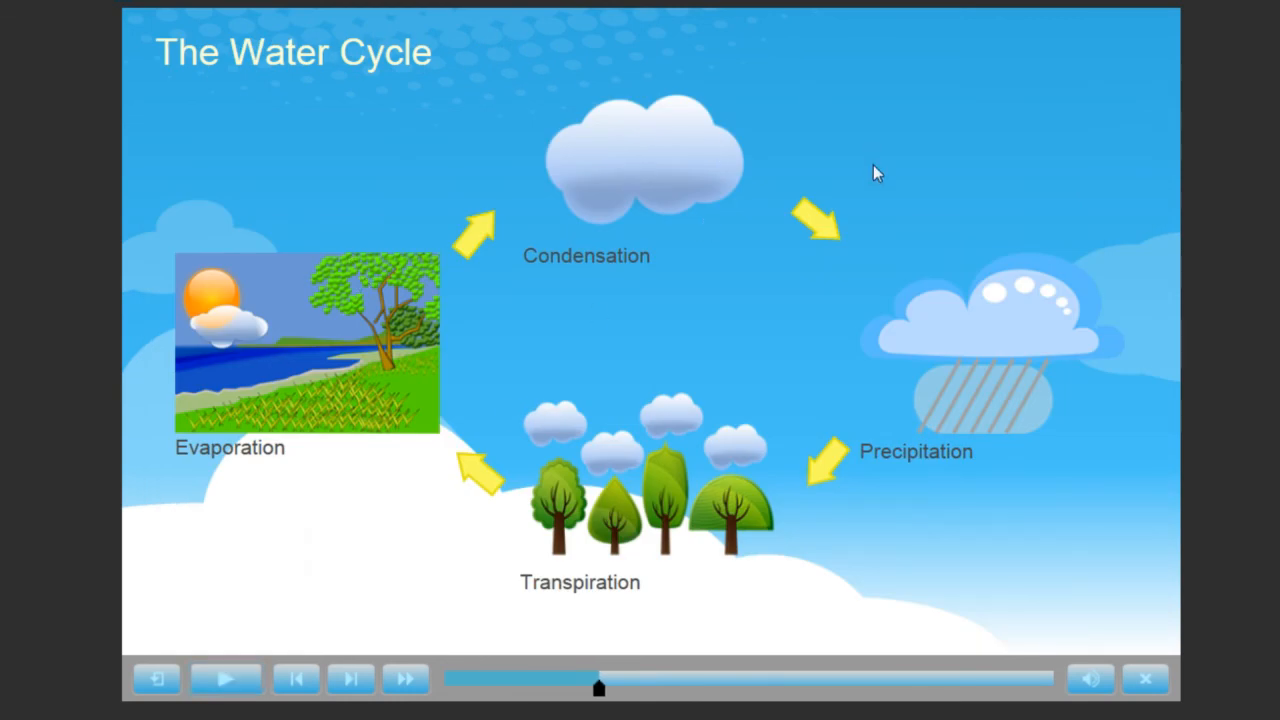
mouse_move(692, 144)
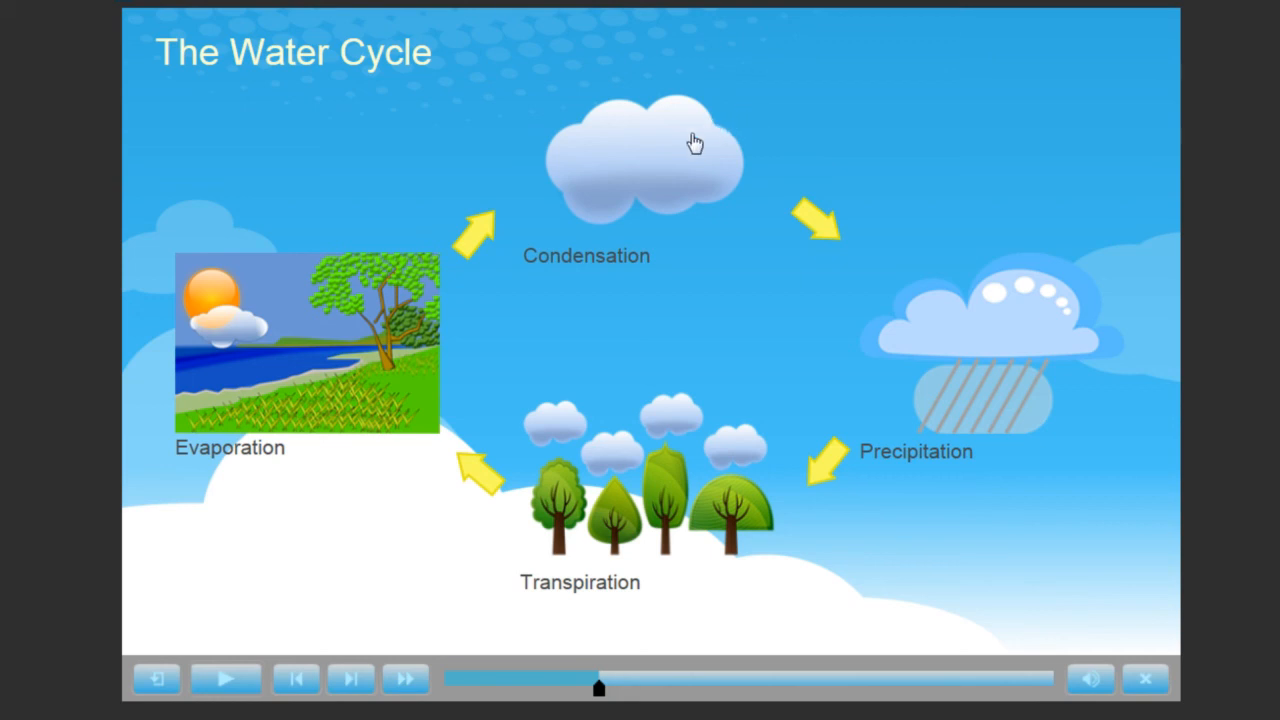
mouse_move(795, 73)
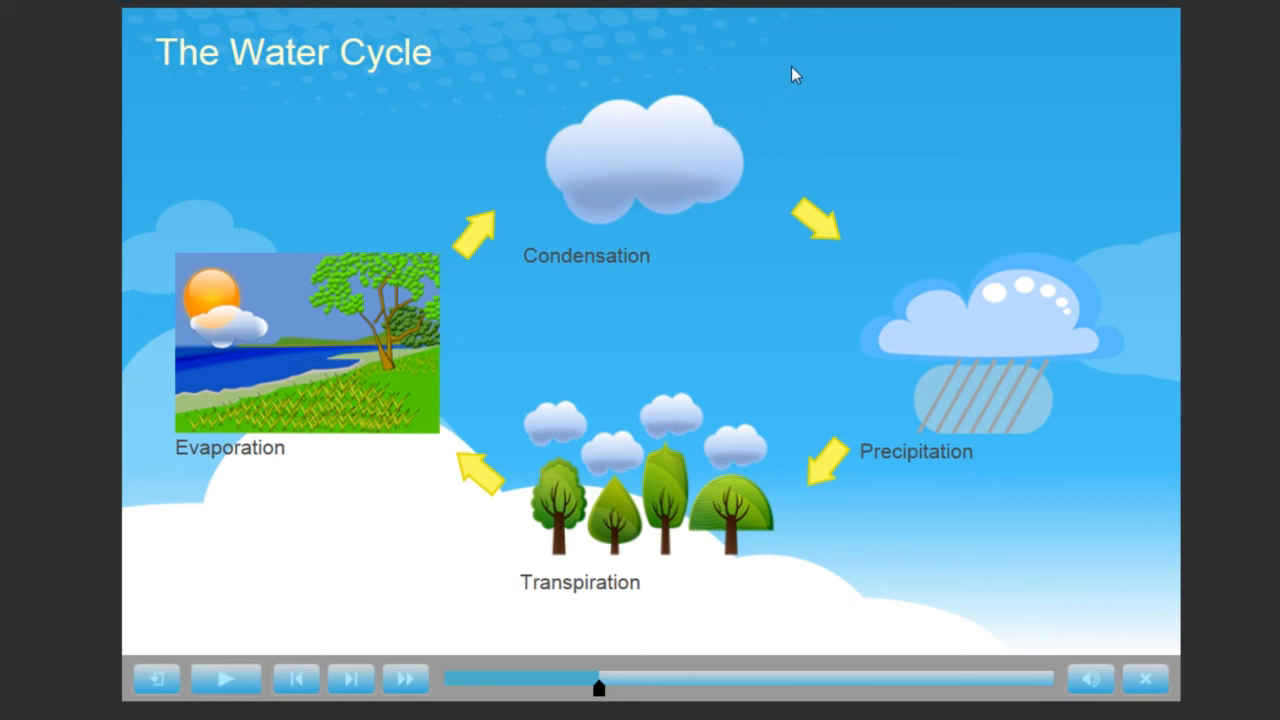
mouse_move(703, 132)
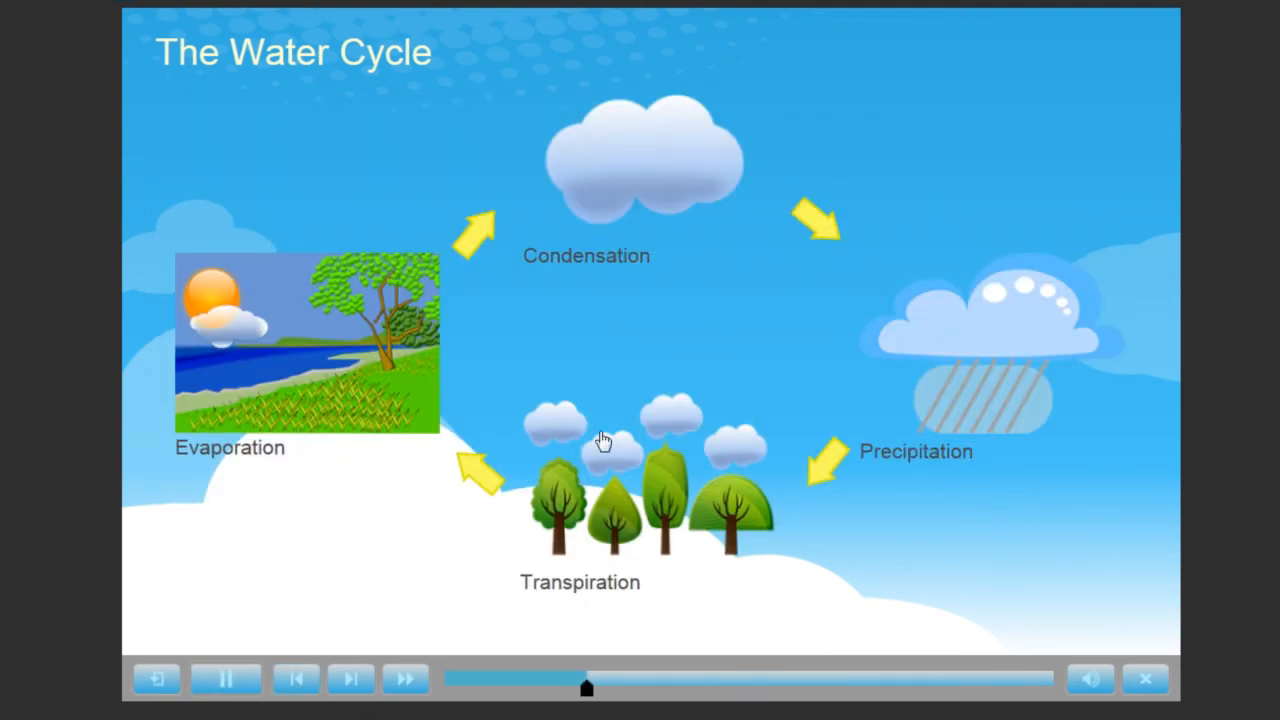
click(228, 680)
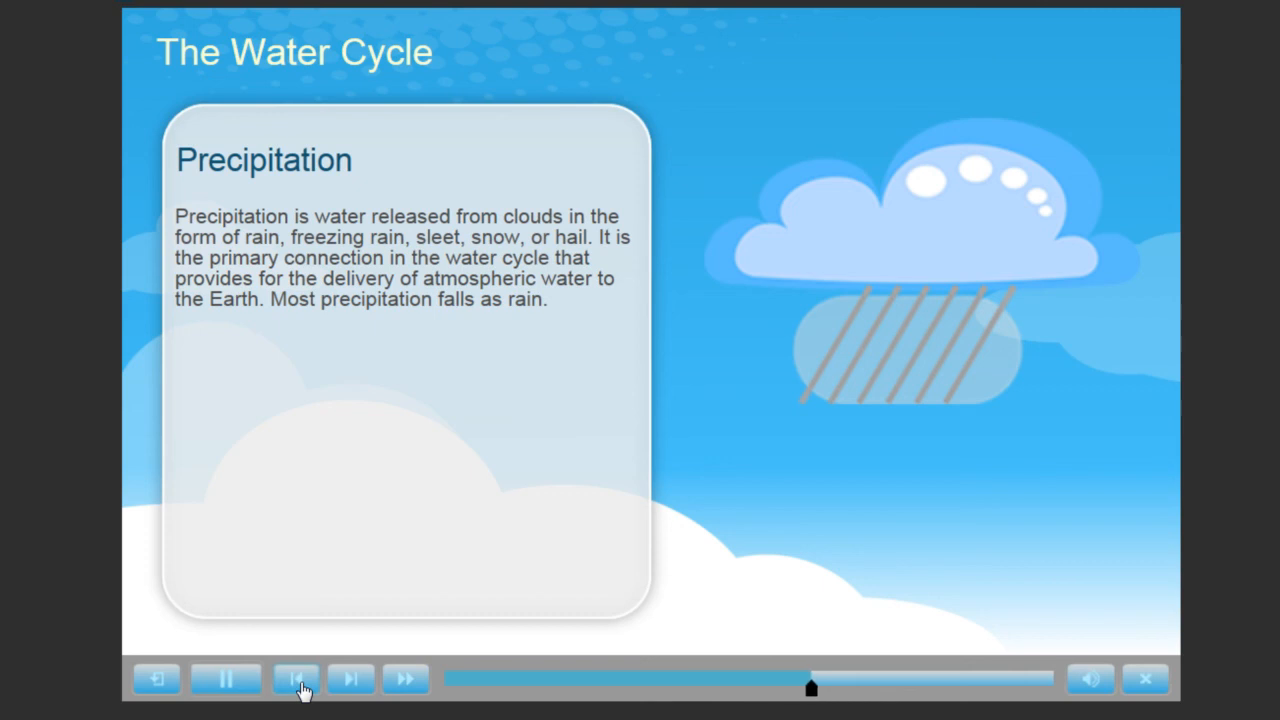
click(225, 679)
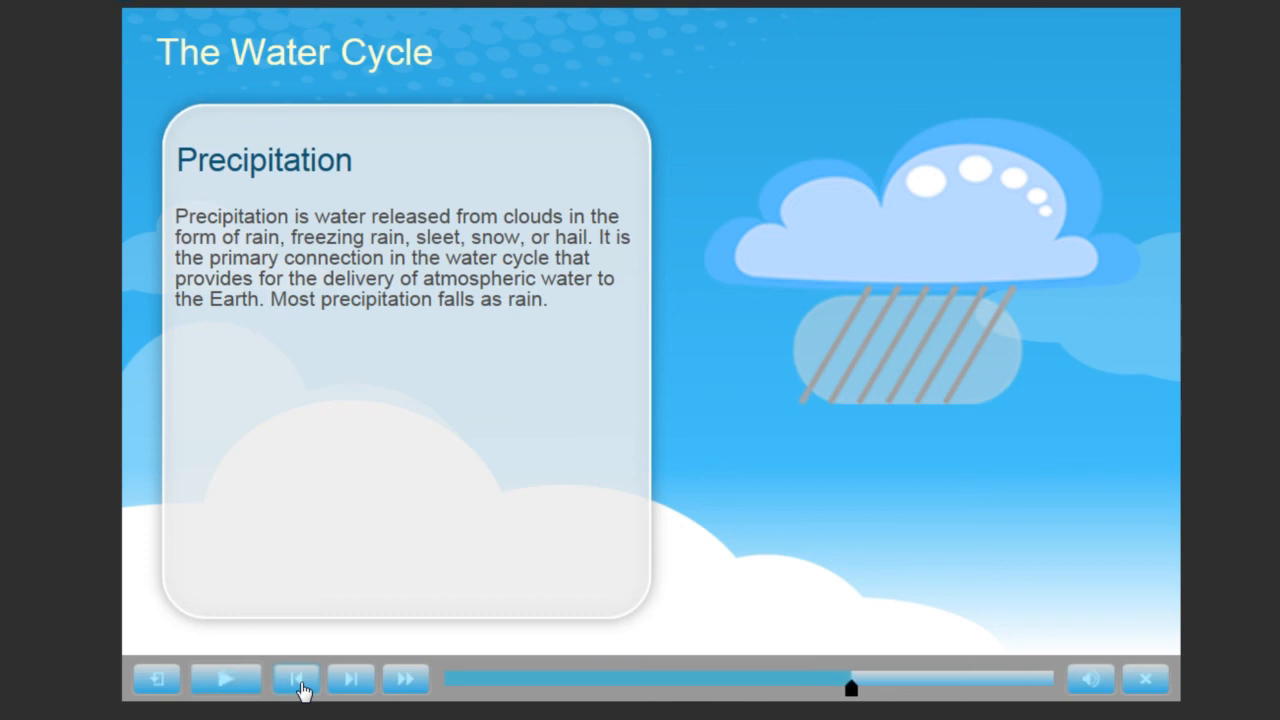
mouse_move(1082, 617)
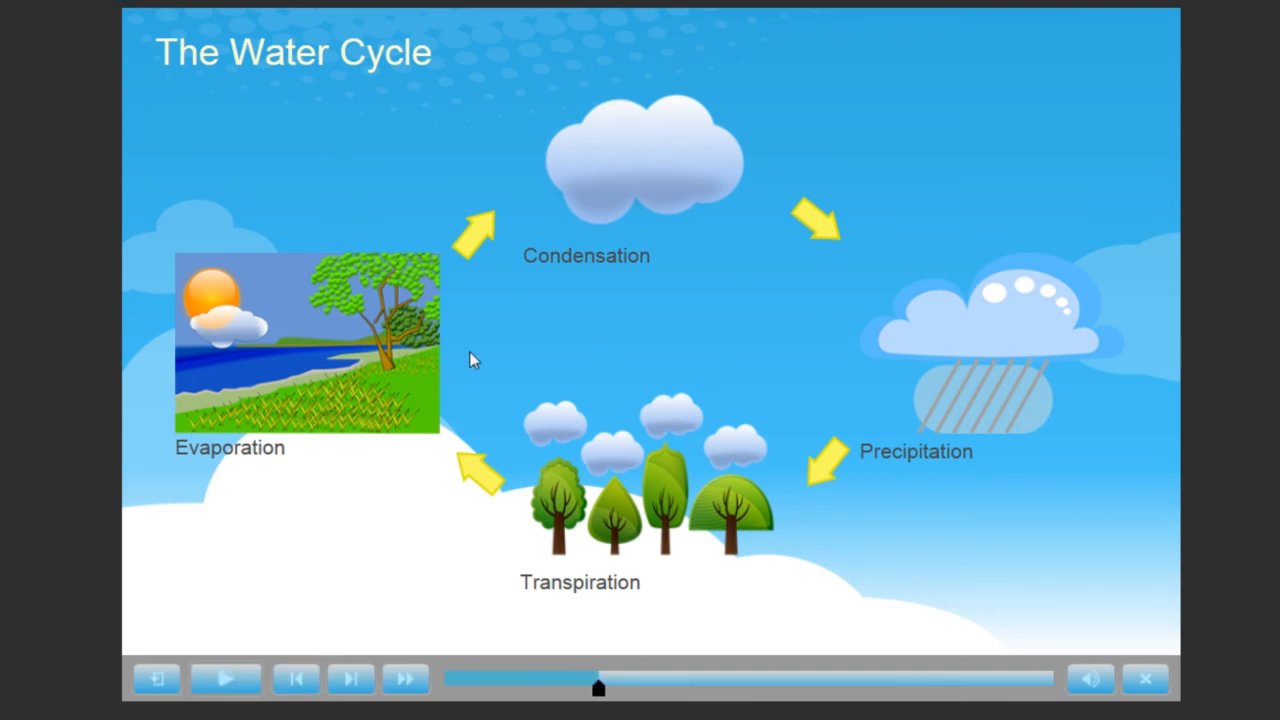
mouse_move(605, 293)
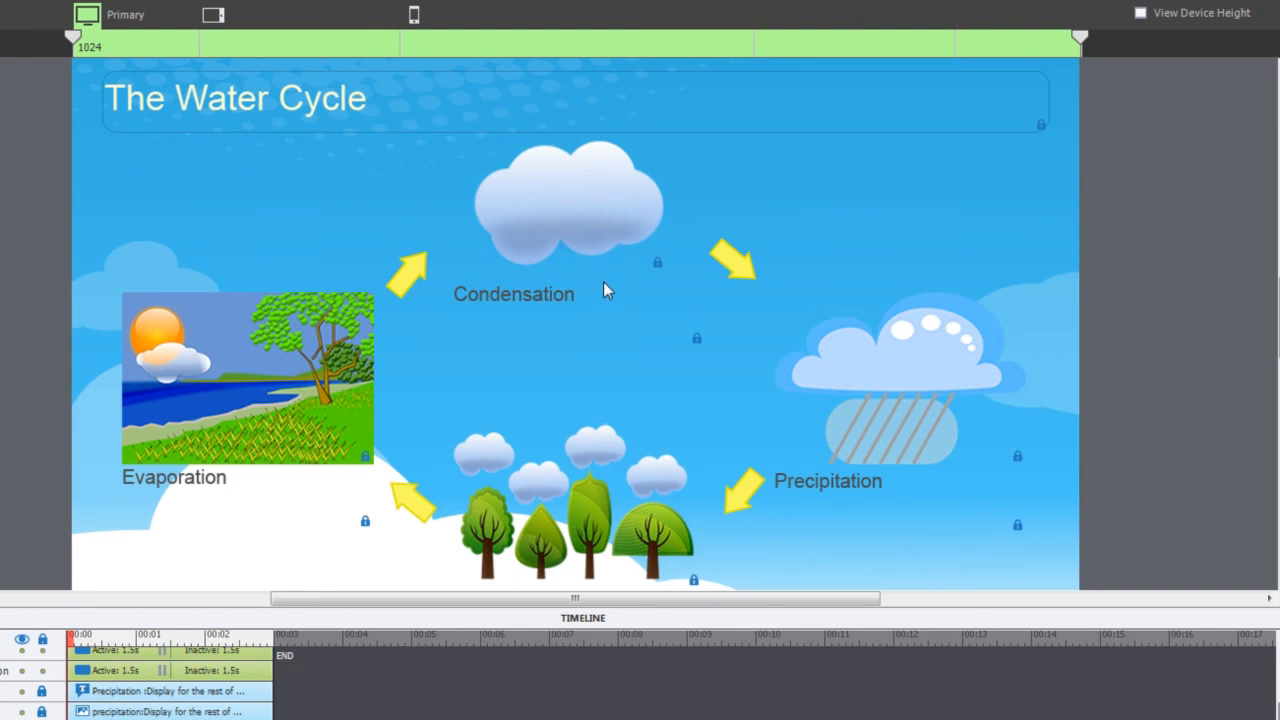
mouse_move(194, 362)
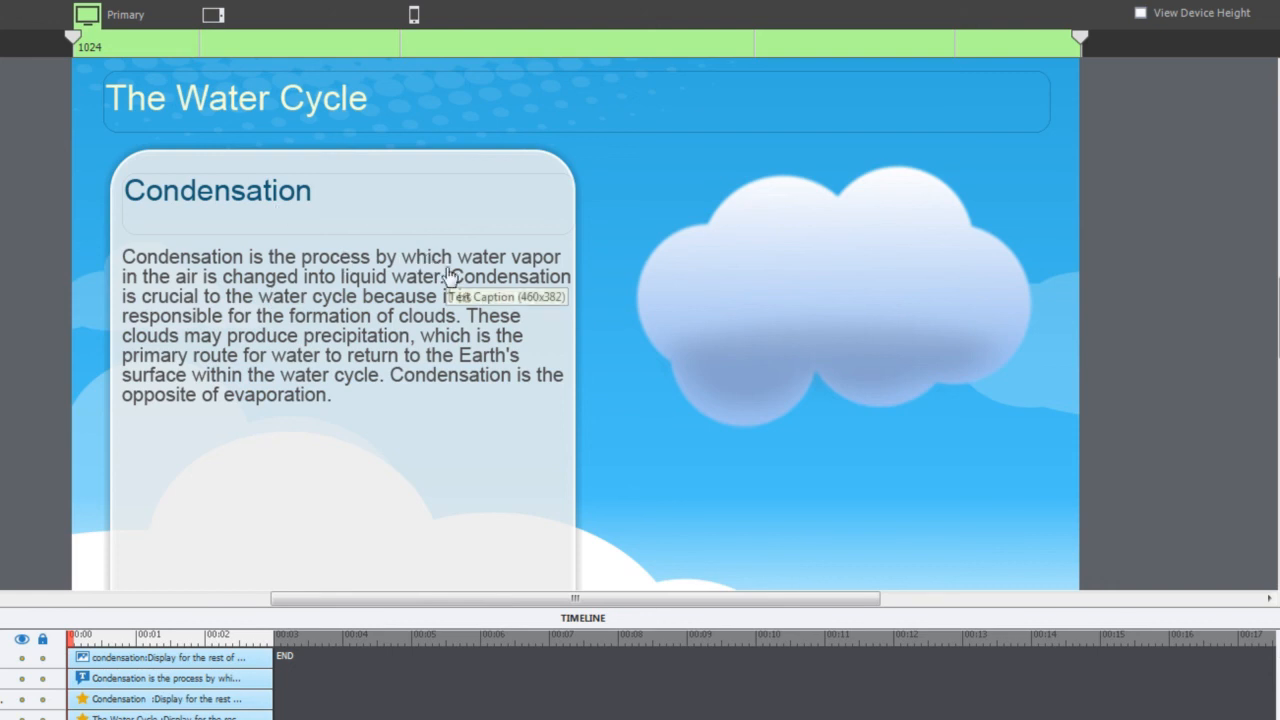
mouse_move(1203, 268)
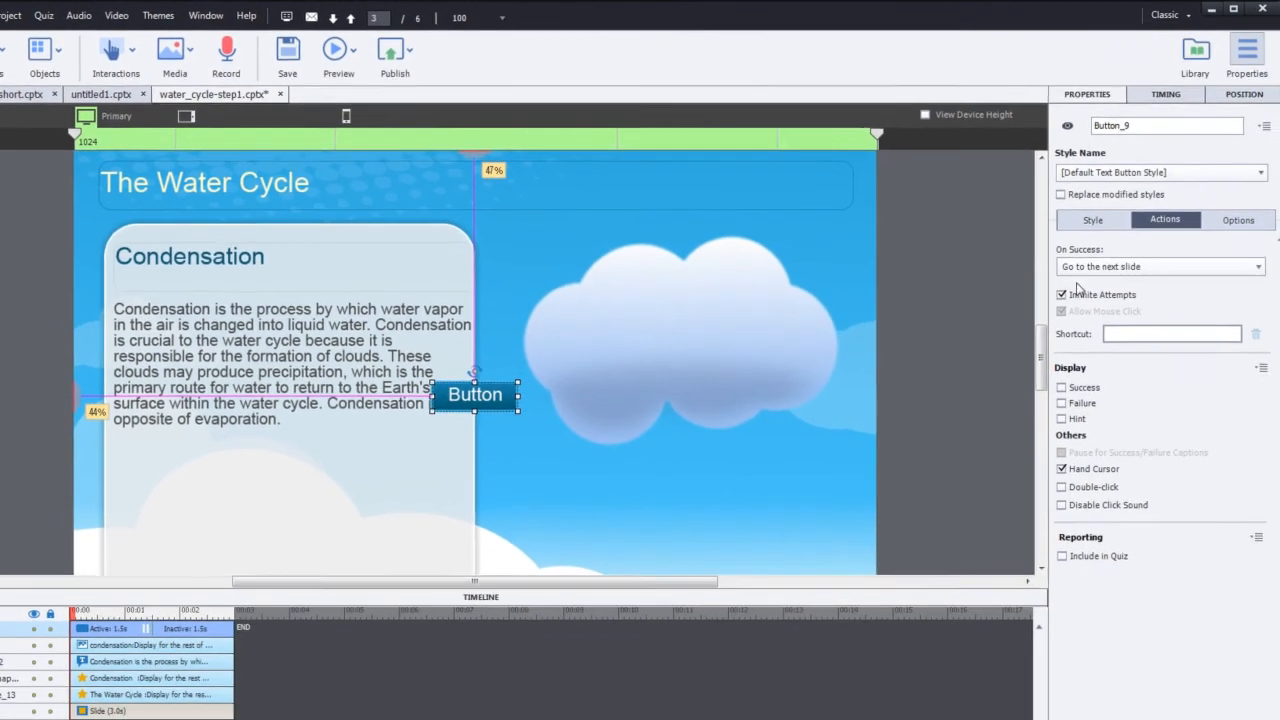
- Caption the Condensation slide's new button 'Back' and drag it to the lower-right corner
click(1086, 219)
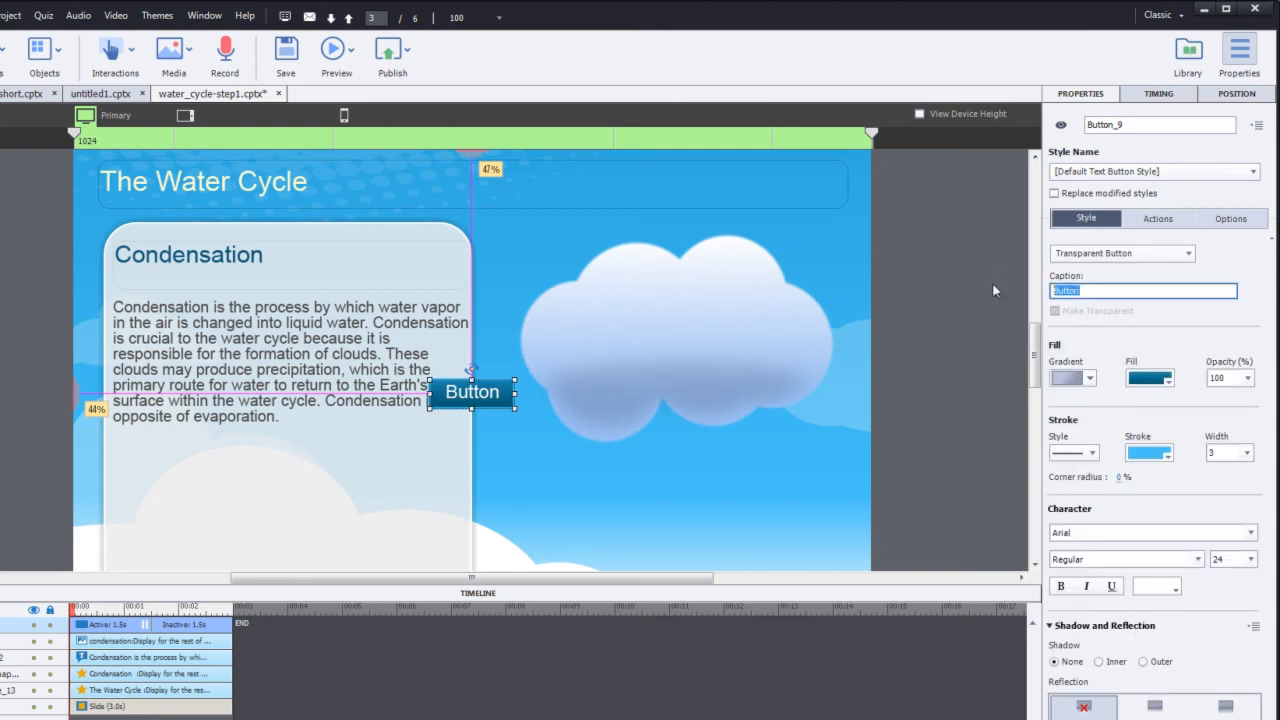
text(Back)
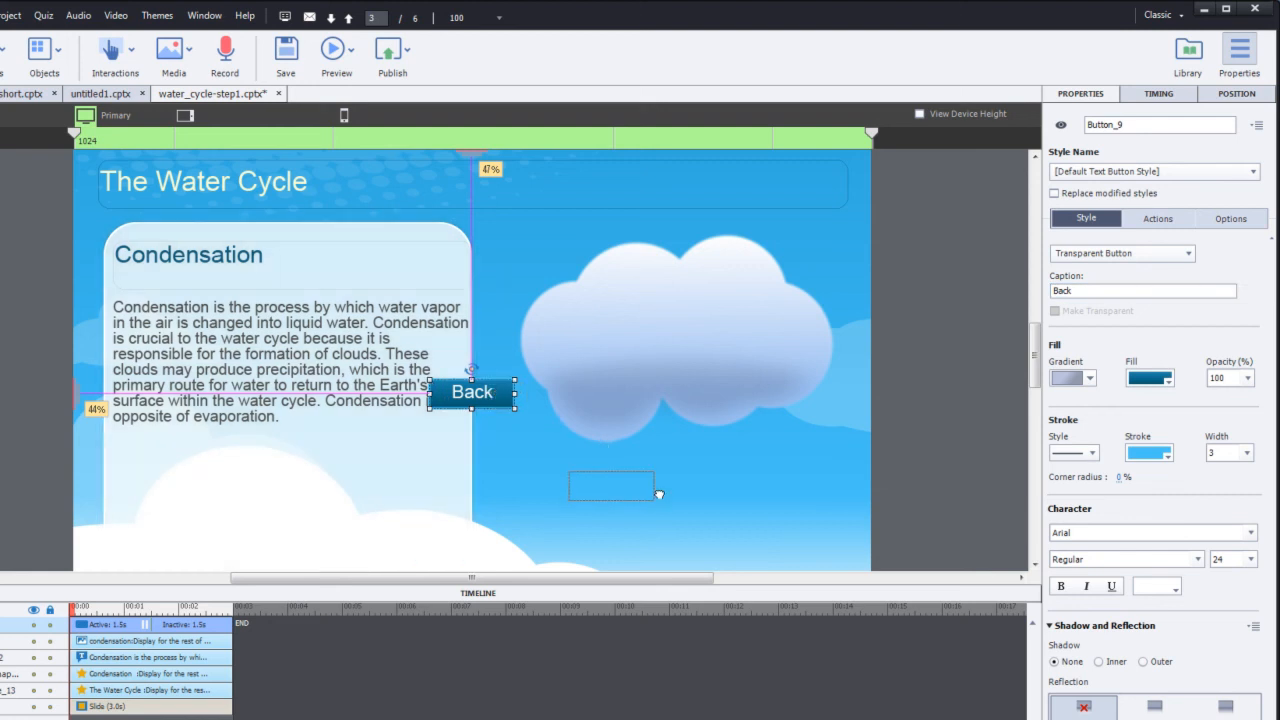
drag(472, 391, 779, 551)
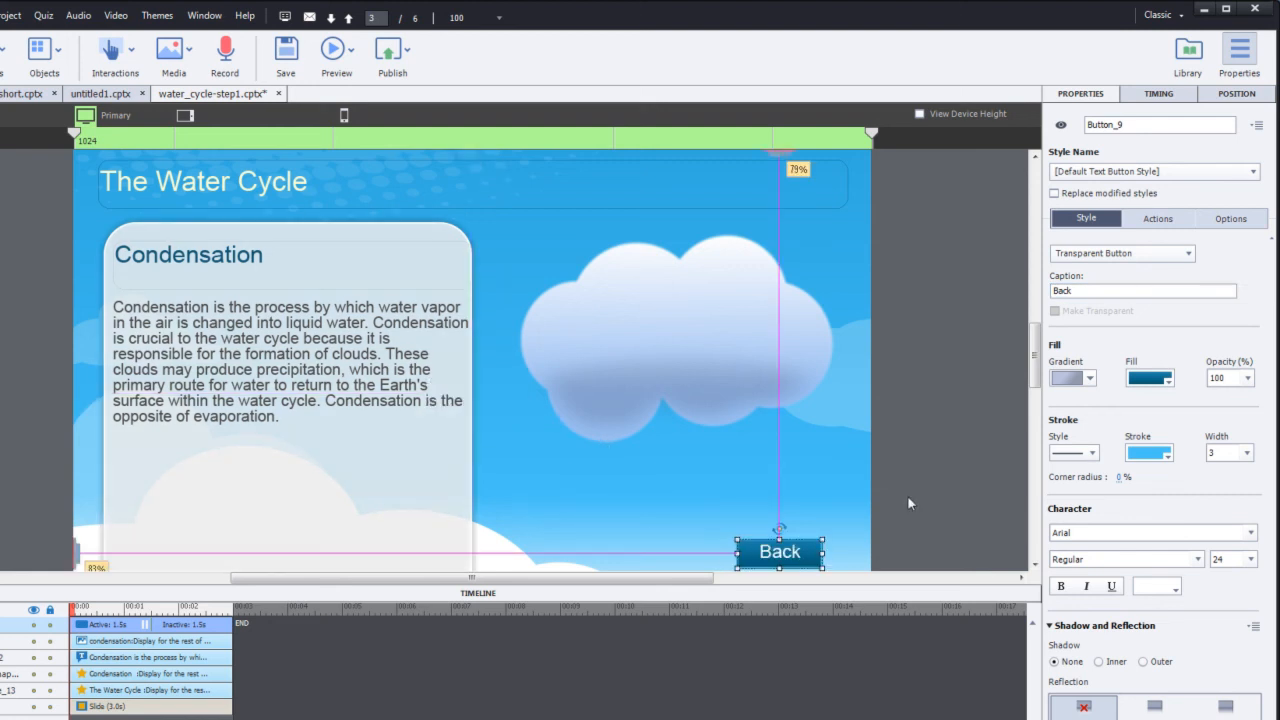
scroll(down, 3)
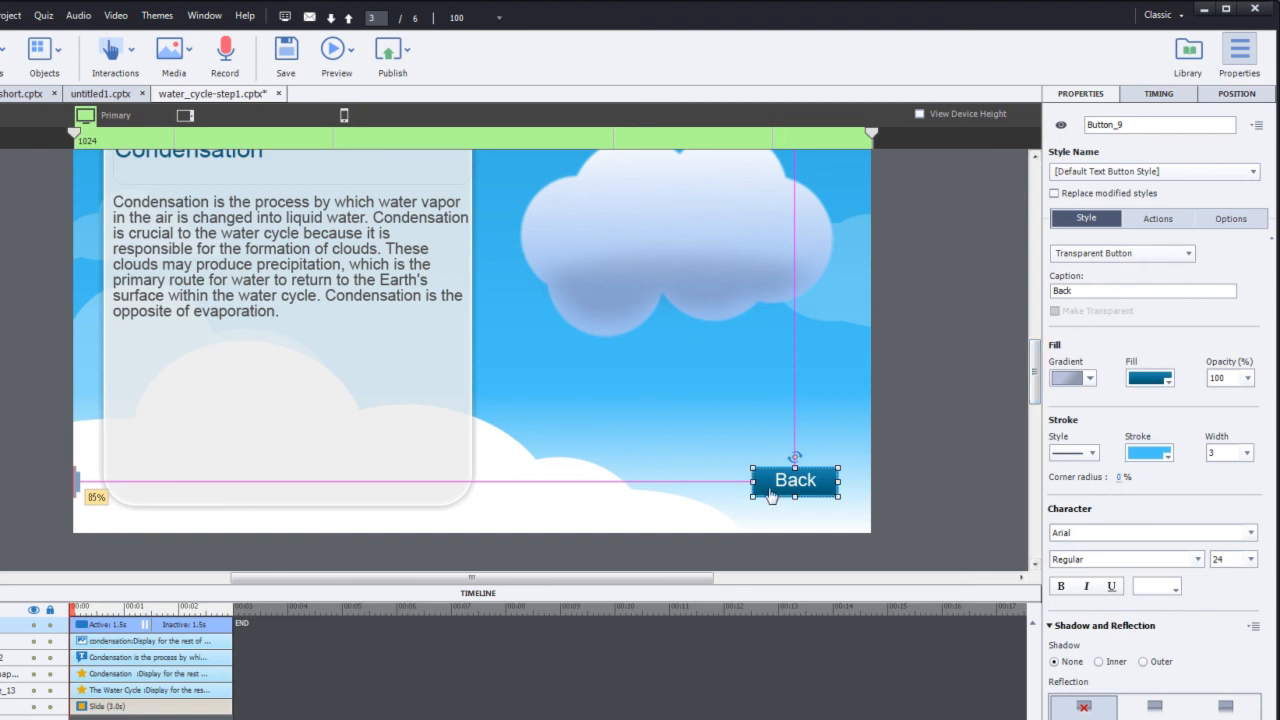
click(1158, 218)
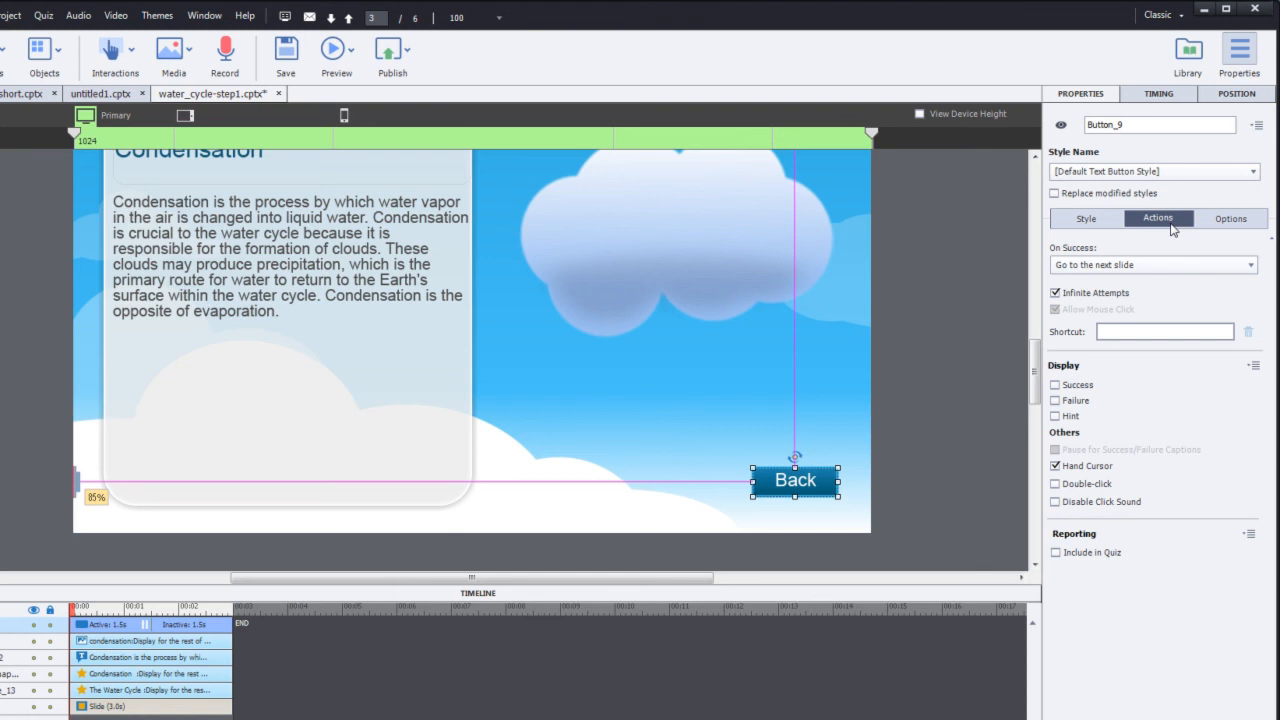
mouse_move(1159, 243)
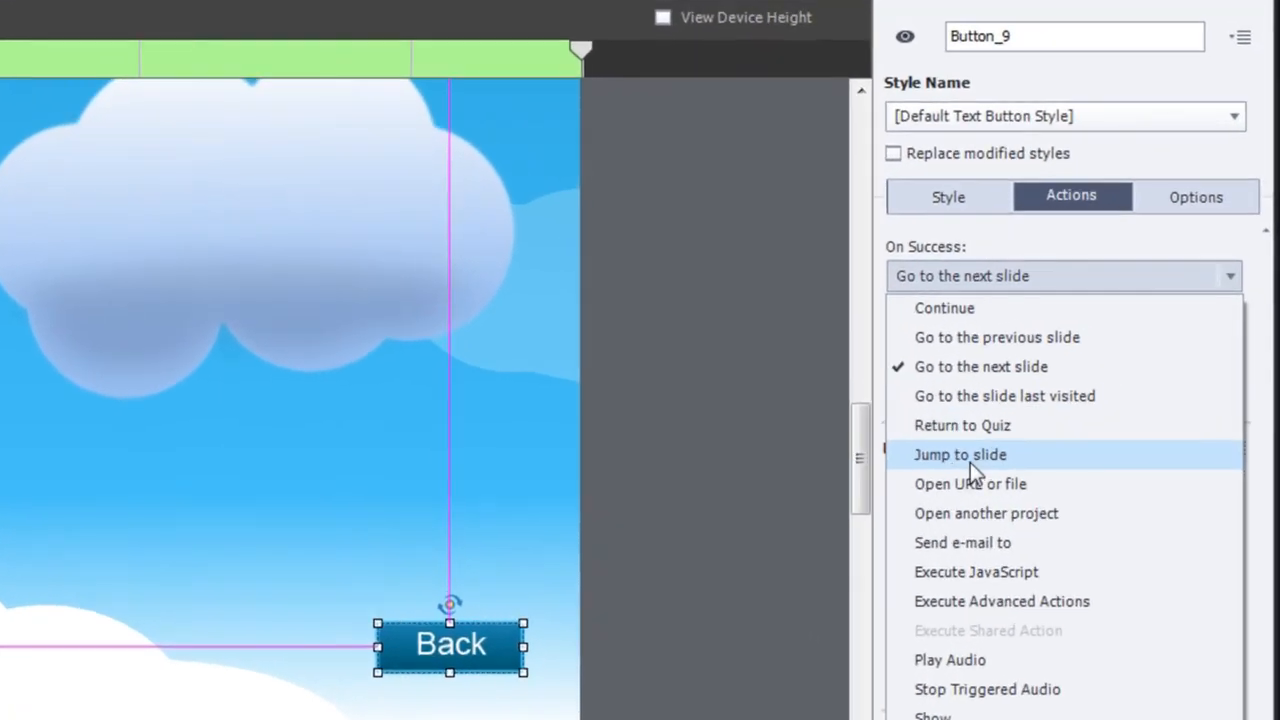
- Set the Back button's On Success action to Jump to slide 2 Process
click(960, 454)
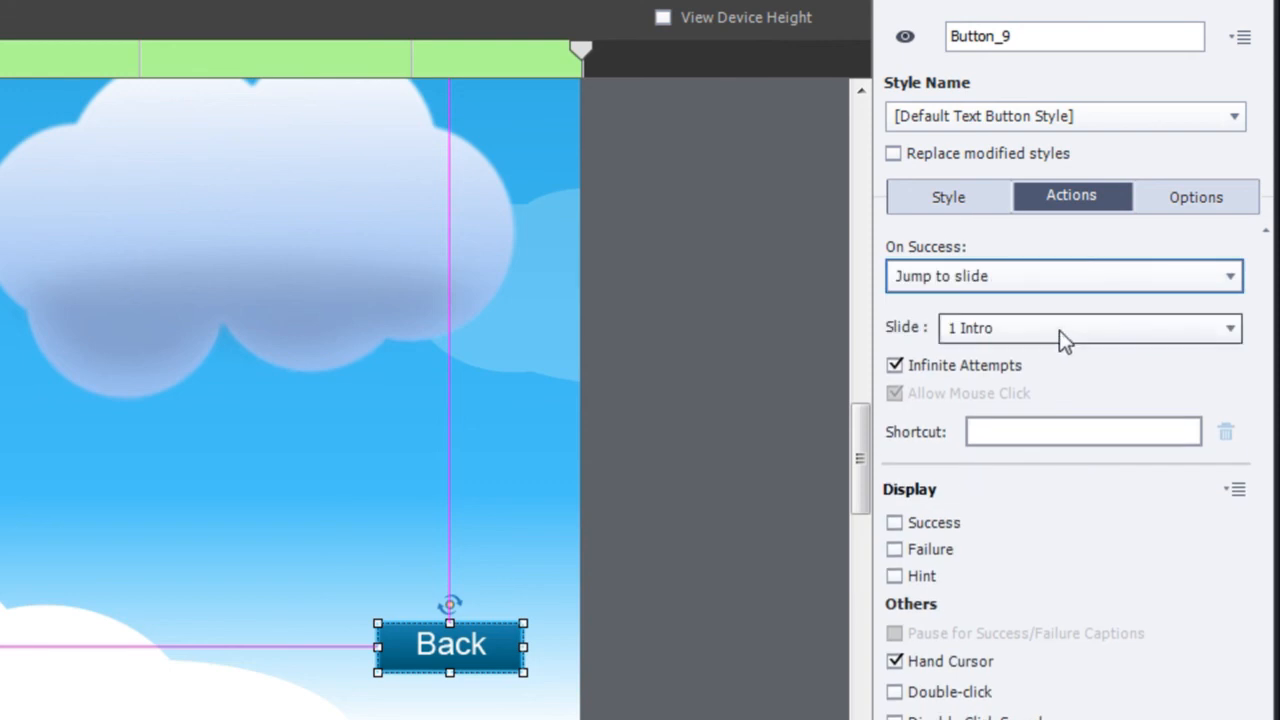
click(1089, 327)
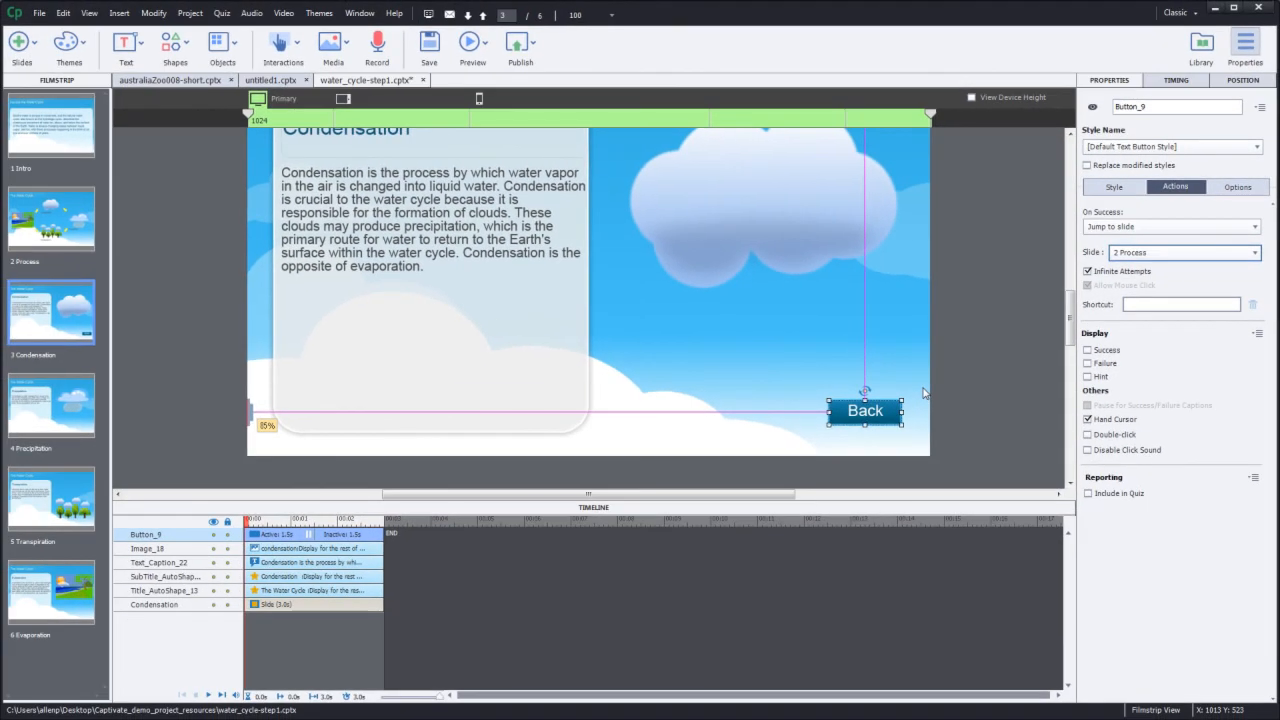
mouse_move(902, 393)
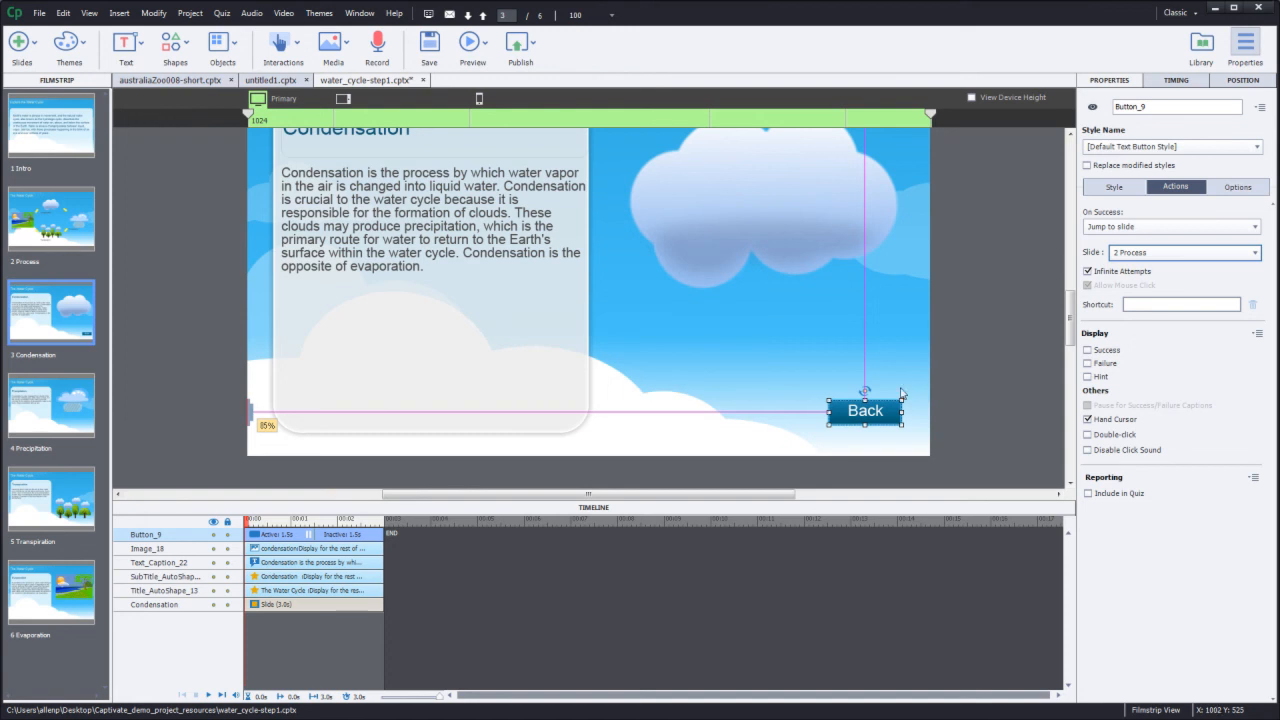
mouse_move(69, 422)
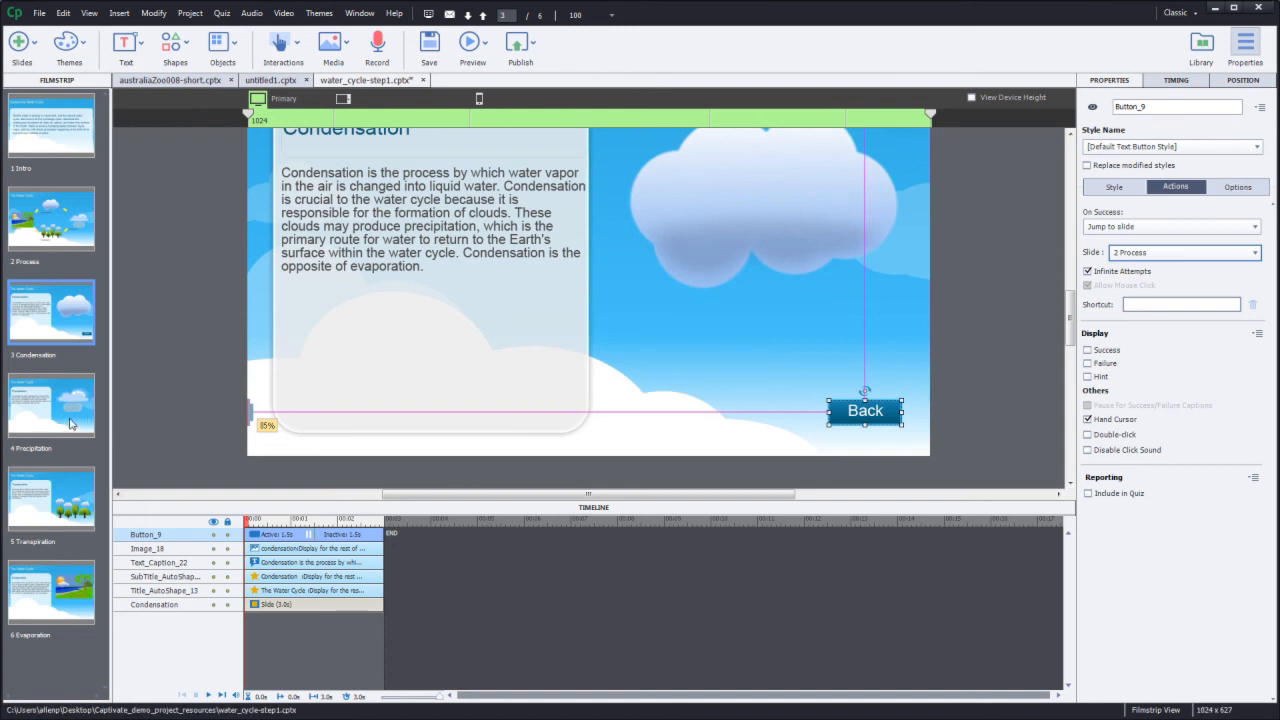
- Paste the Back button onto the Precipitation and Evaporation slides
click(51, 405)
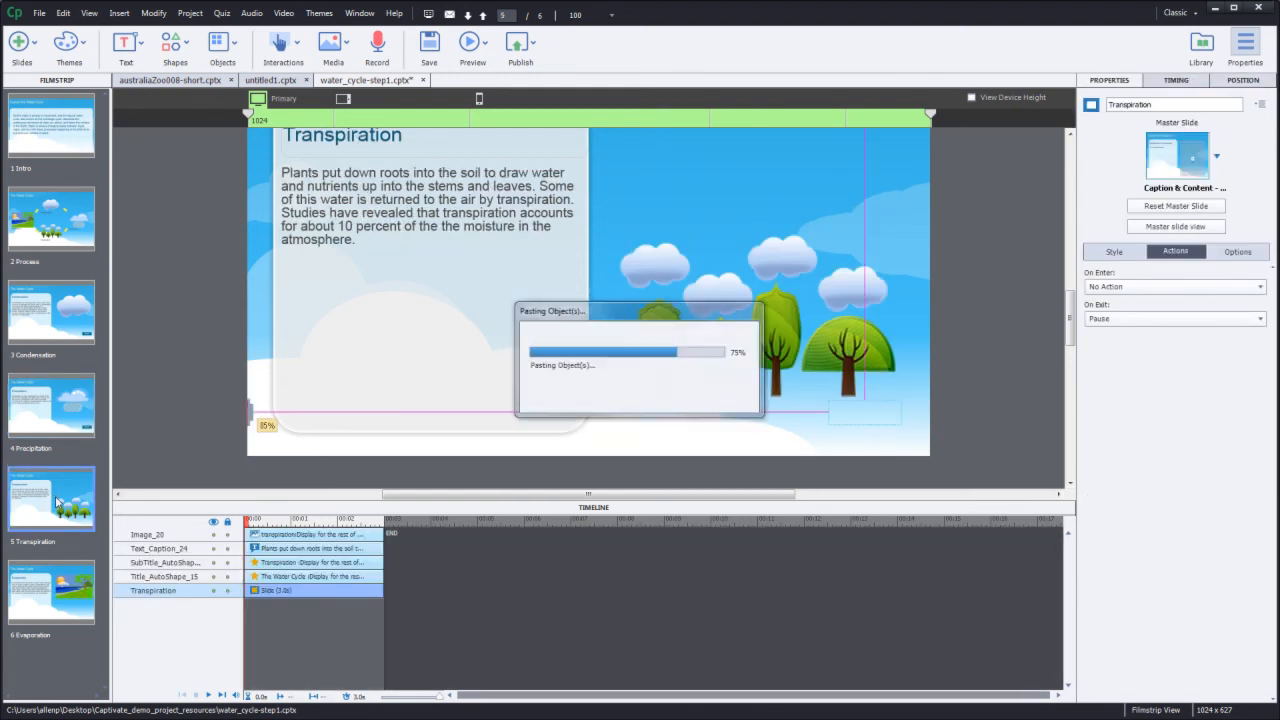
click(52, 592)
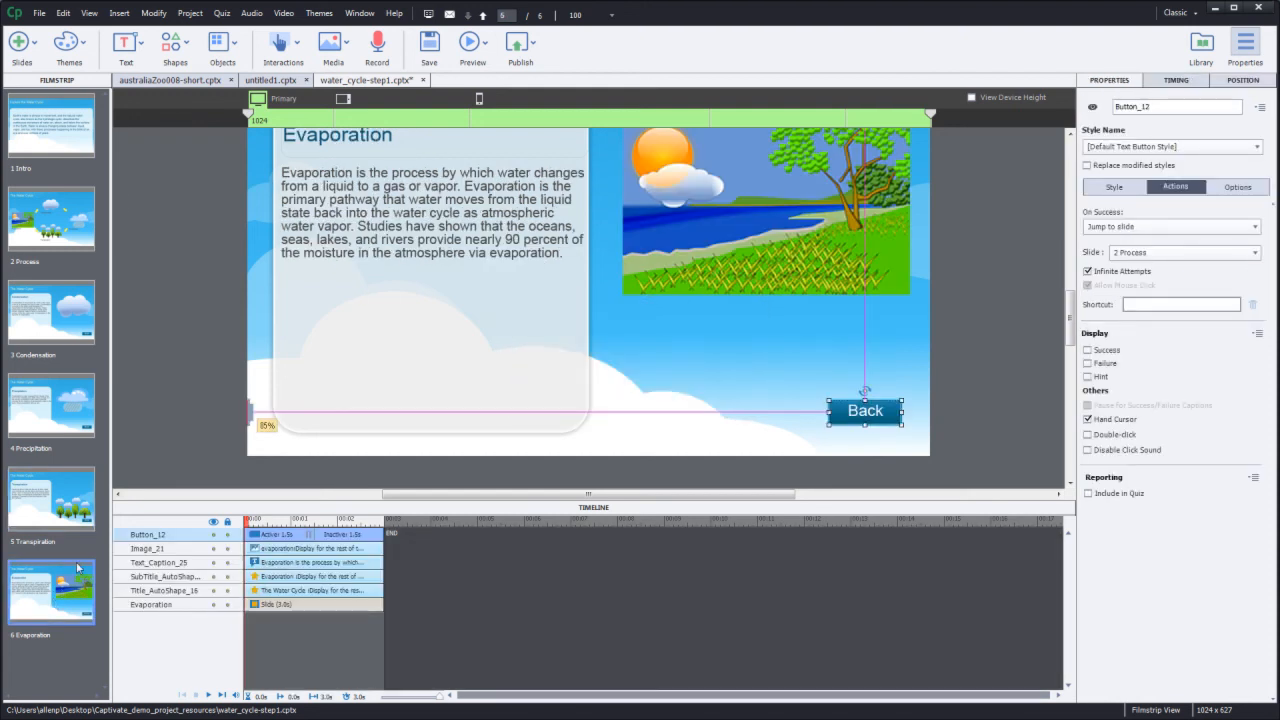
mouse_move(839, 414)
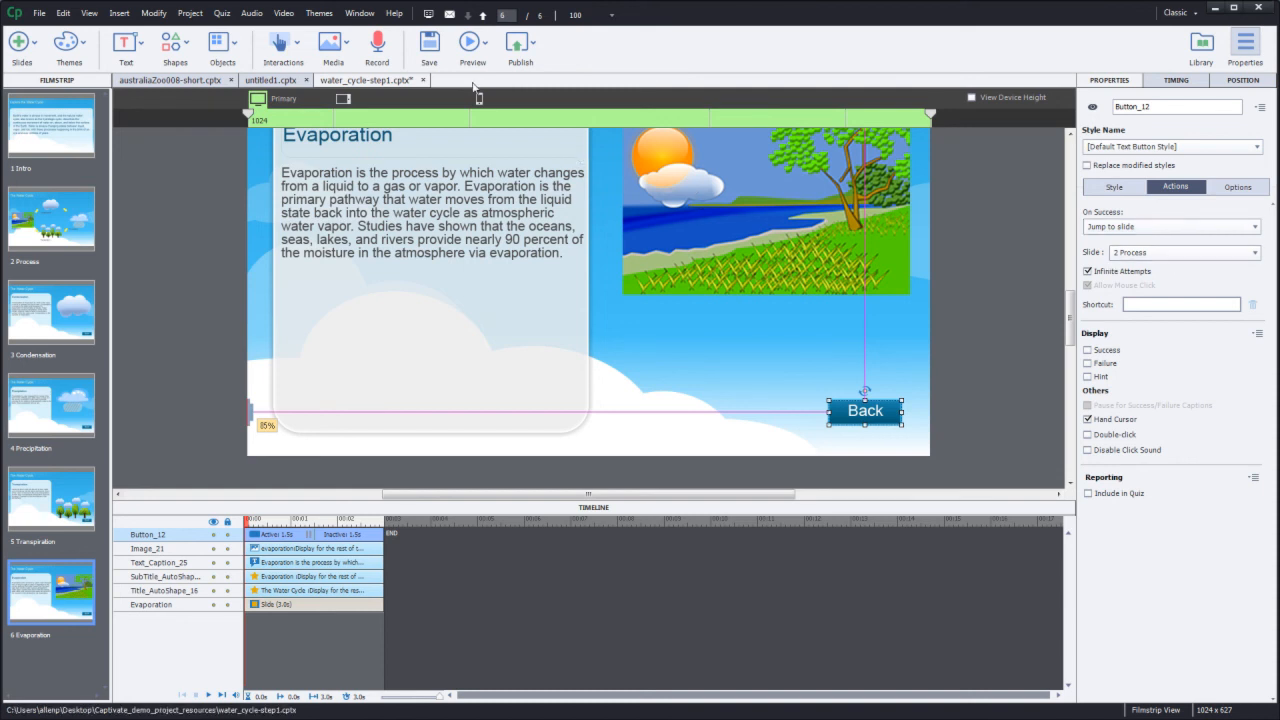
- Preview the whole project, testing Condensation, Back, then Precipitation buttons
click(472, 42)
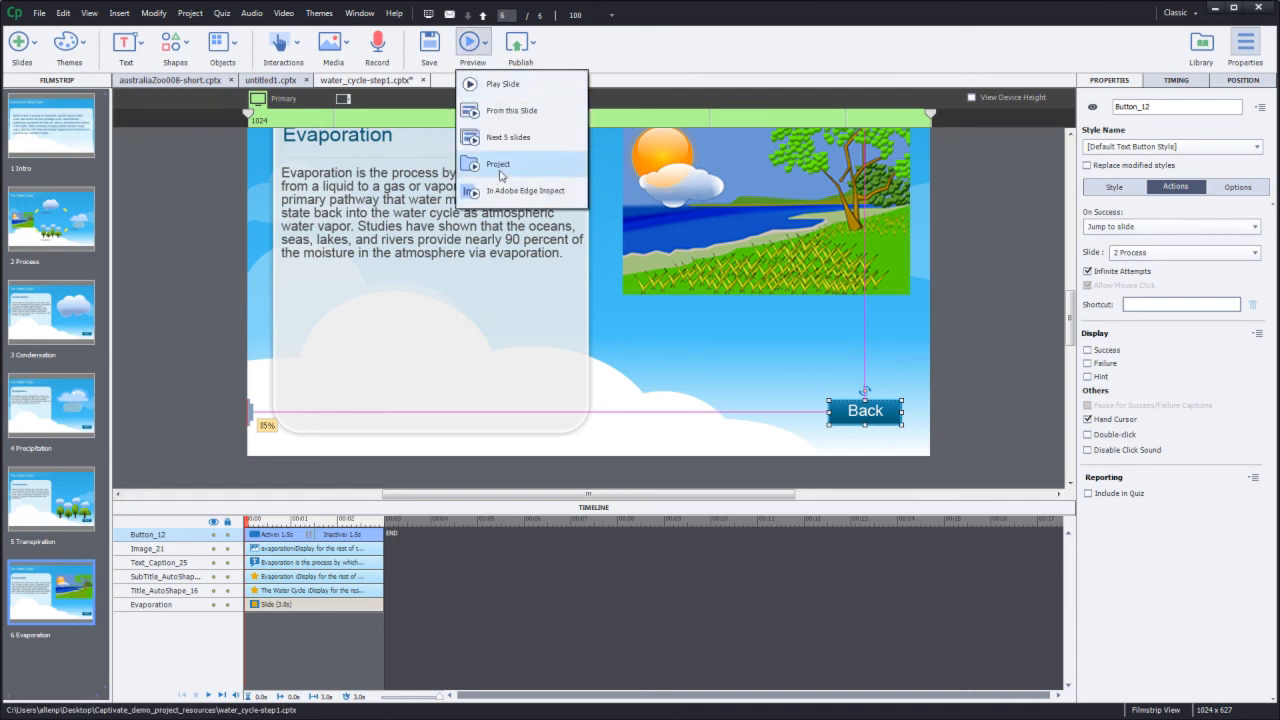
click(498, 164)
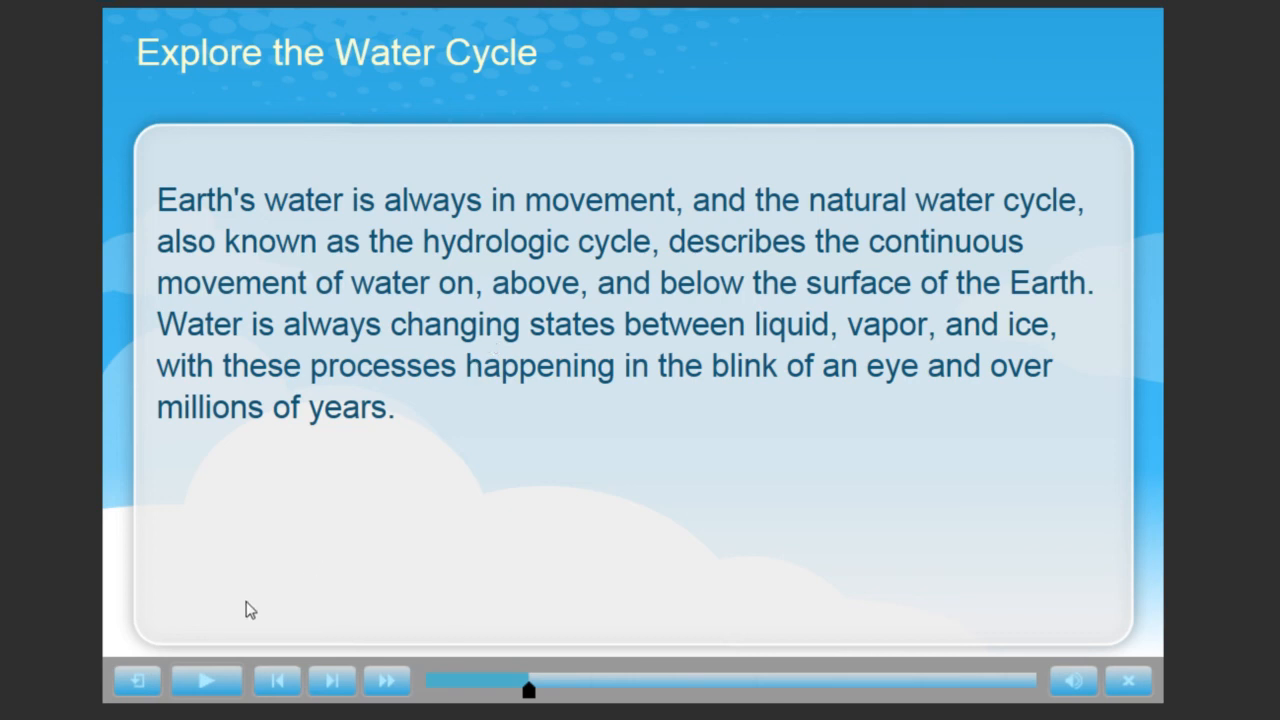
click(206, 679)
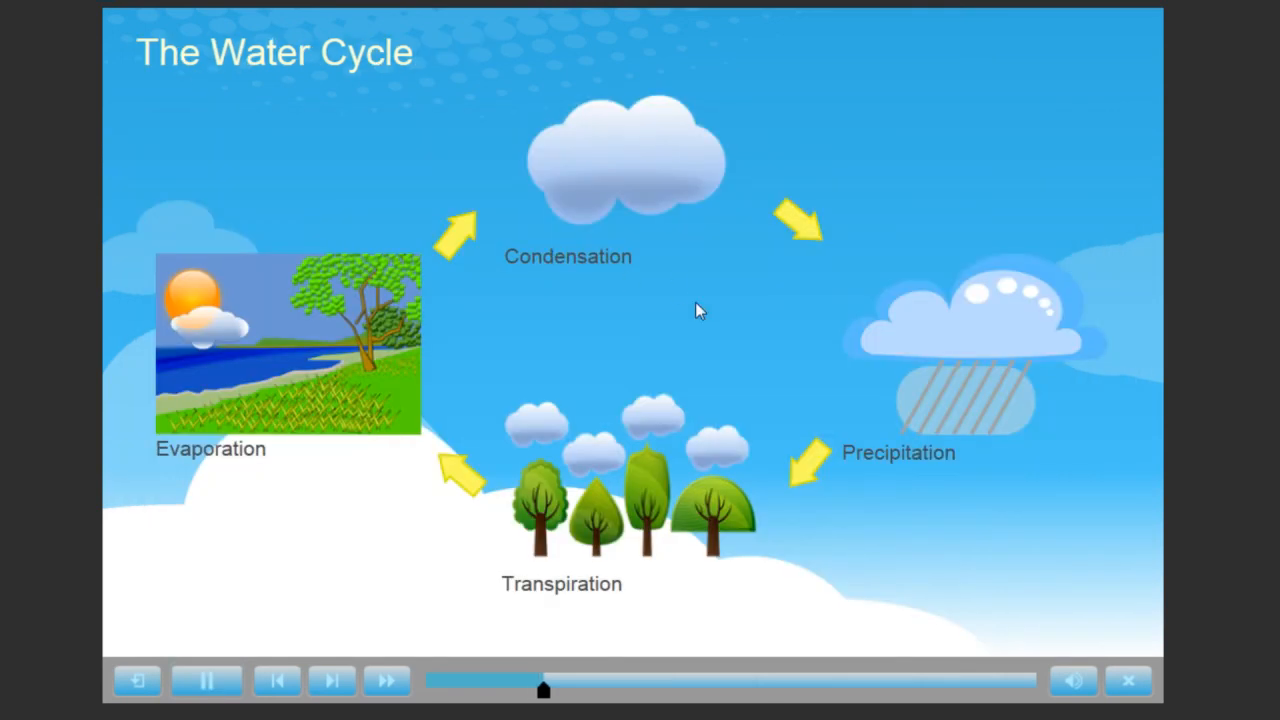
click(207, 680)
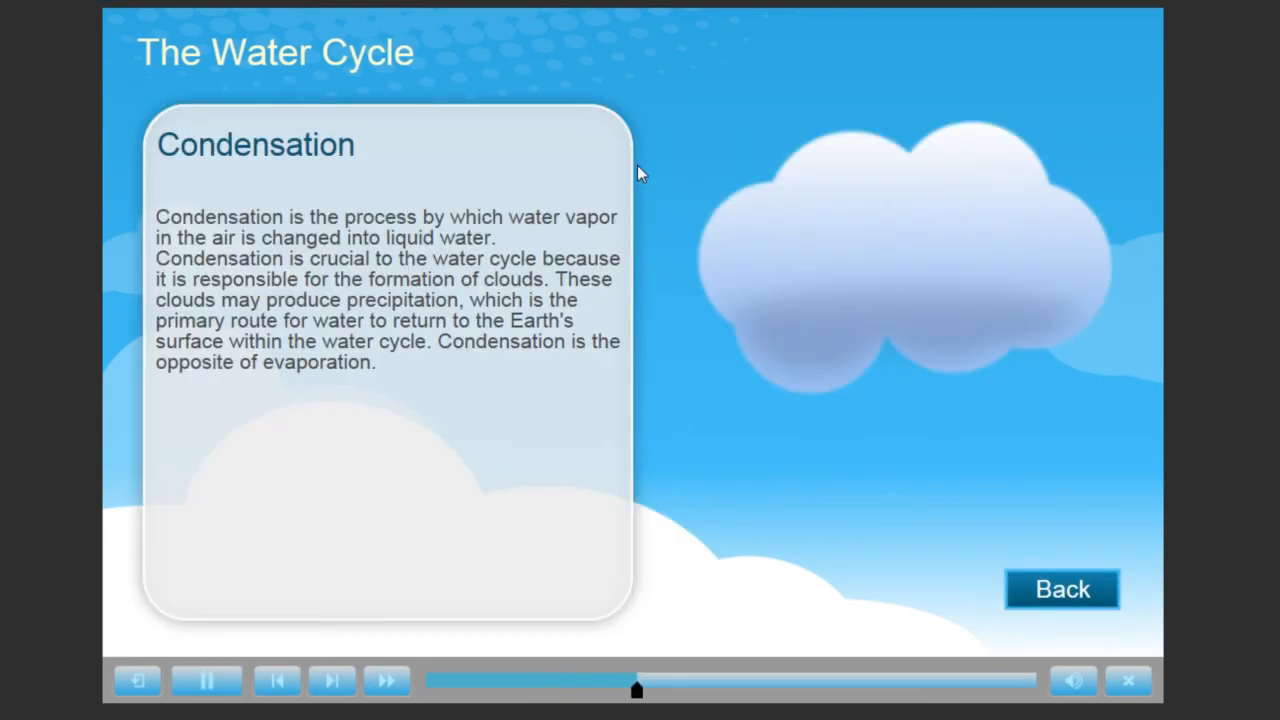
click(1059, 589)
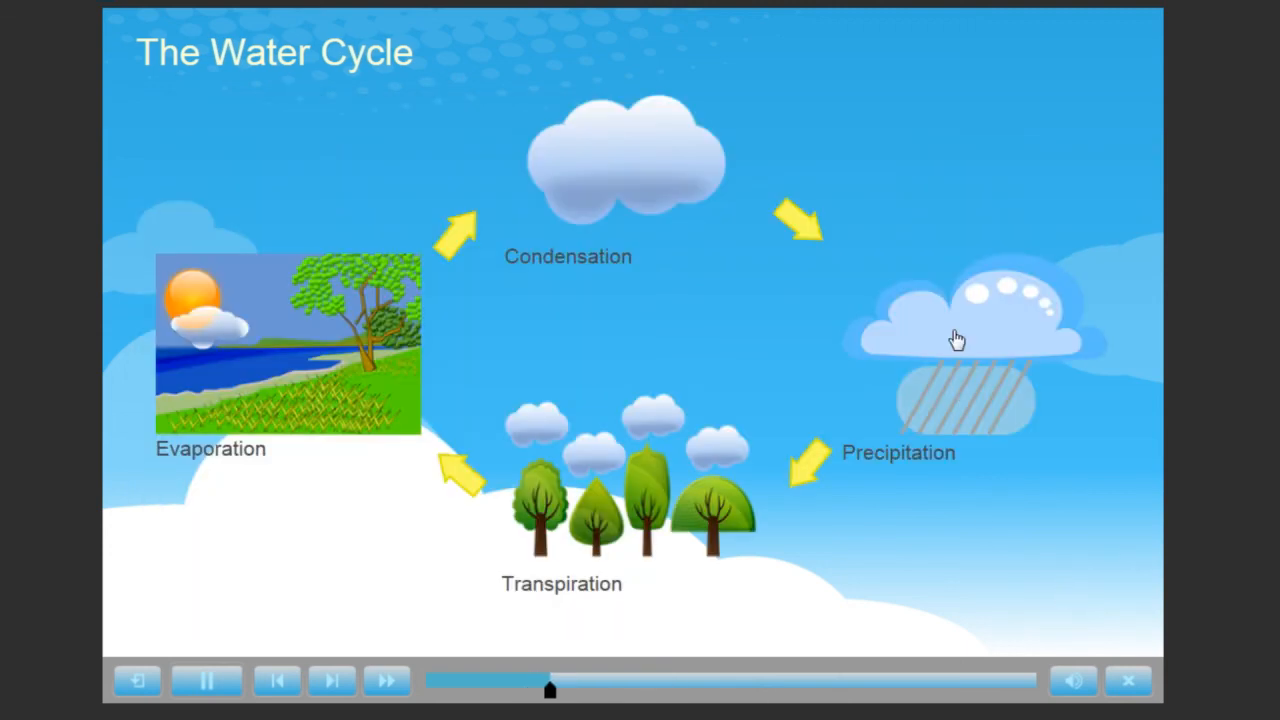
click(954, 337)
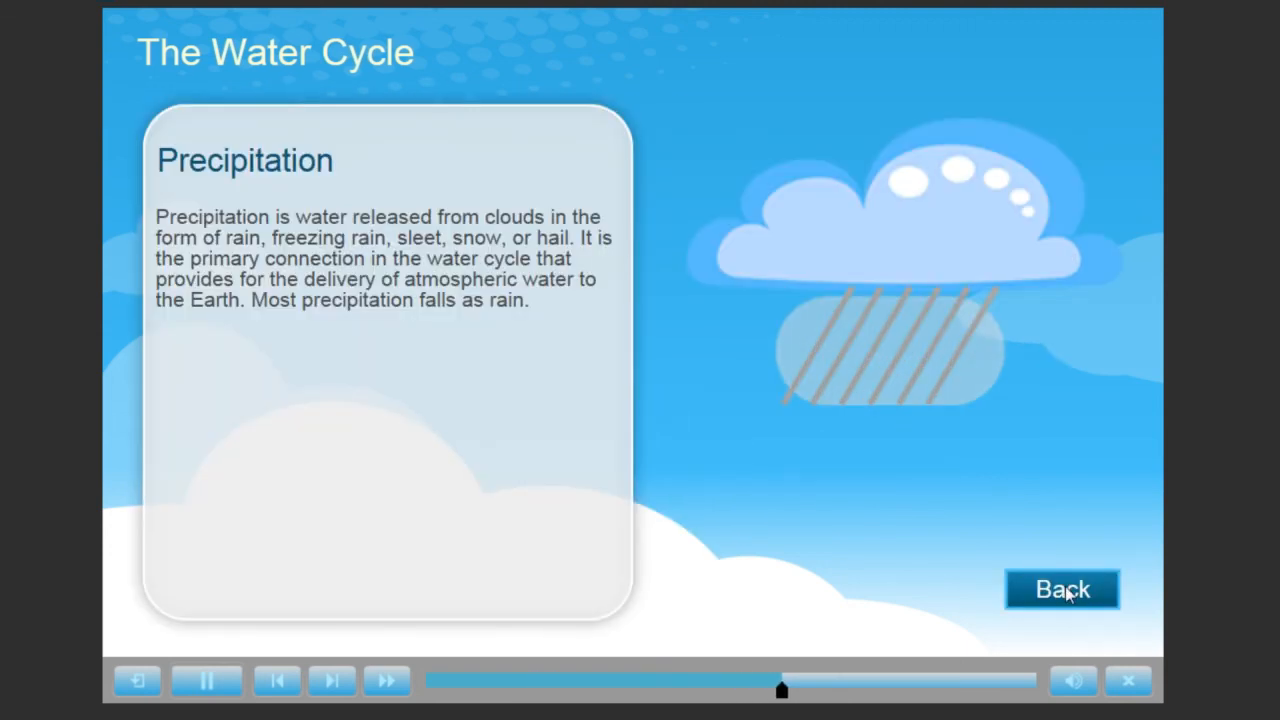